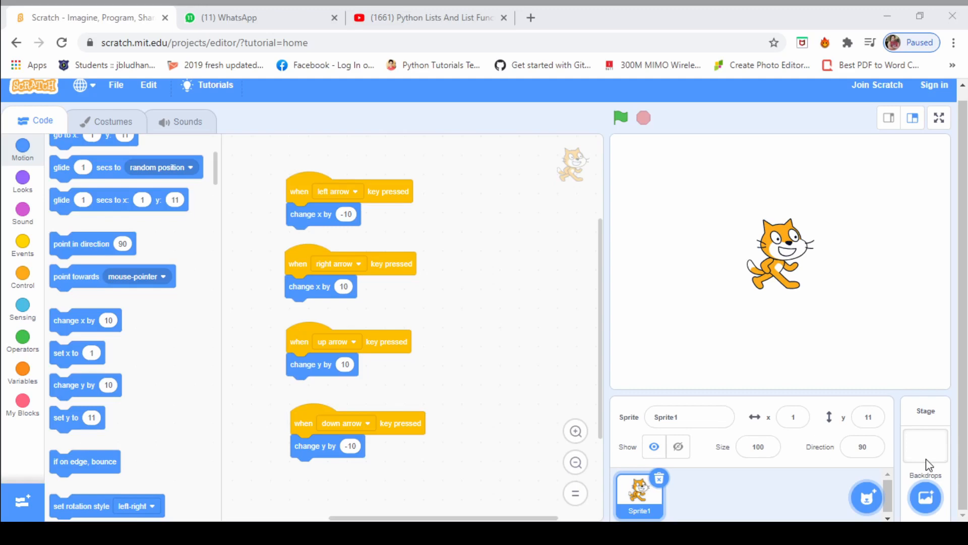
mouse_move(963, 464)
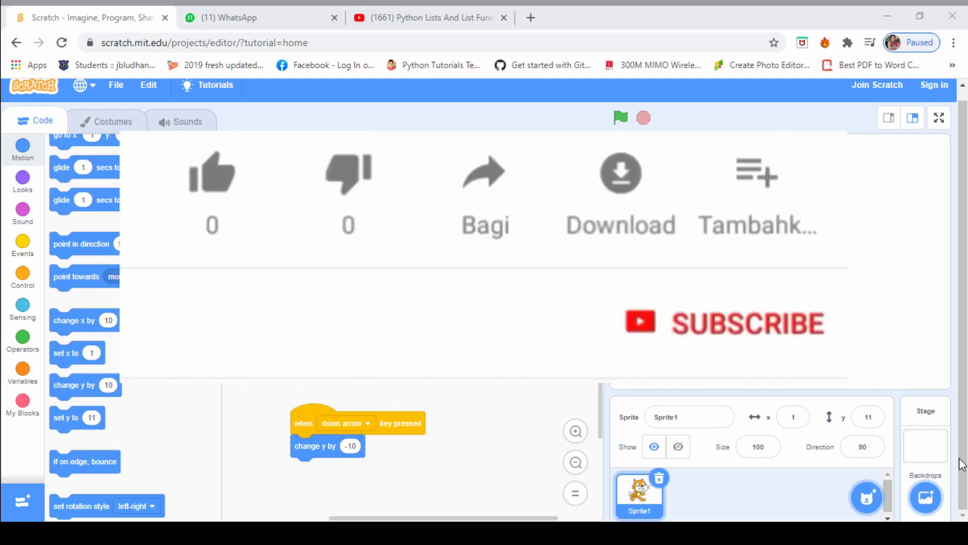
Search Google for 'scratch online editor' in a new Chrome tab
left_click(211, 172)
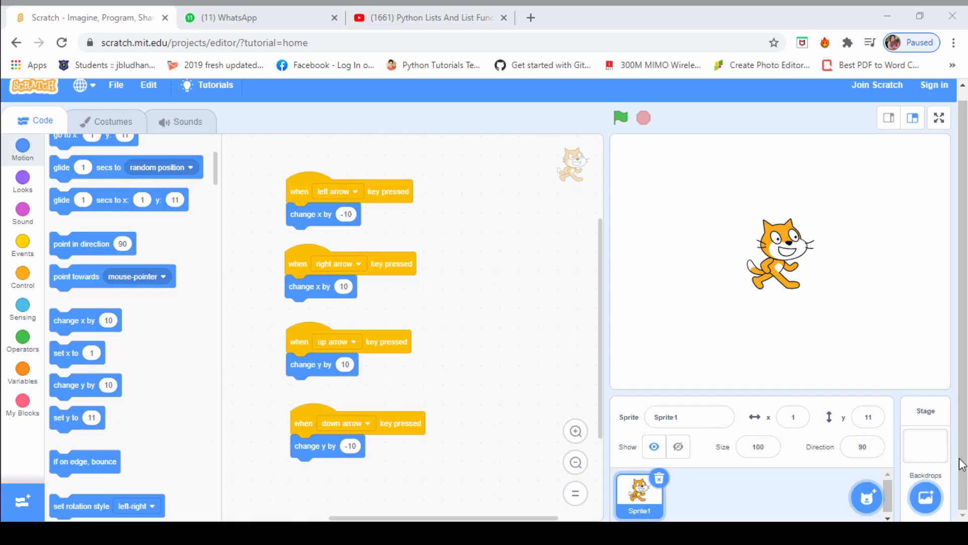
left_click(700, 18)
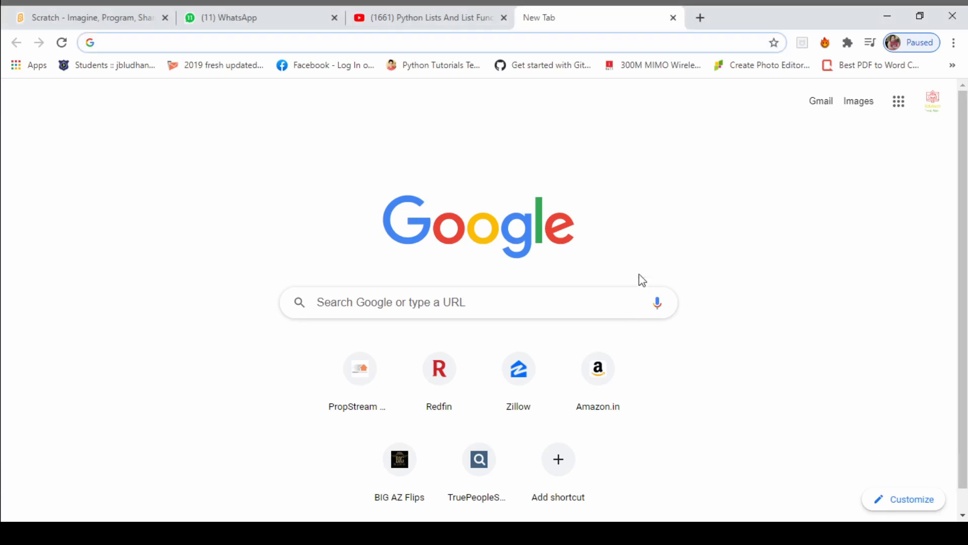
type("s")
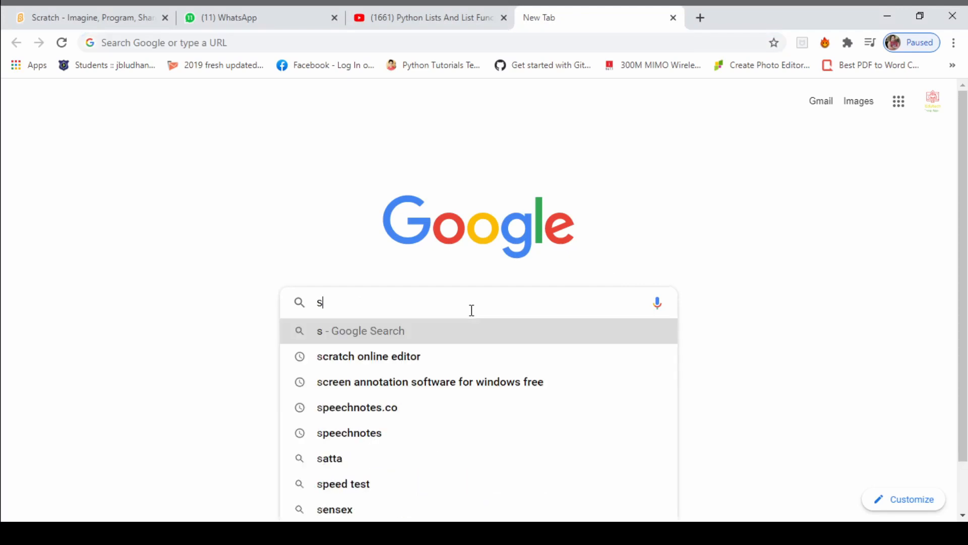
type("cratch online editor")
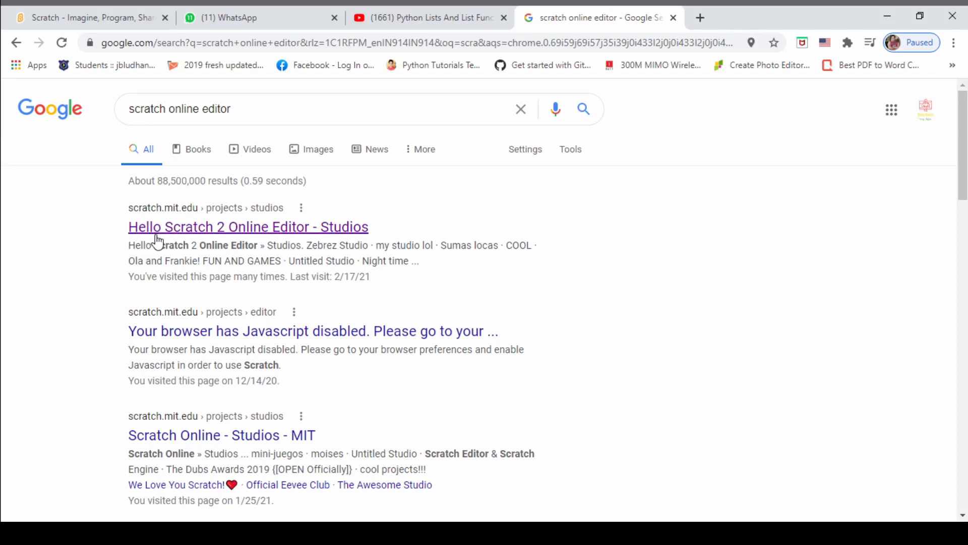
mouse_move(141, 221)
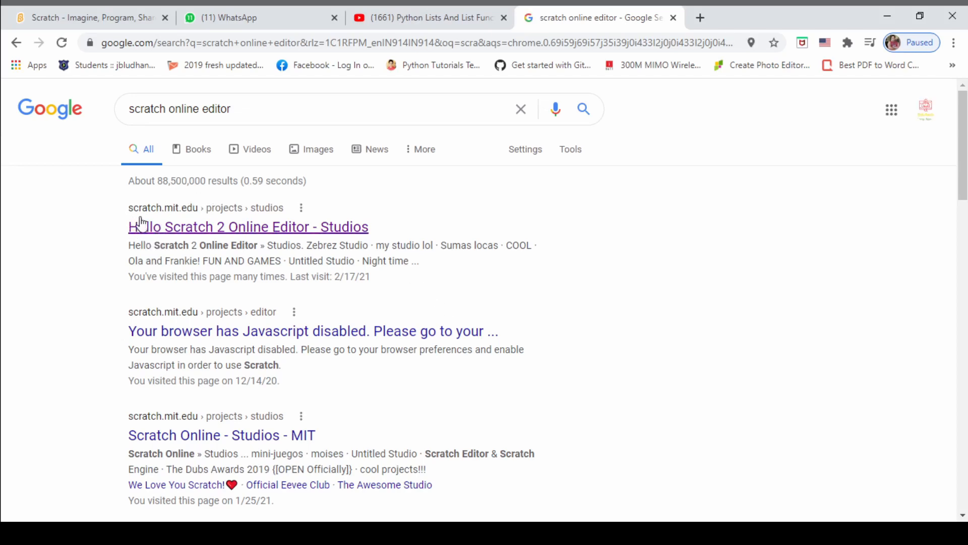
mouse_move(163, 221)
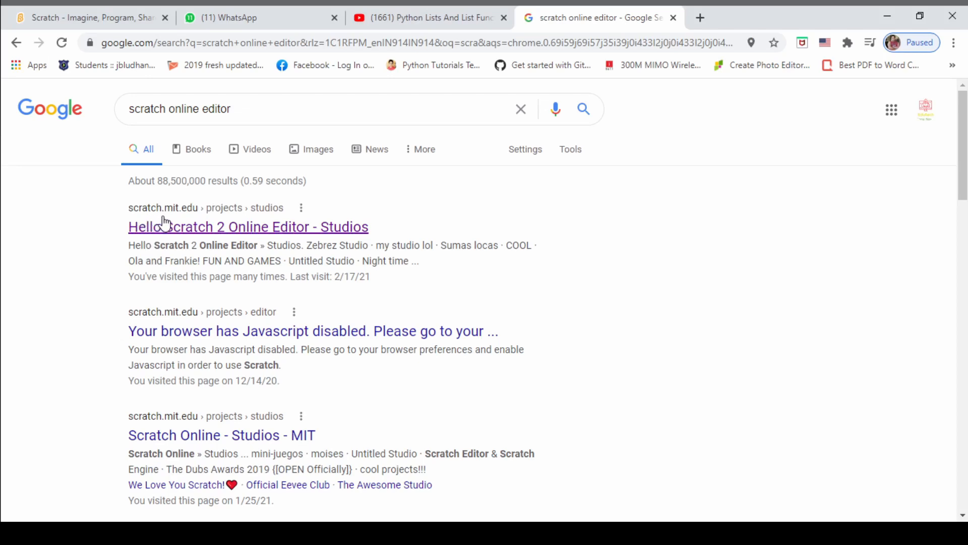
mouse_move(180, 221)
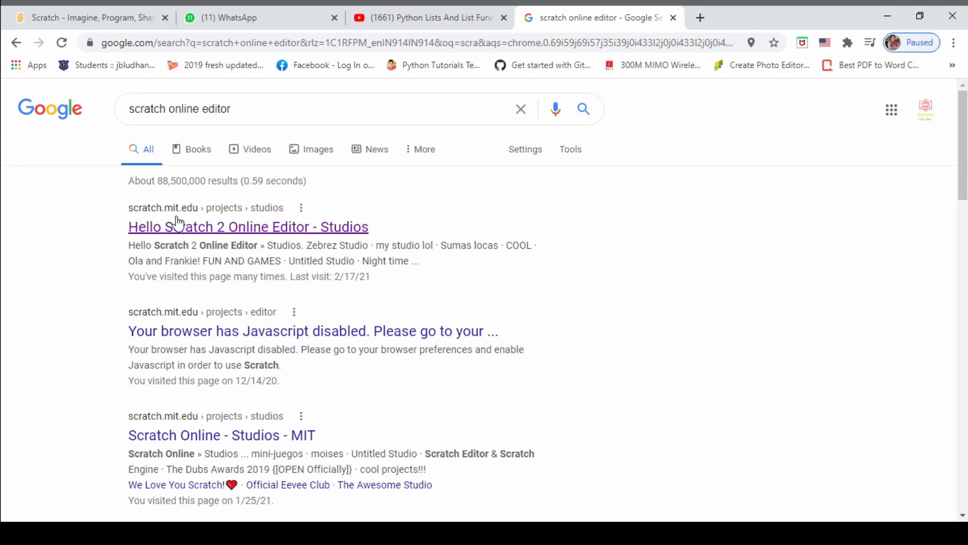
mouse_move(193, 221)
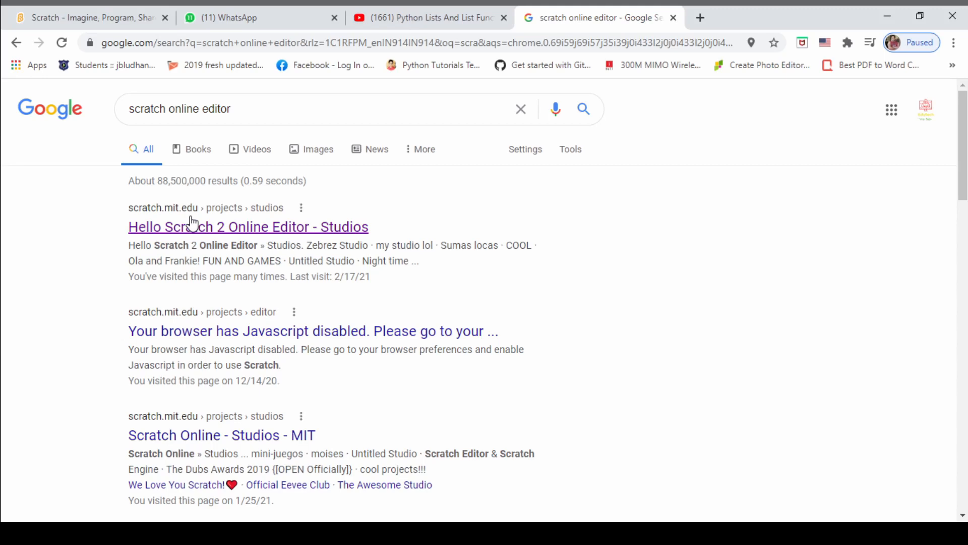
mouse_move(191, 233)
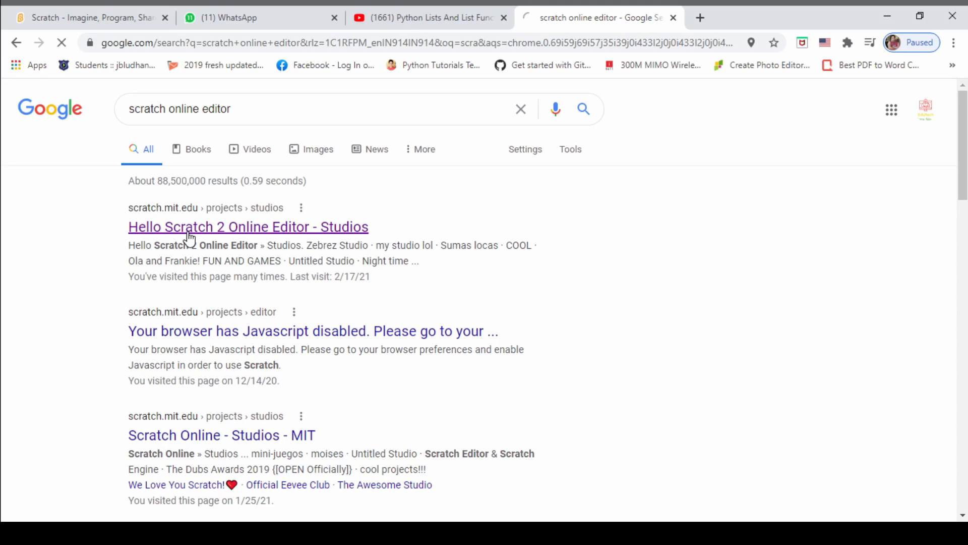
Open the Hello Scratch 2 Online Editor result from the search list
left_click(248, 227)
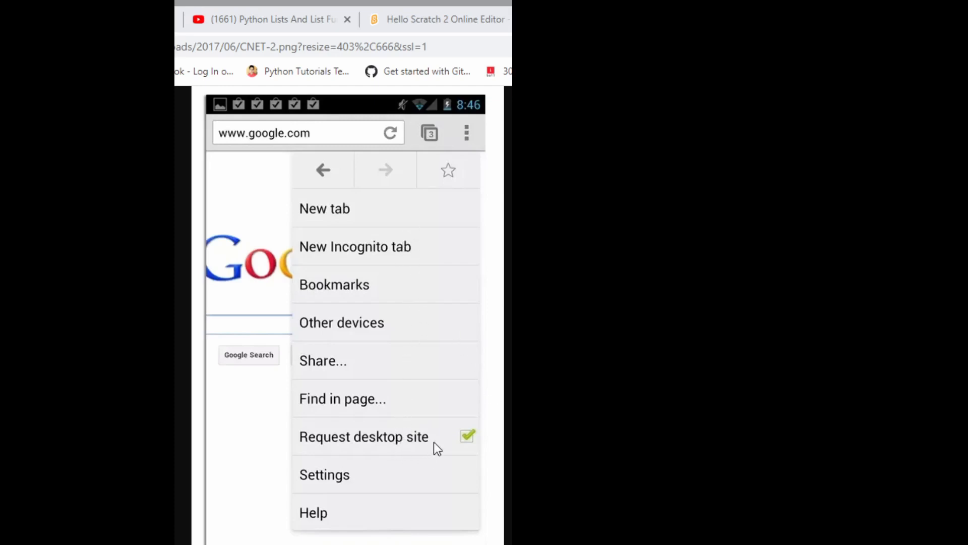
mouse_move(475, 451)
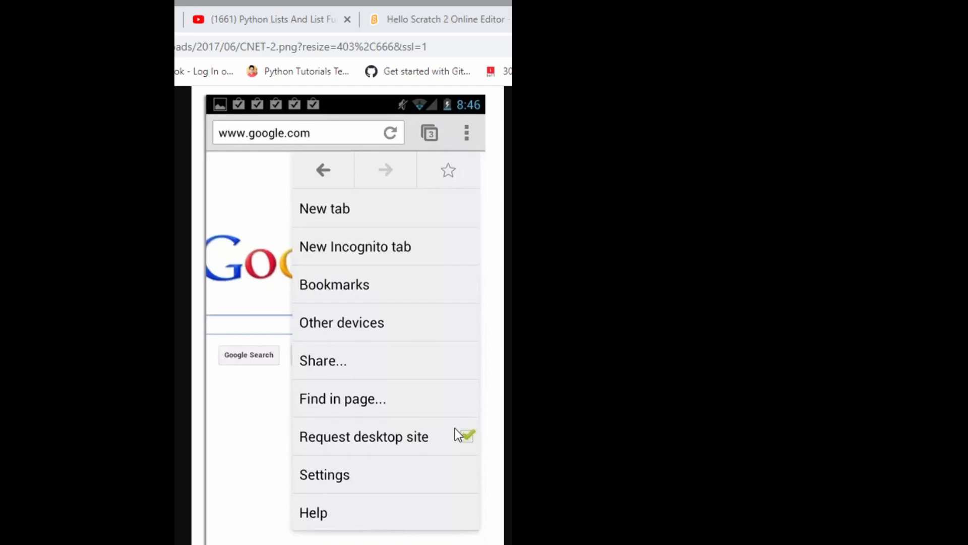
mouse_move(455, 437)
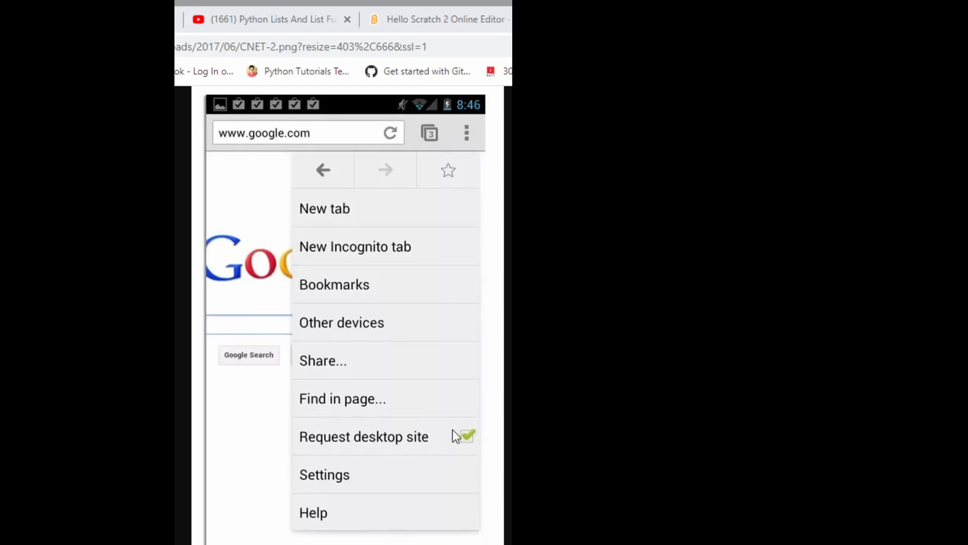
left_click(466, 436)
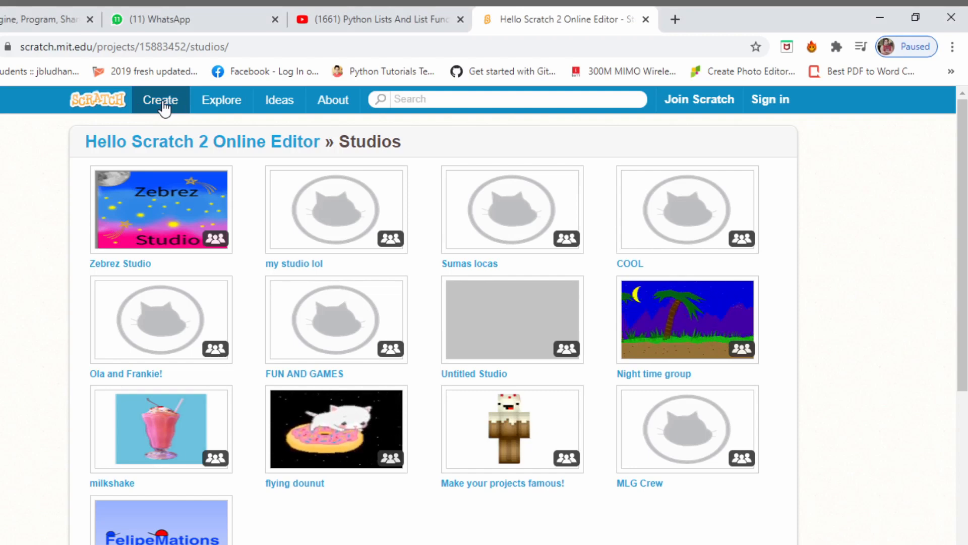
mouse_move(186, 87)
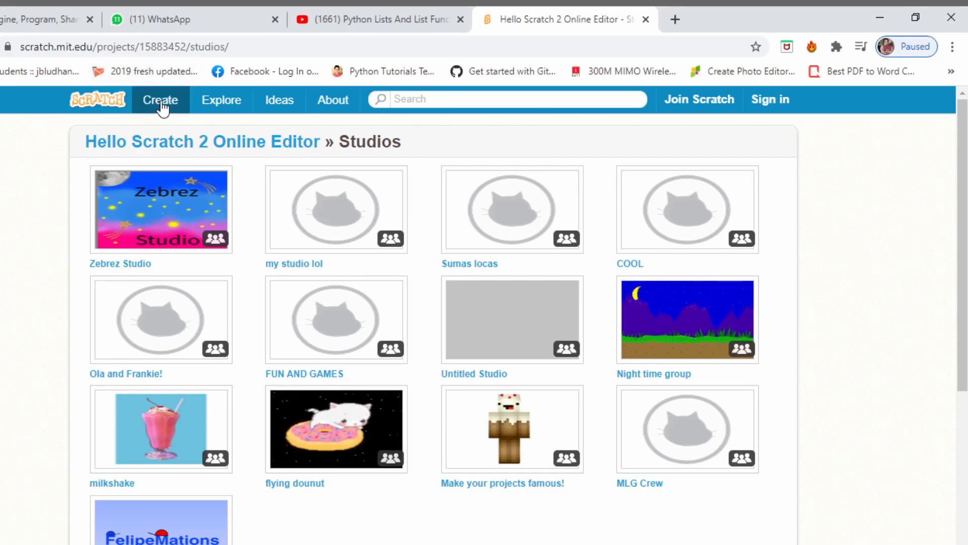
Create a new blank Scratch project with the default cat sprite
left_click(161, 100)
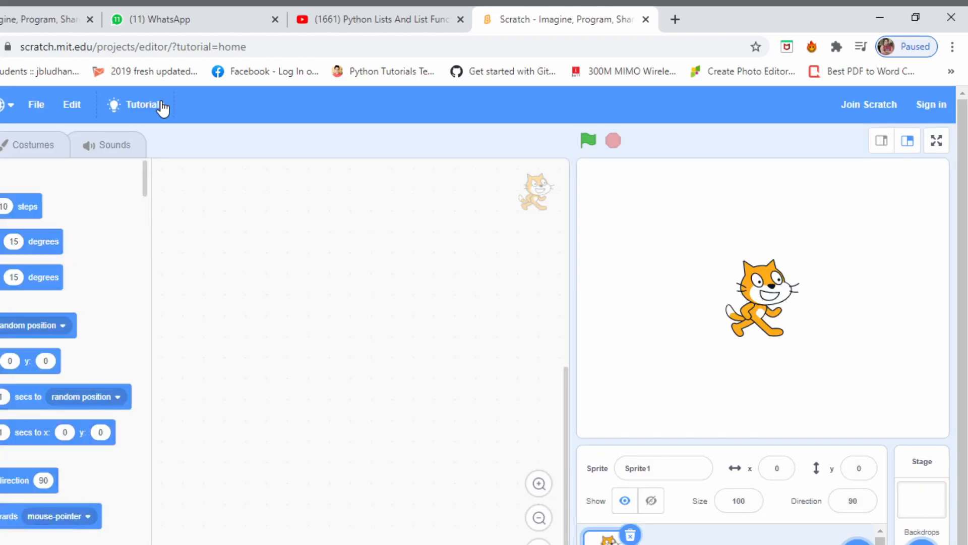
mouse_move(793, 389)
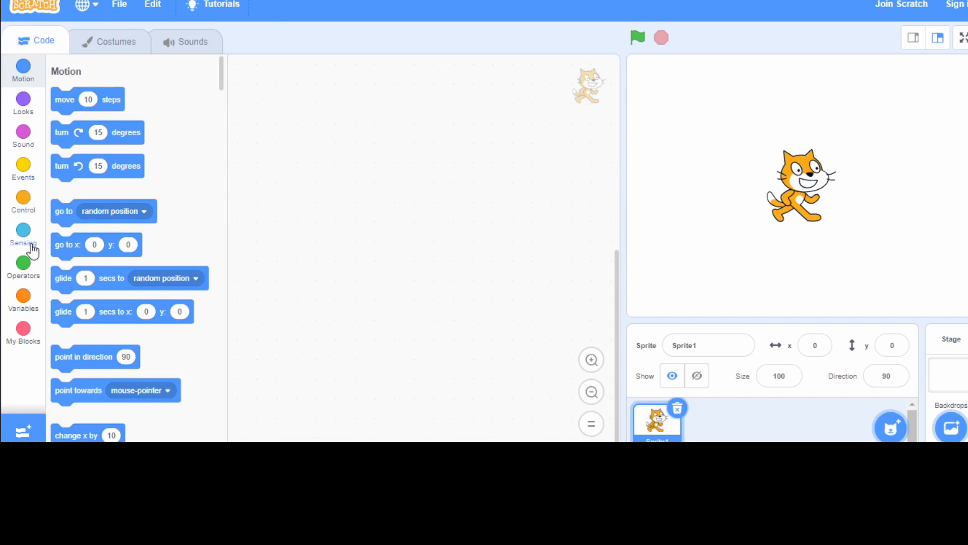
mouse_move(189, 102)
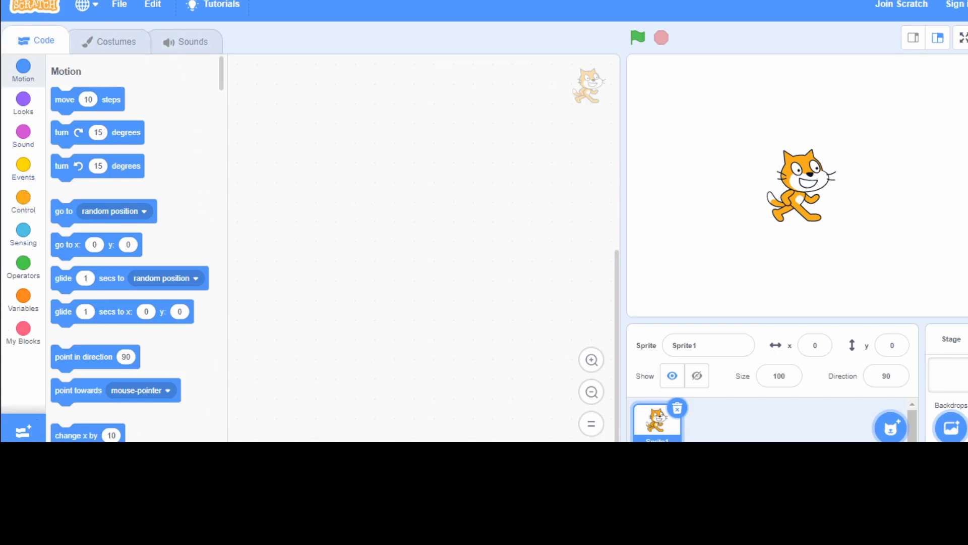
mouse_move(98, 102)
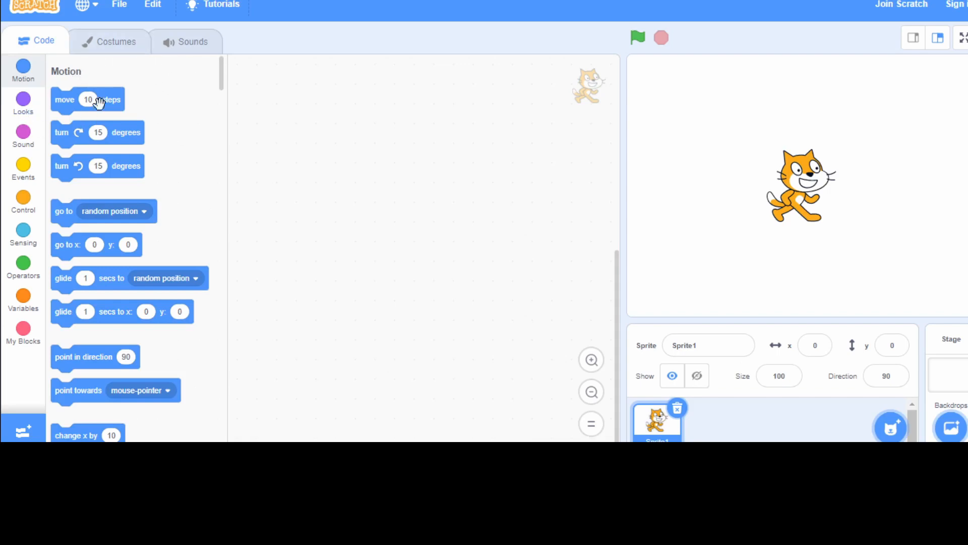
mouse_move(81, 269)
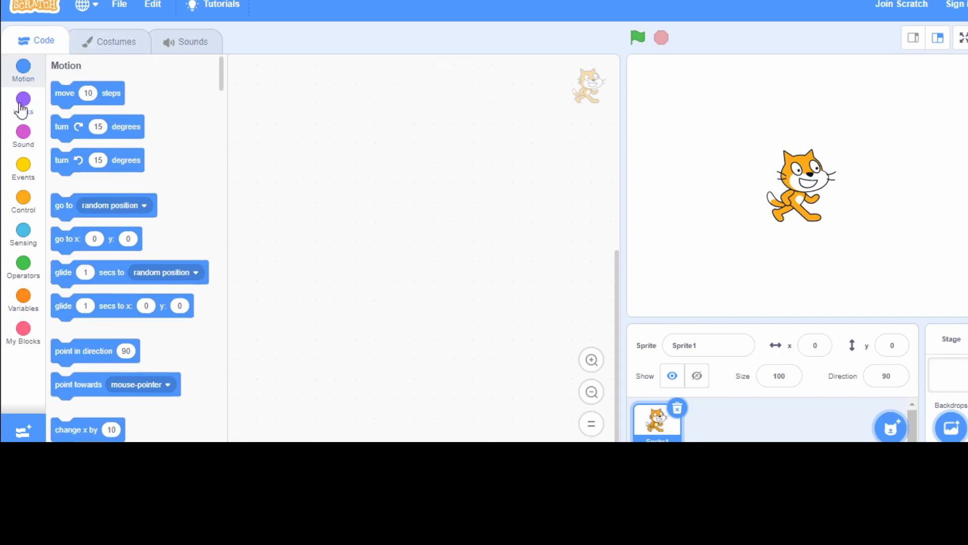
left_click(23, 131)
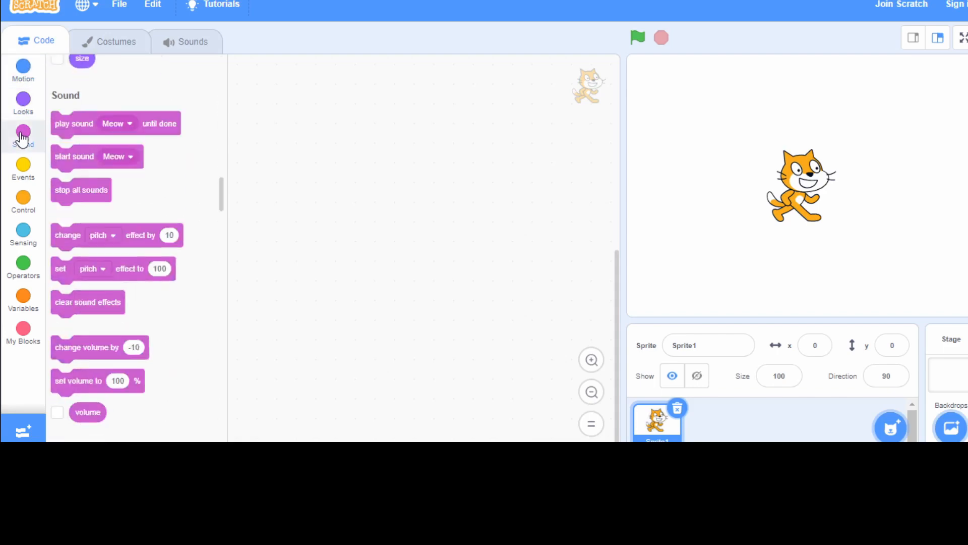
left_click(23, 169)
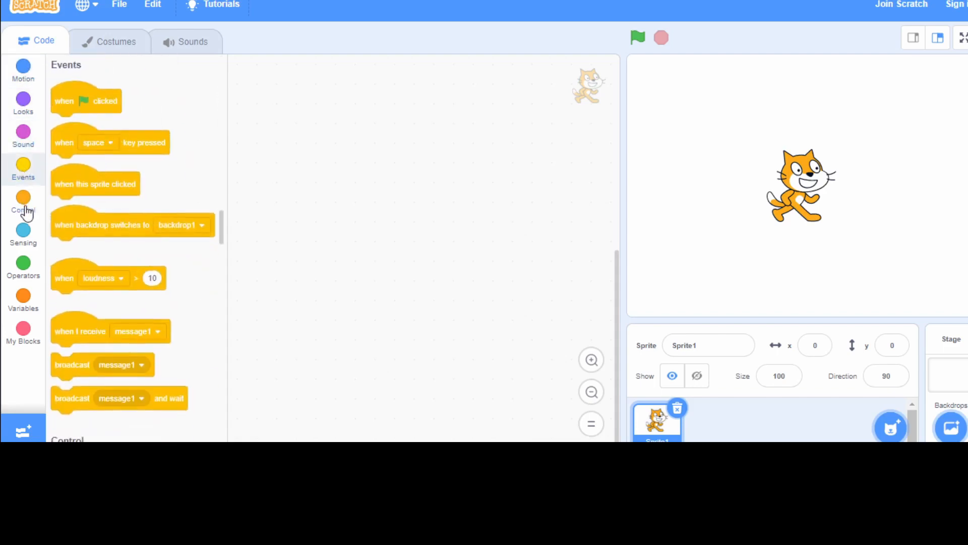
left_click(24, 233)
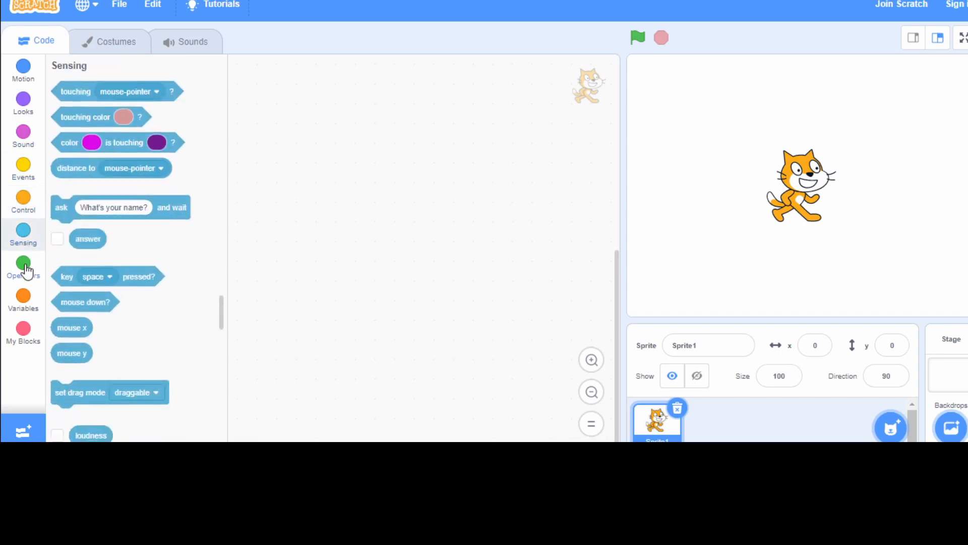
left_click(23, 295)
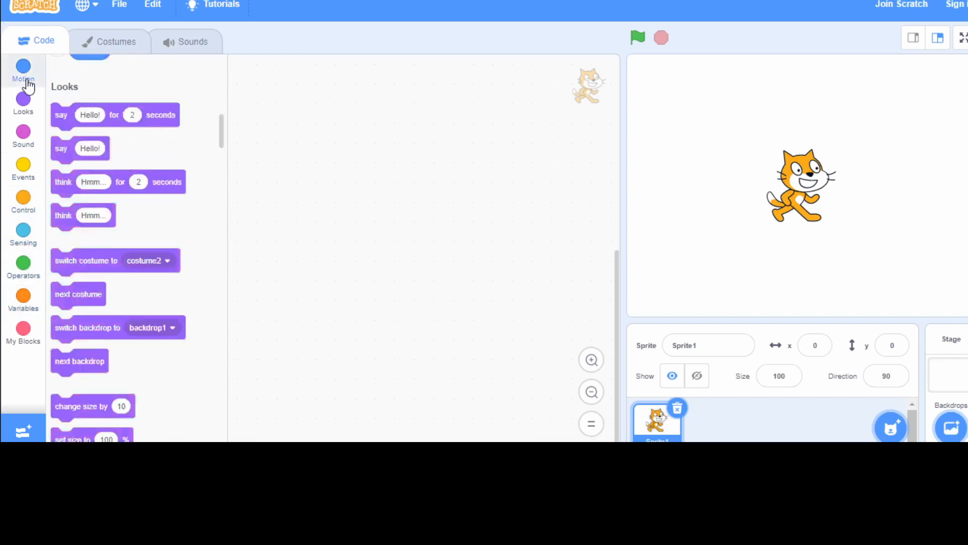
left_click(23, 70)
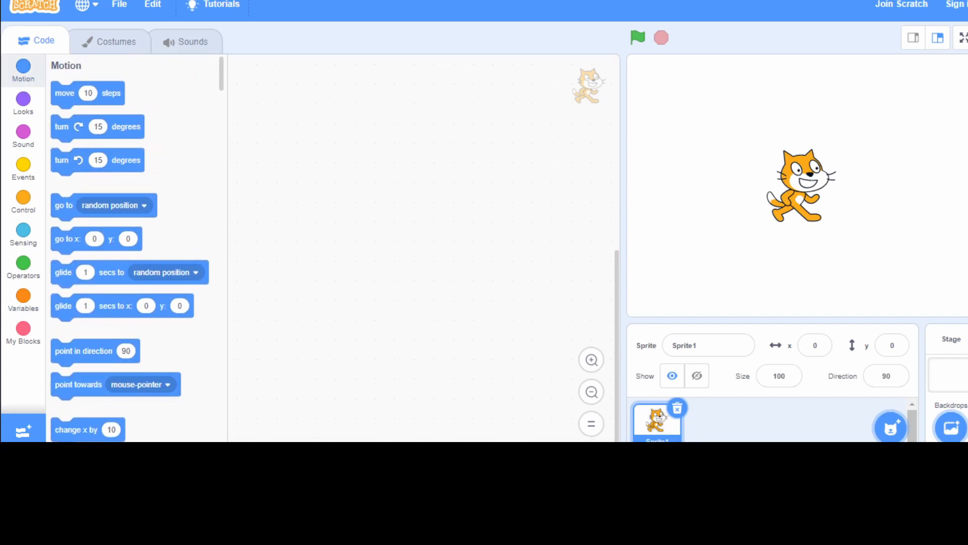
mouse_move(50, 102)
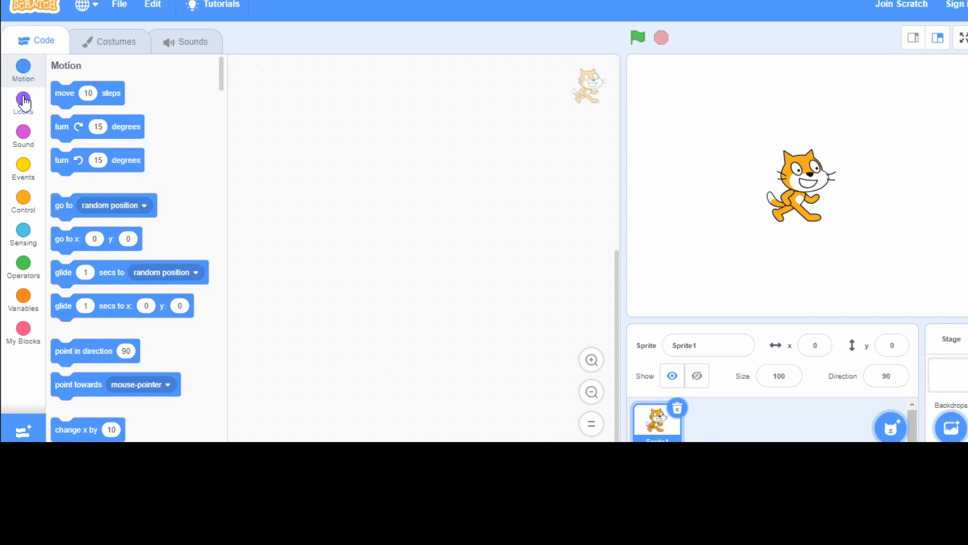
mouse_move(249, 355)
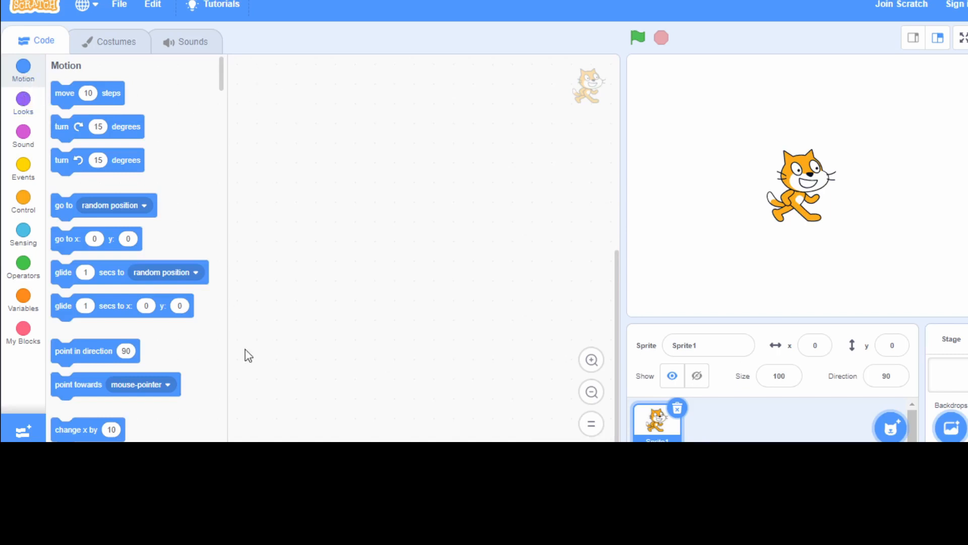
mouse_move(659, 245)
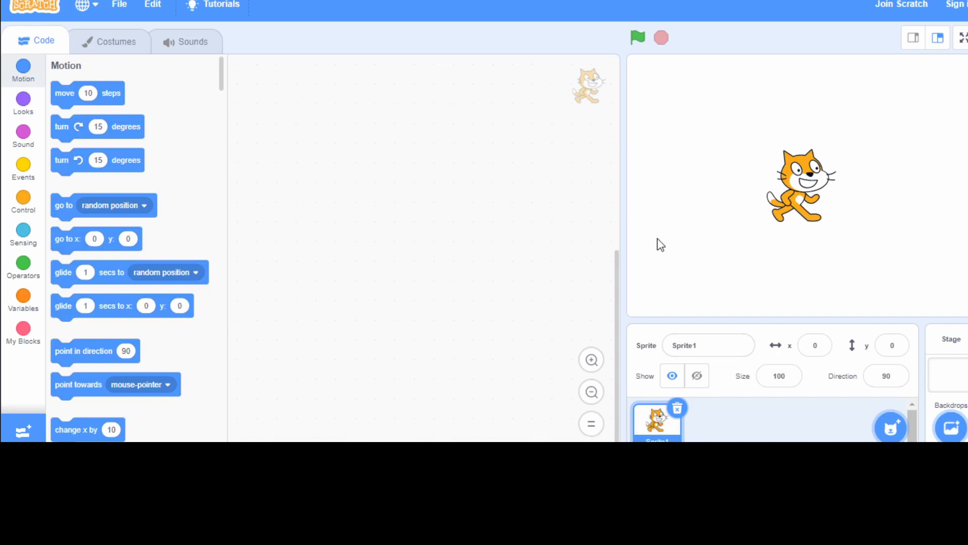
mouse_move(91, 94)
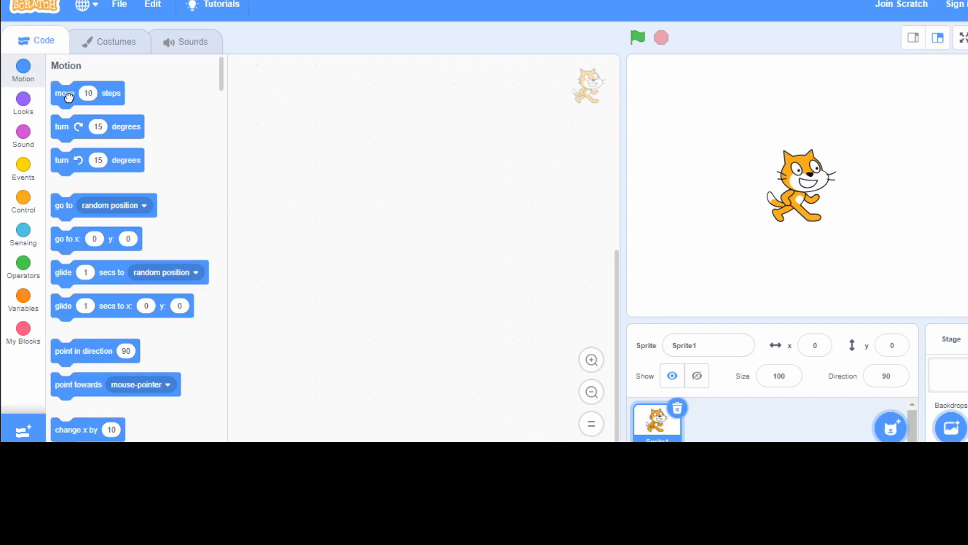
Try a move 10 steps block in the script area, then remove it again
left_click_drag(87, 92, 279, 108)
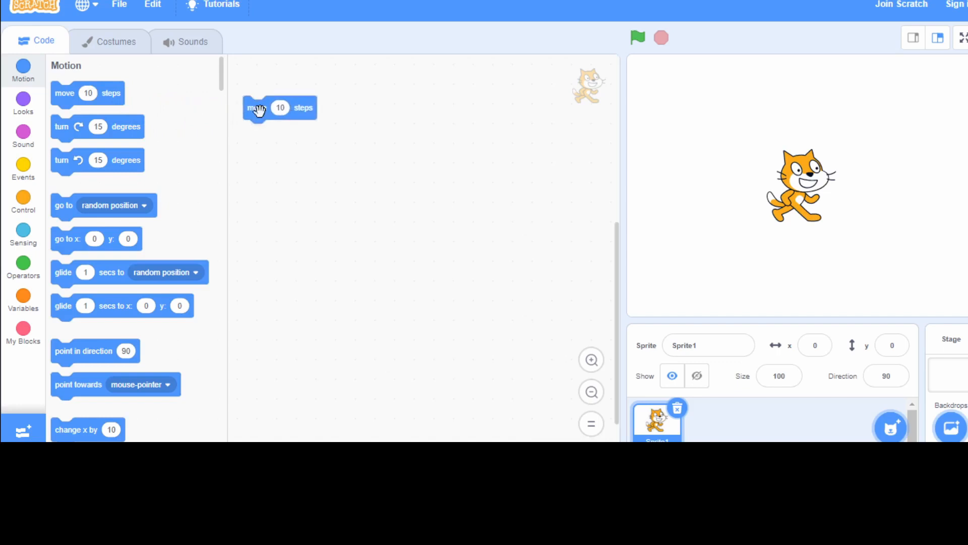
mouse_move(313, 142)
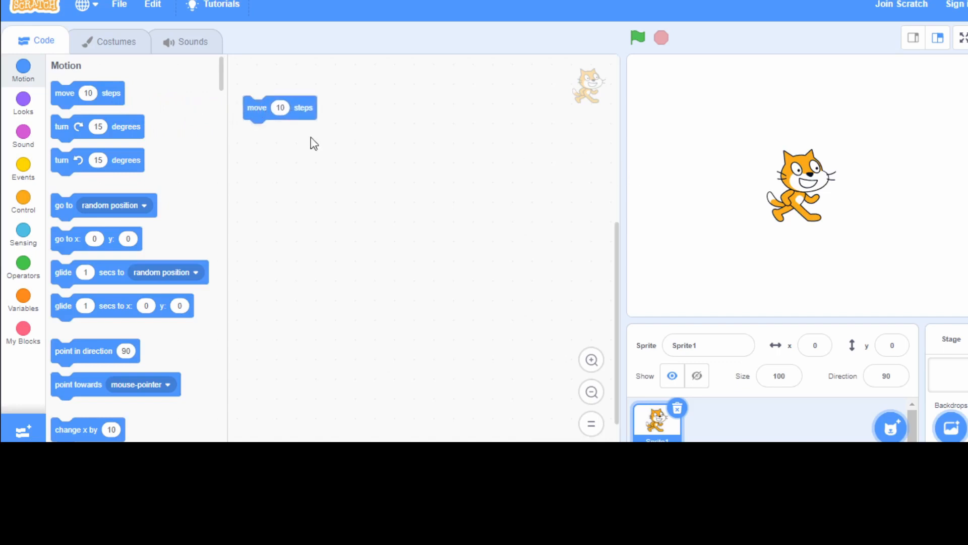
mouse_move(62, 159)
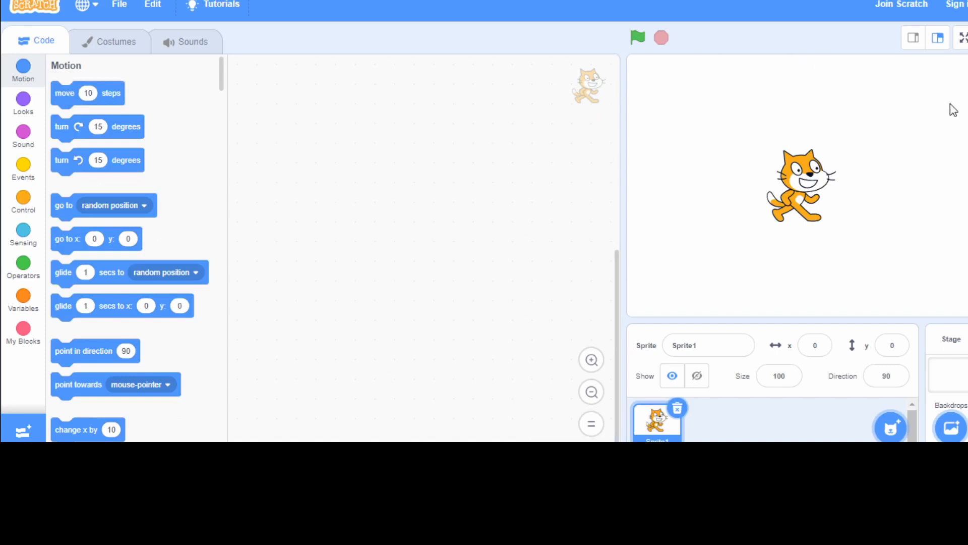
mouse_move(635, 122)
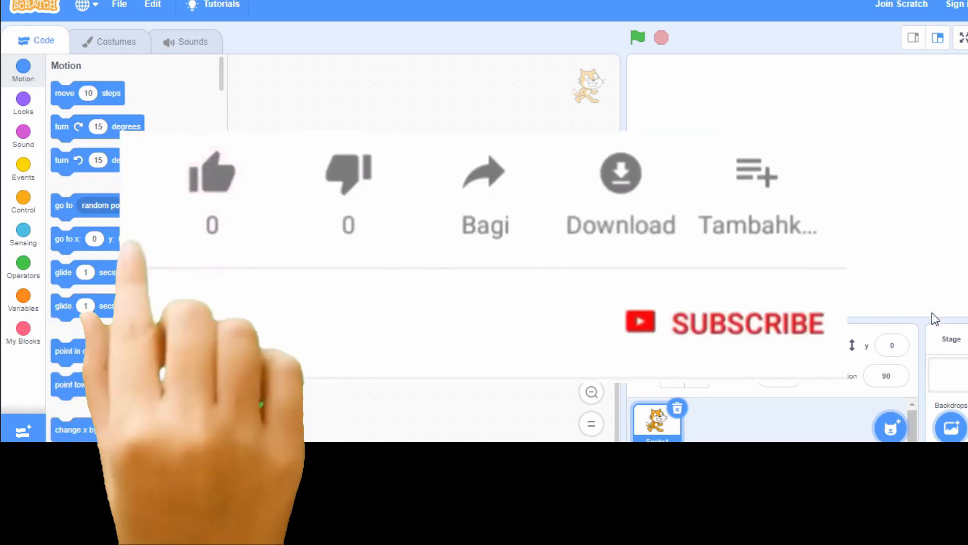
left_click(212, 171)
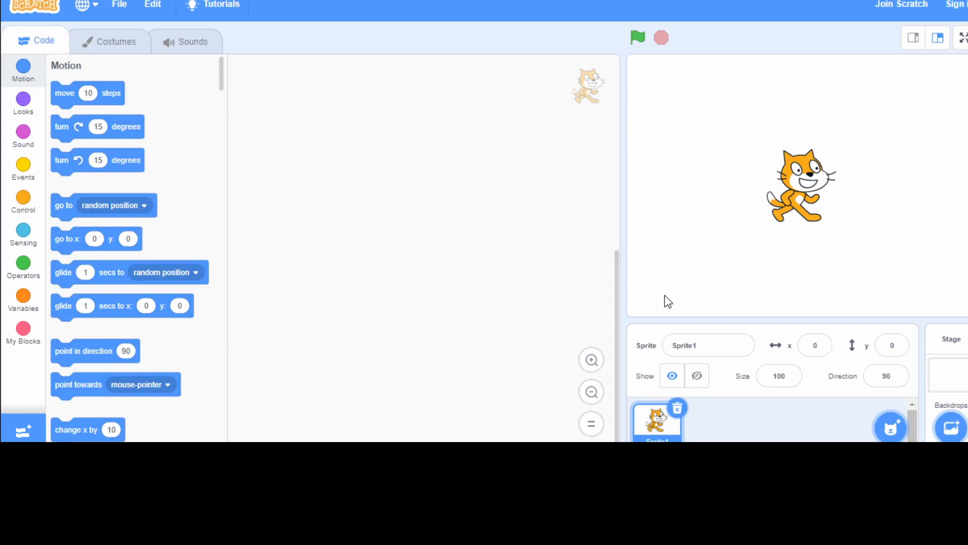
mouse_move(454, 182)
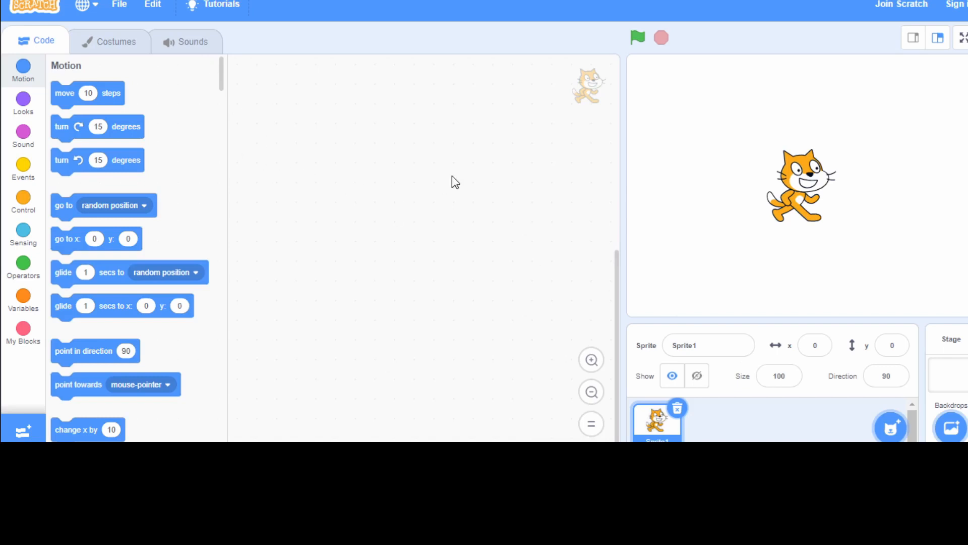
mouse_move(301, 128)
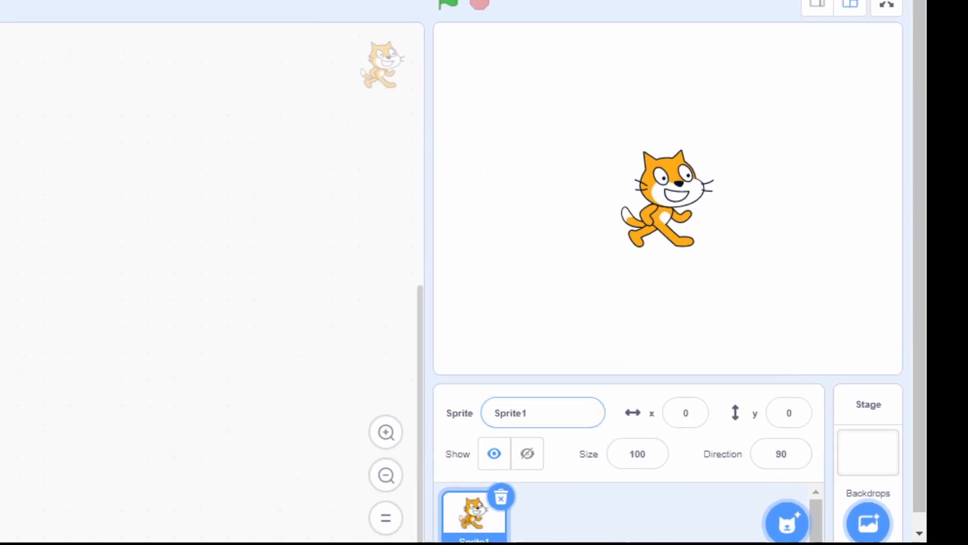
mouse_move(917, 456)
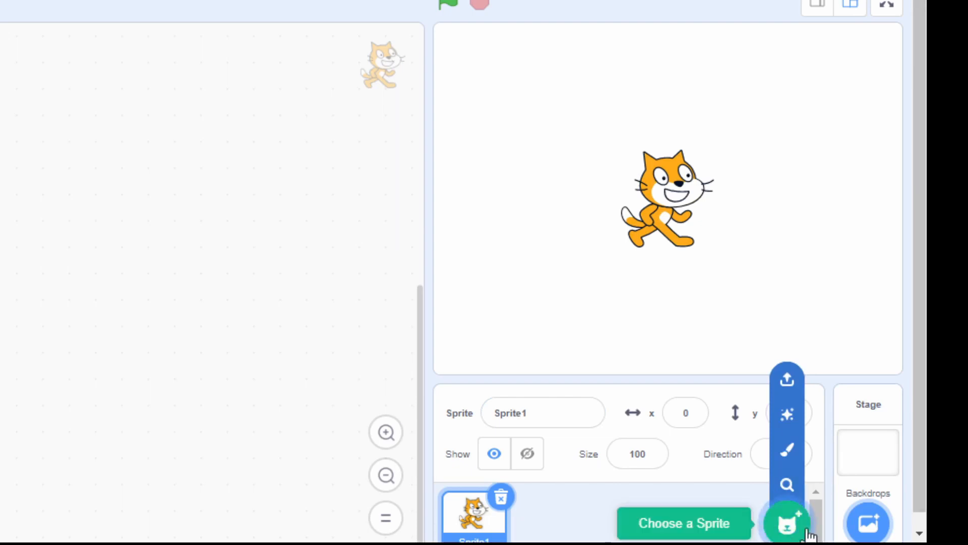
mouse_move(800, 510)
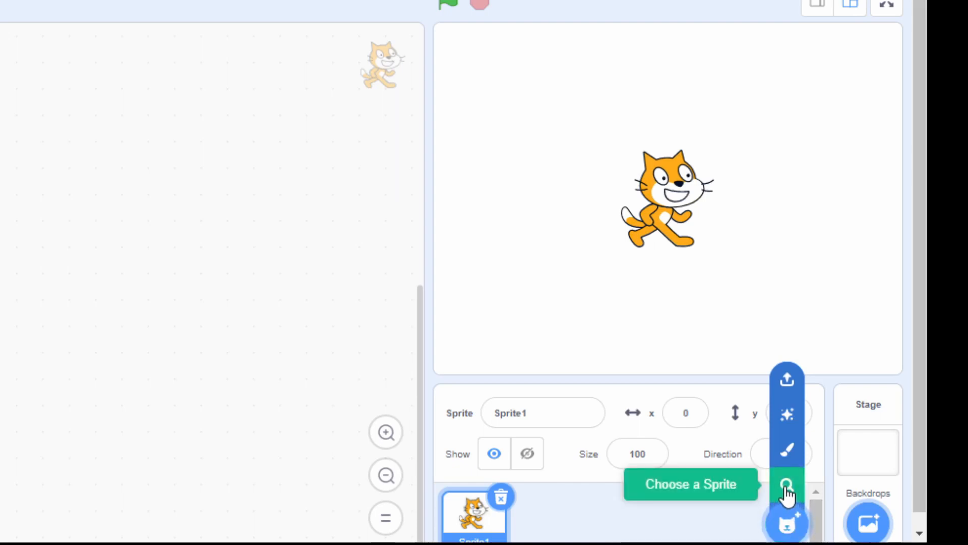
Open the sprite library showing Andie, Apple, Arrow1 and Avery
left_click(786, 484)
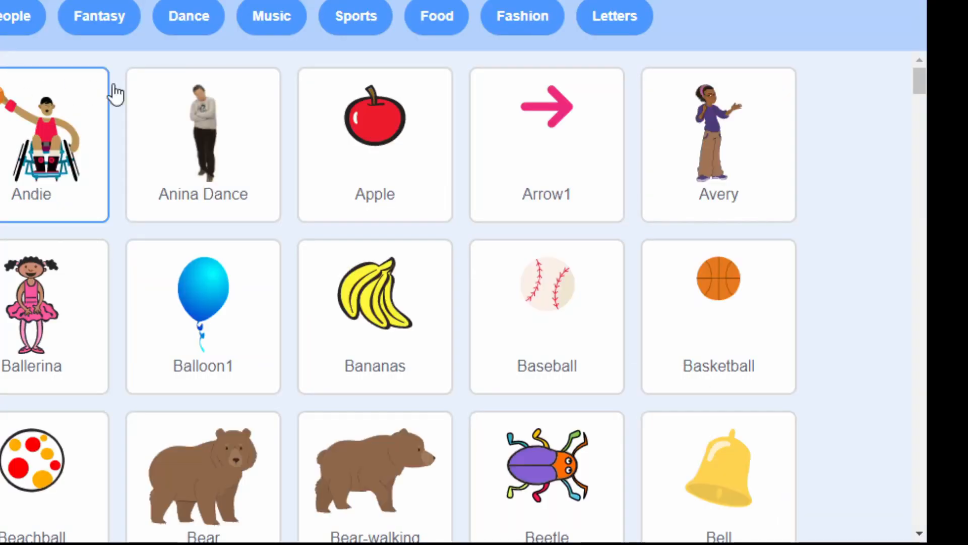
Browse the sprite library and close it without adding a sprite
left_click(33, 302)
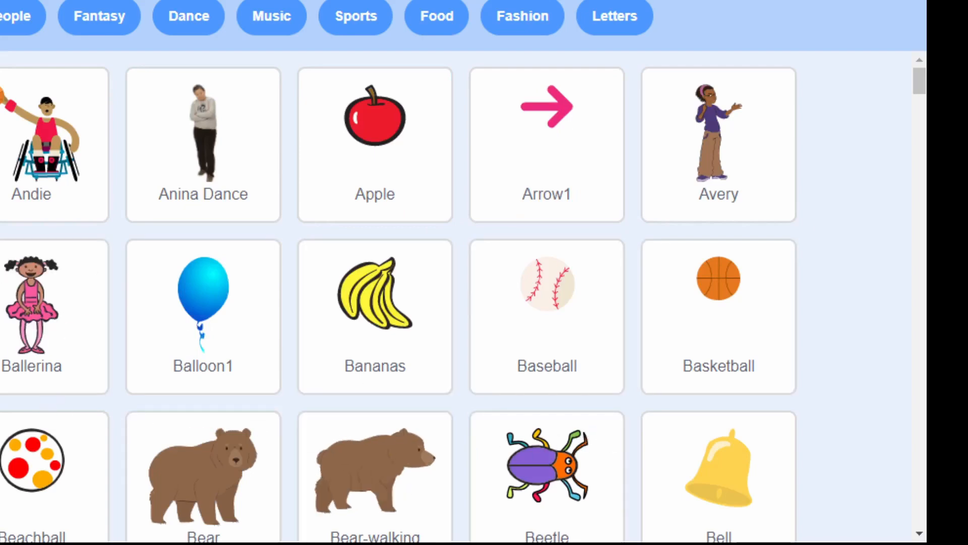
scroll("down", 3)
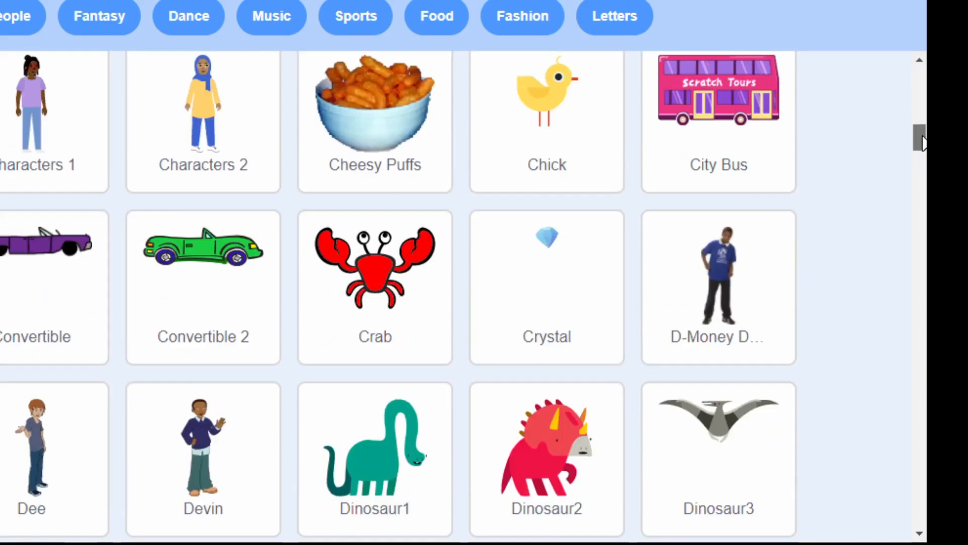
scroll("down", 3)
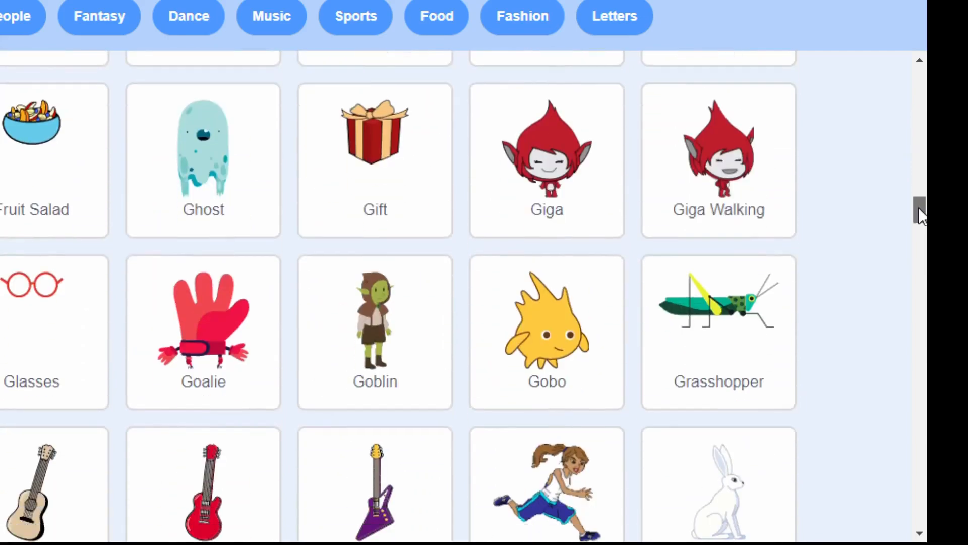
scroll("down", 3)
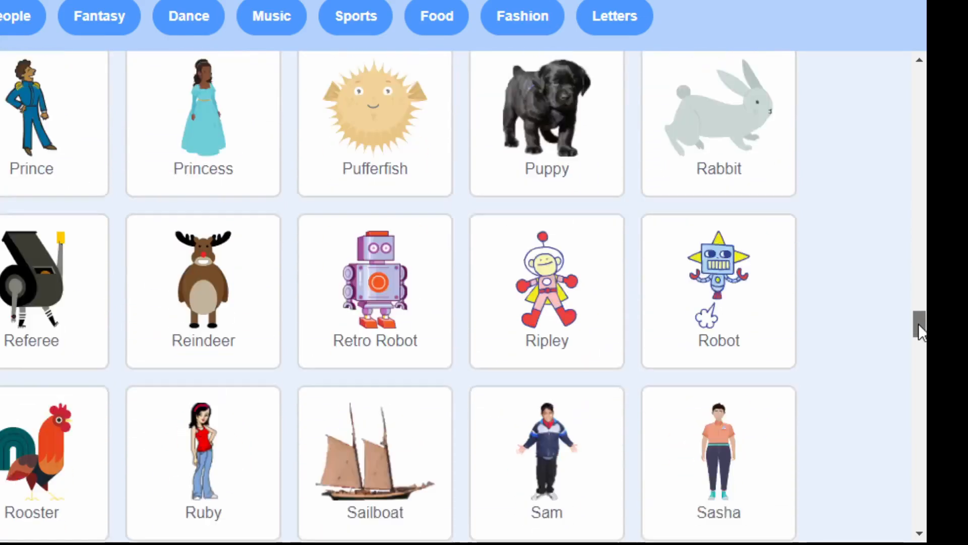
scroll("down", 3)
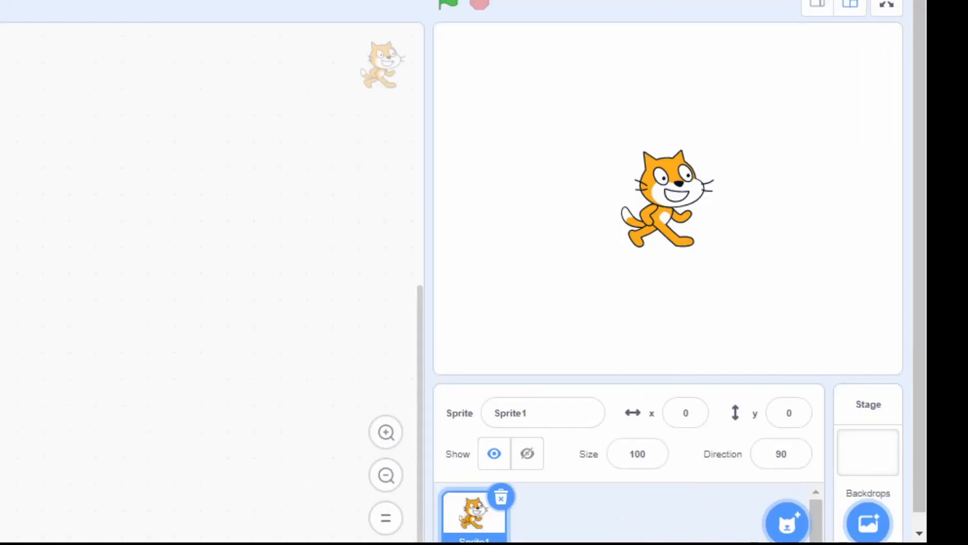
left_click(543, 412)
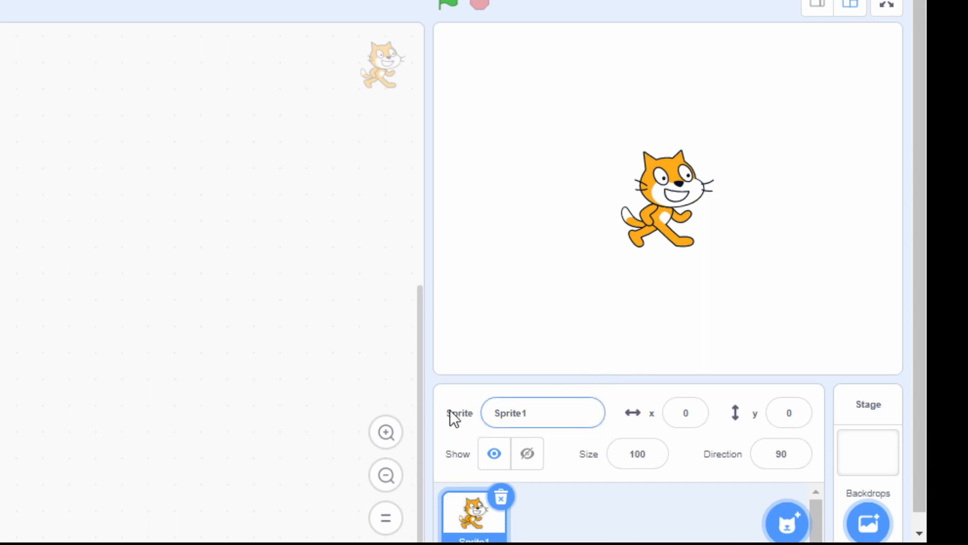
Rename the sprite from Sprite1 to cat
left_click(542, 413)
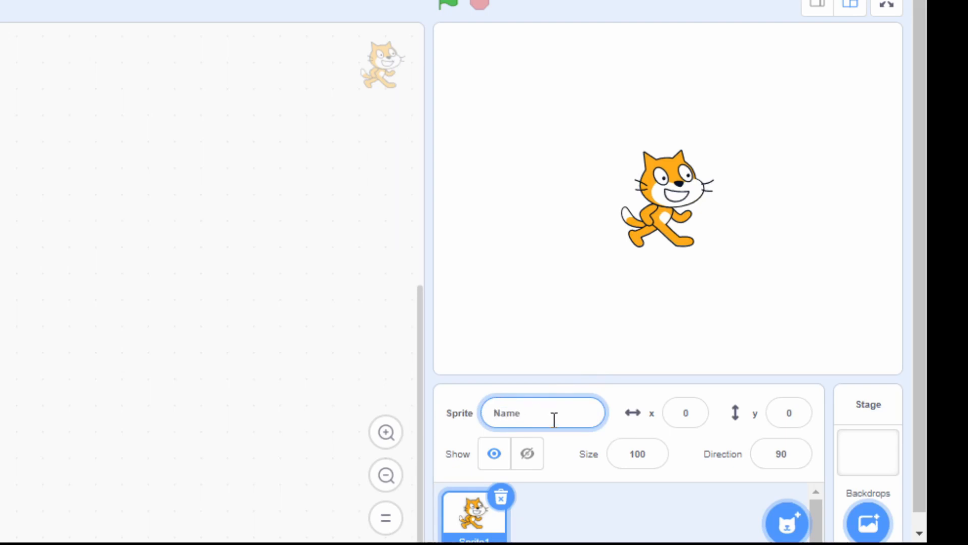
type("cat")
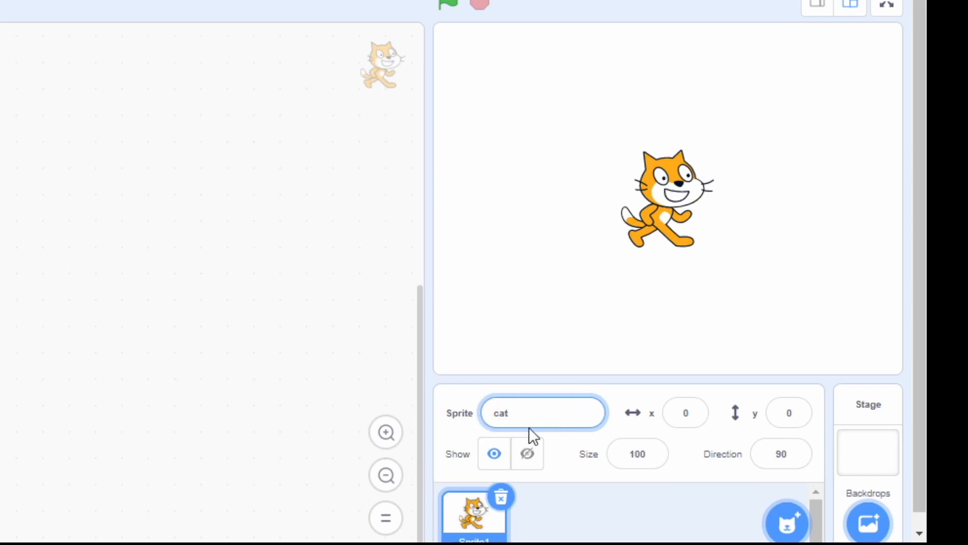
mouse_move(611, 475)
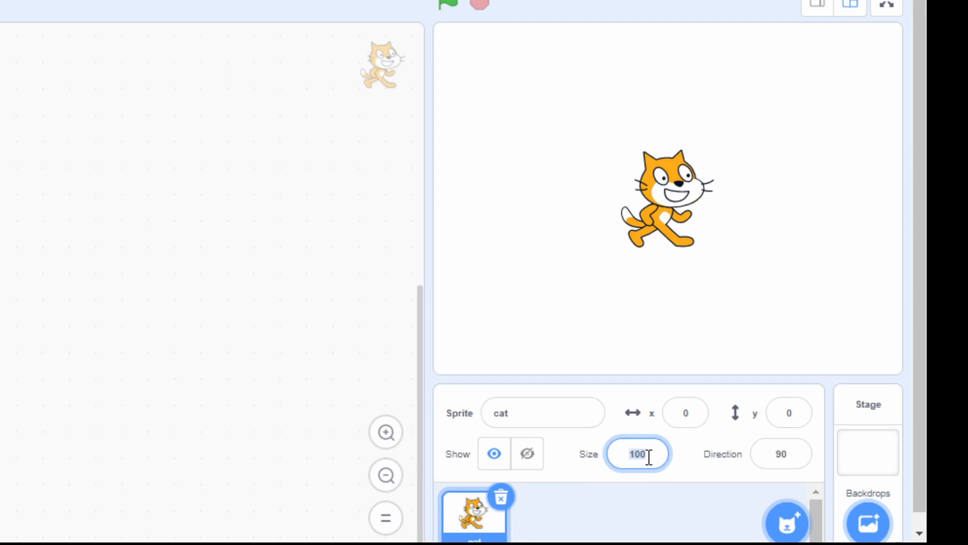
Change the cat sprite's size from 100 to 50, then settle on 120
key("Backspace")
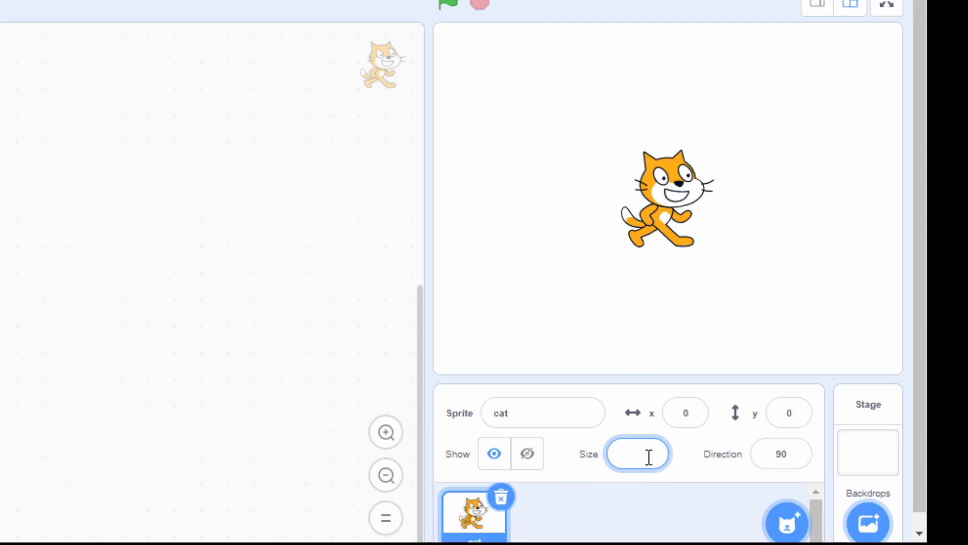
type("50")
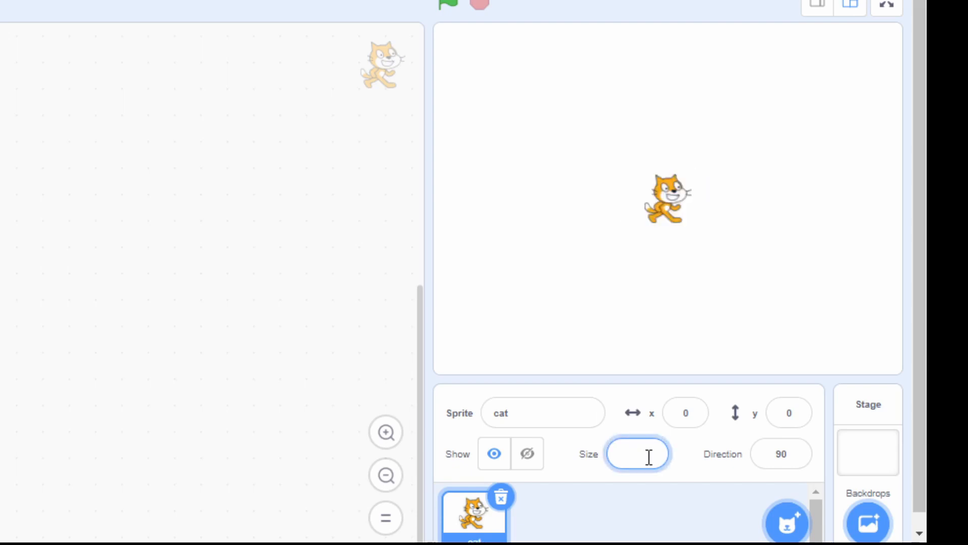
type("120")
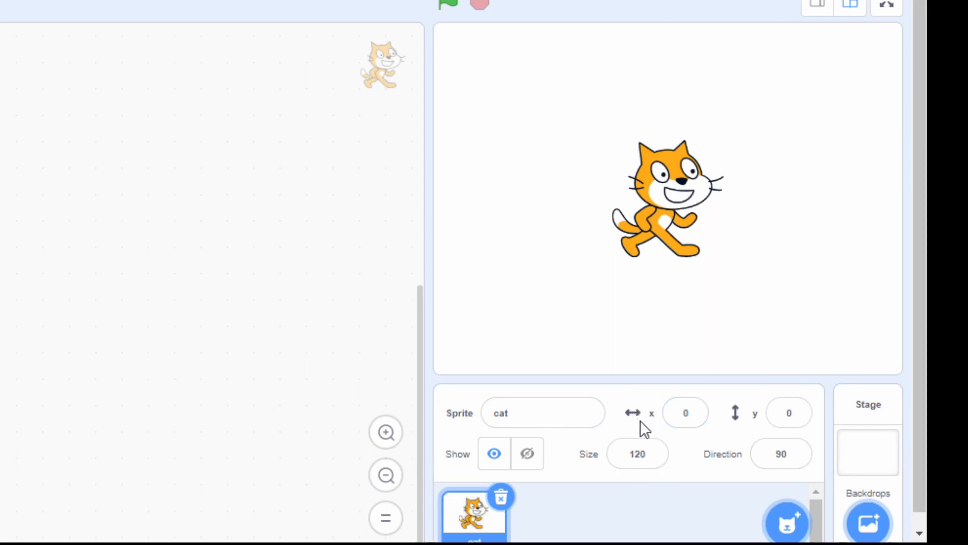
left_click(789, 412)
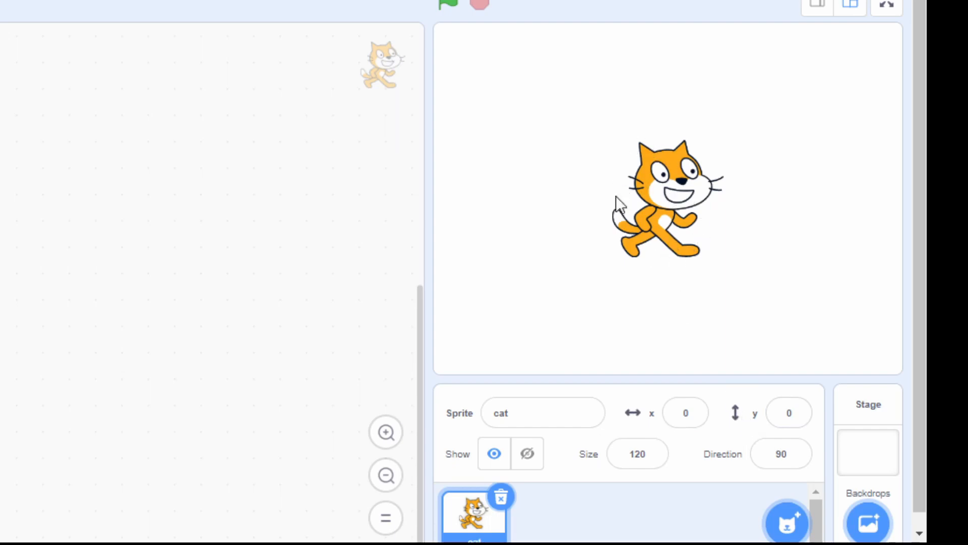
left_click(788, 412)
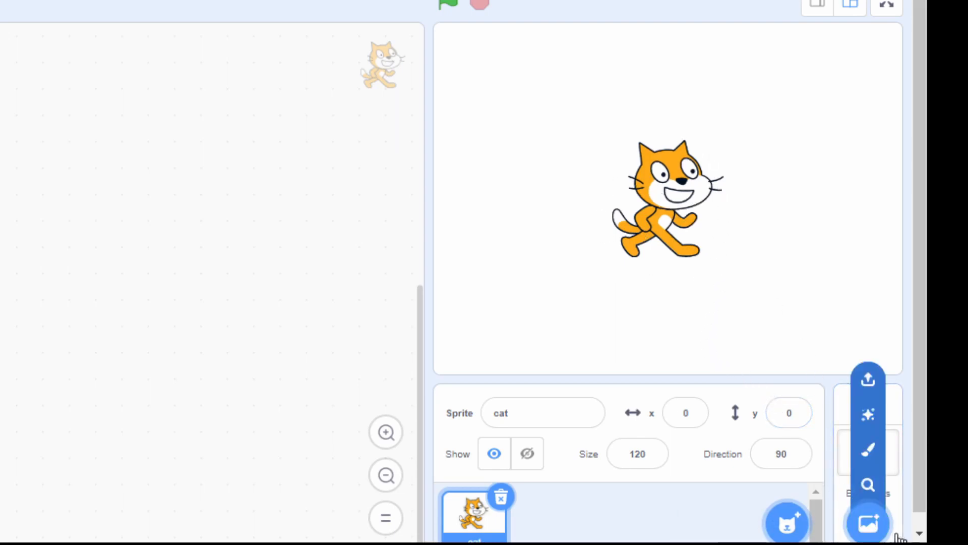
mouse_move(869, 522)
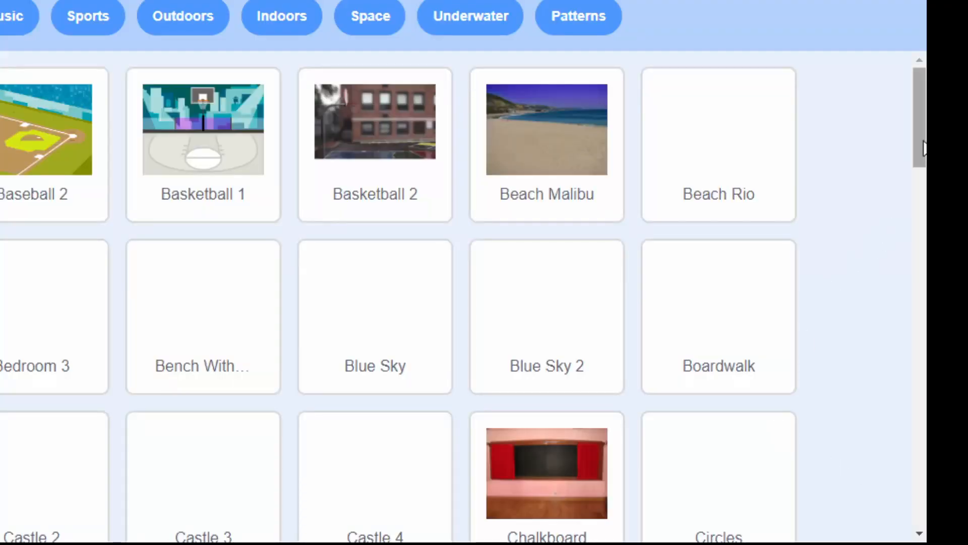
Apply the Xy-grid backdrop from the bottom of the backdrop library
scroll("down", 3)
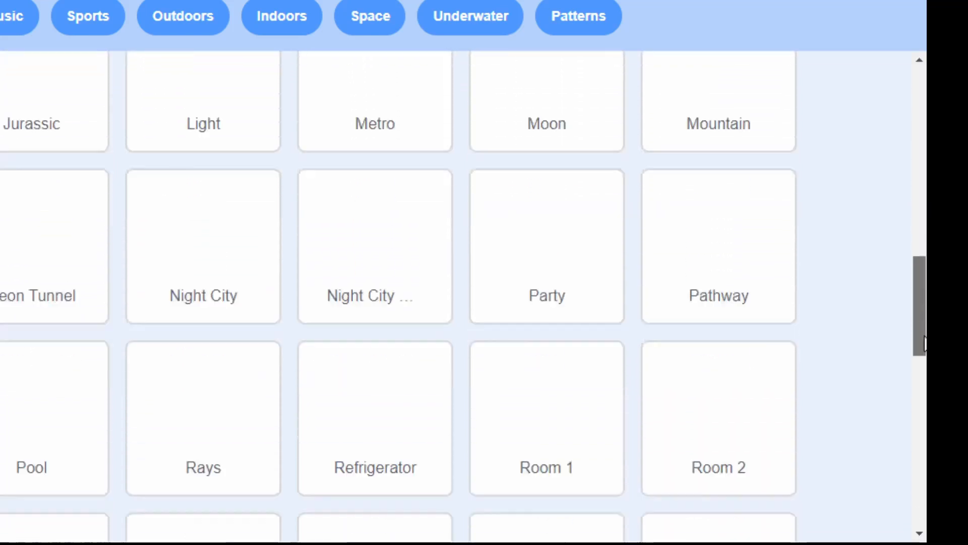
scroll("down", 3)
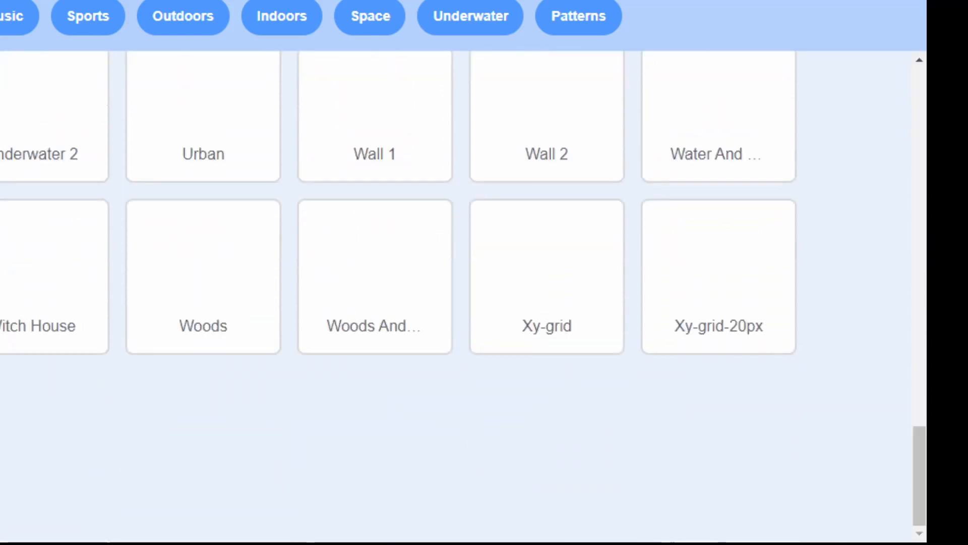
left_click(545, 276)
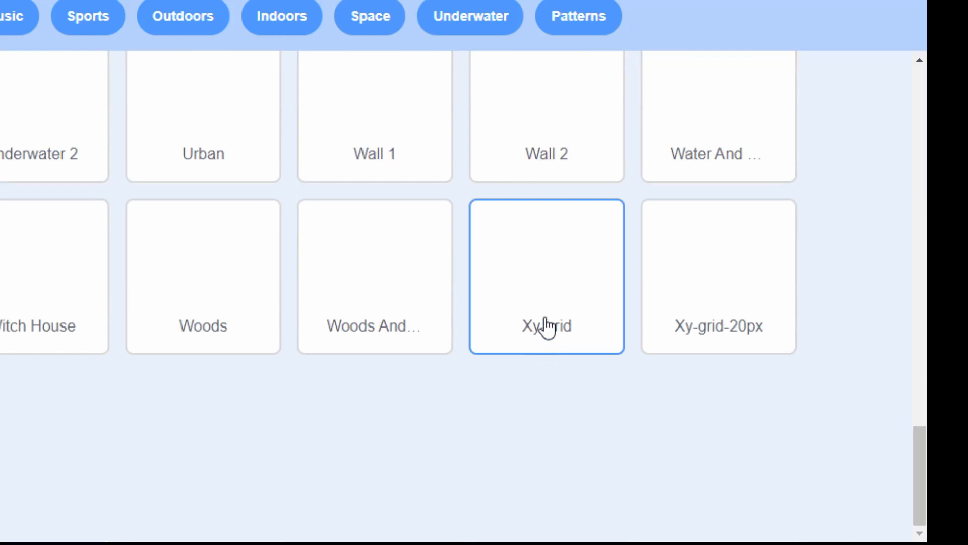
left_click(546, 276)
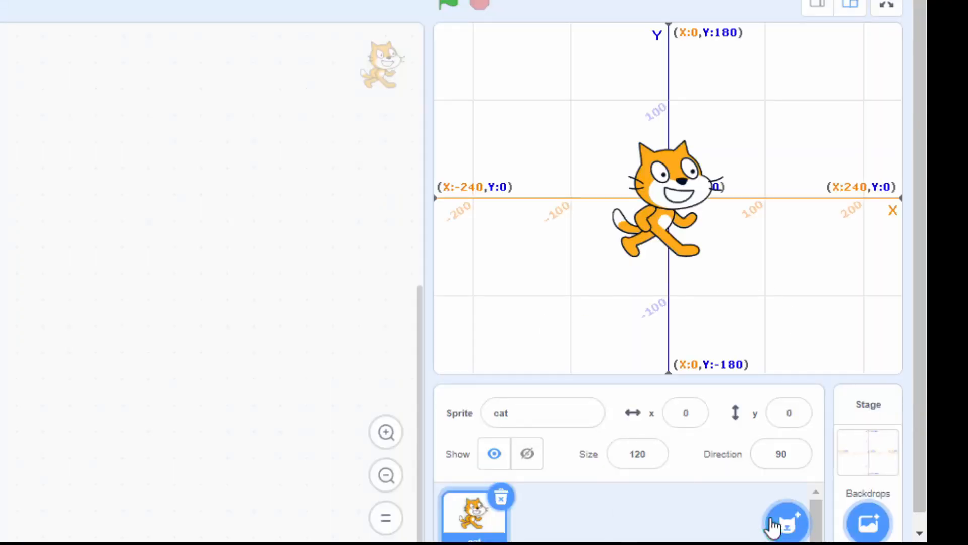
mouse_move(920, 460)
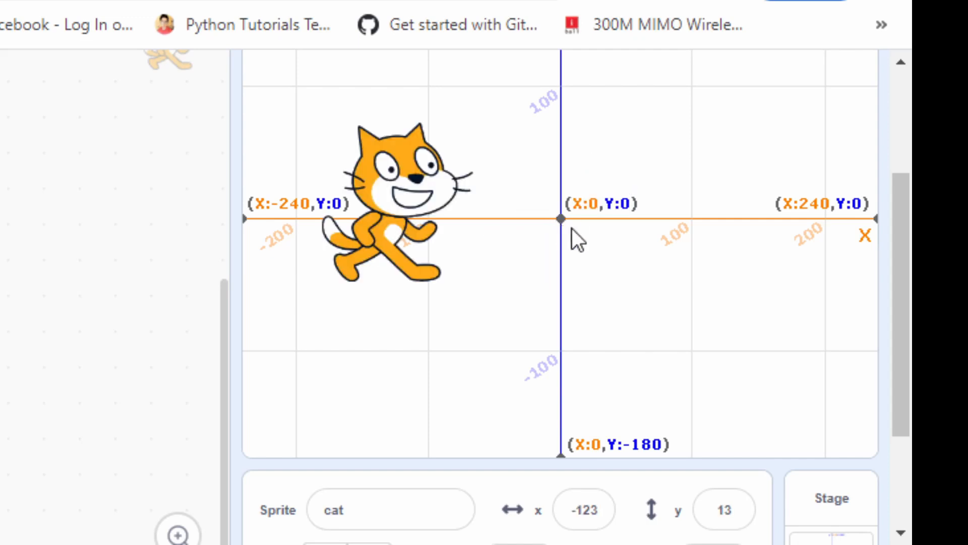
mouse_move(568, 413)
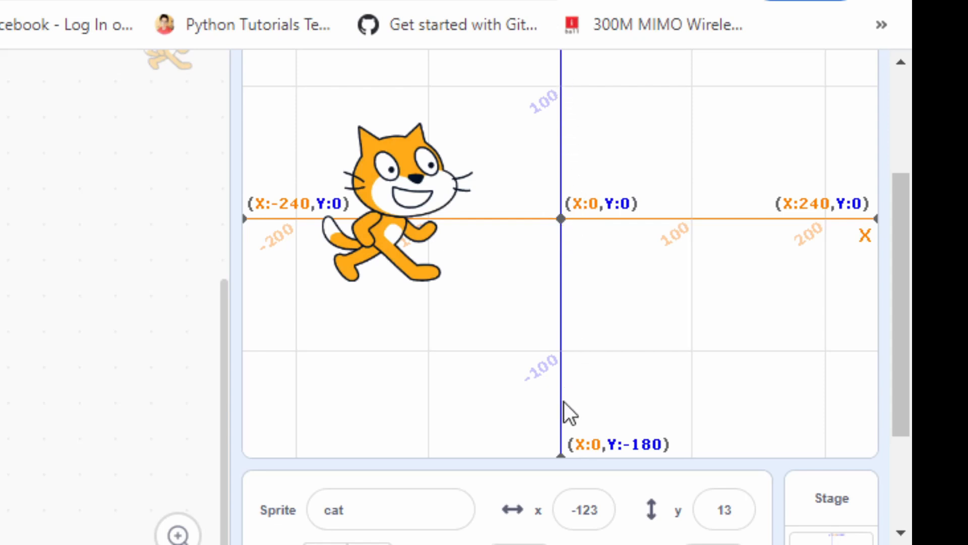
mouse_move(498, 229)
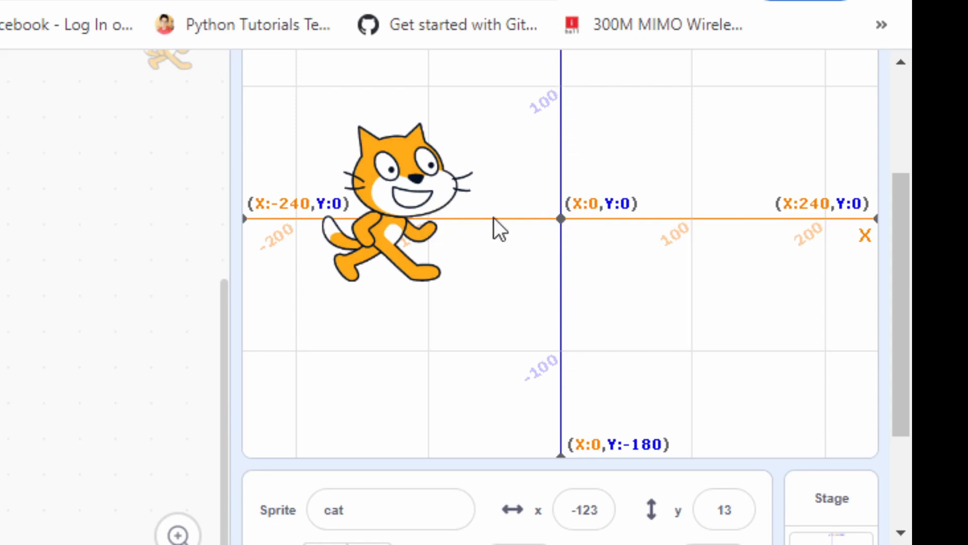
mouse_move(563, 198)
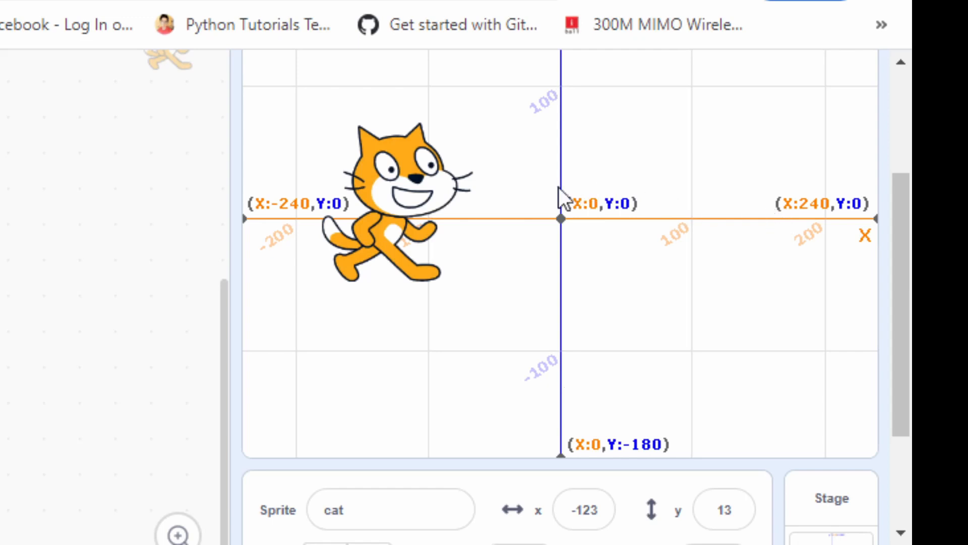
mouse_move(560, 238)
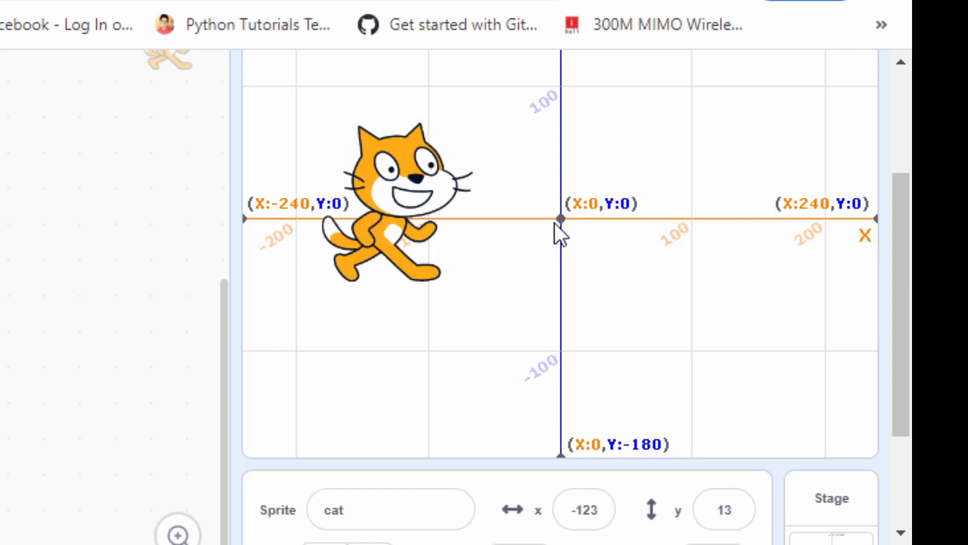
left_click(584, 509)
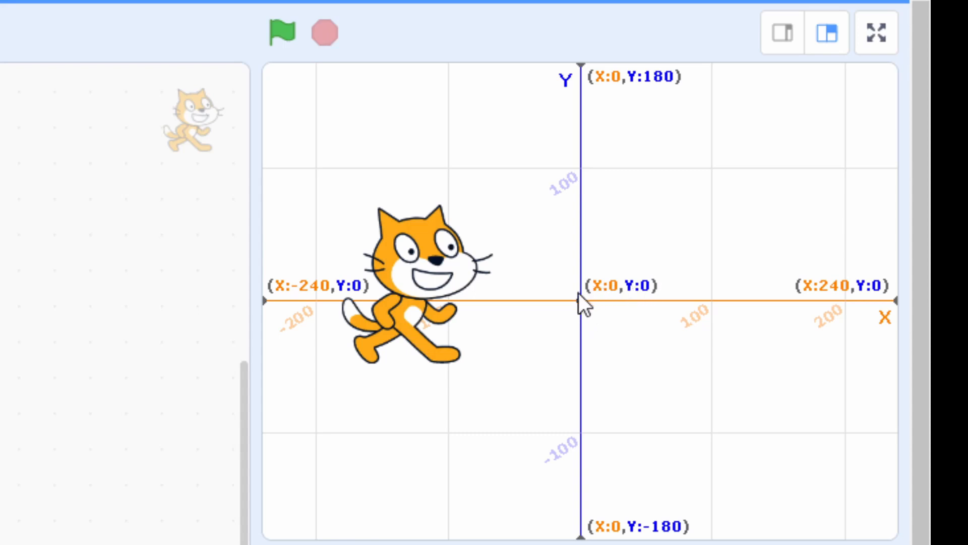
mouse_move(643, 303)
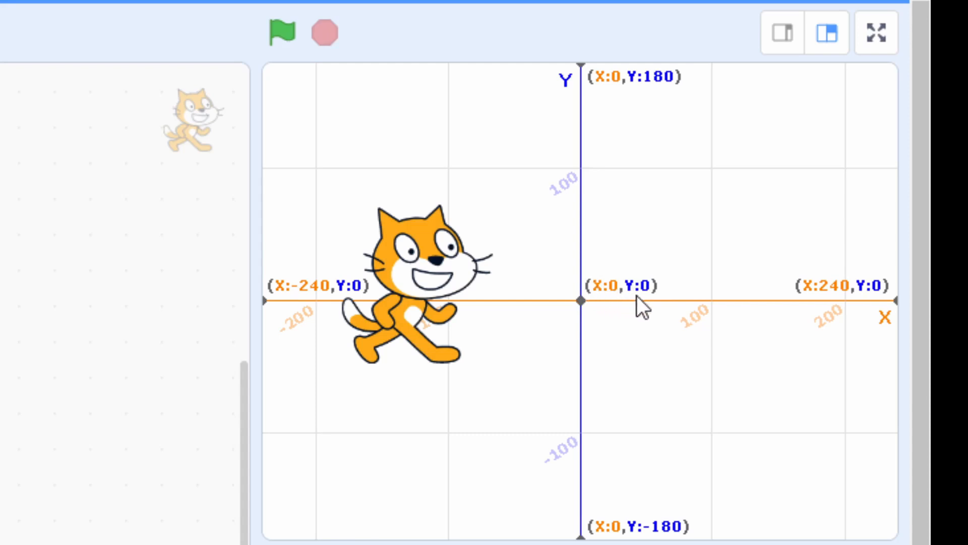
mouse_move(646, 306)
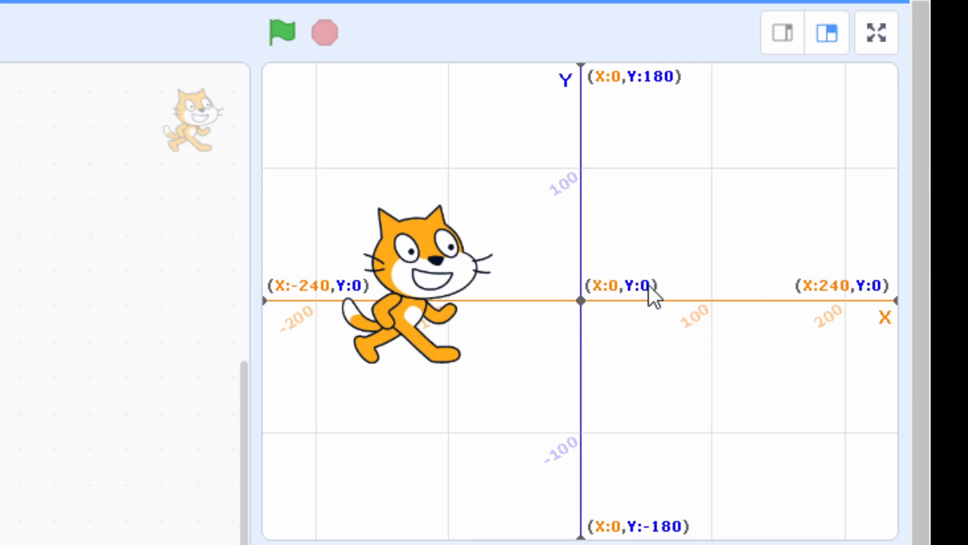
mouse_move(587, 311)
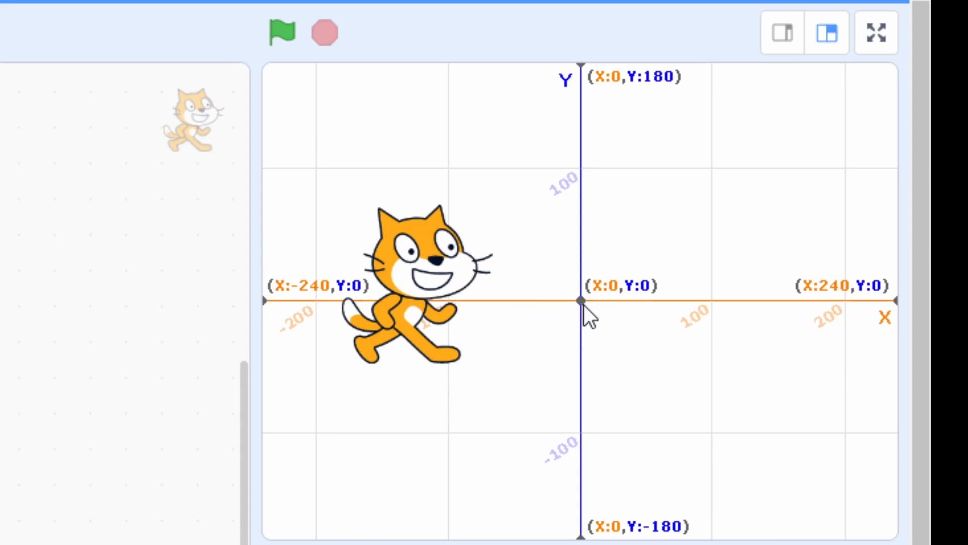
mouse_move(594, 244)
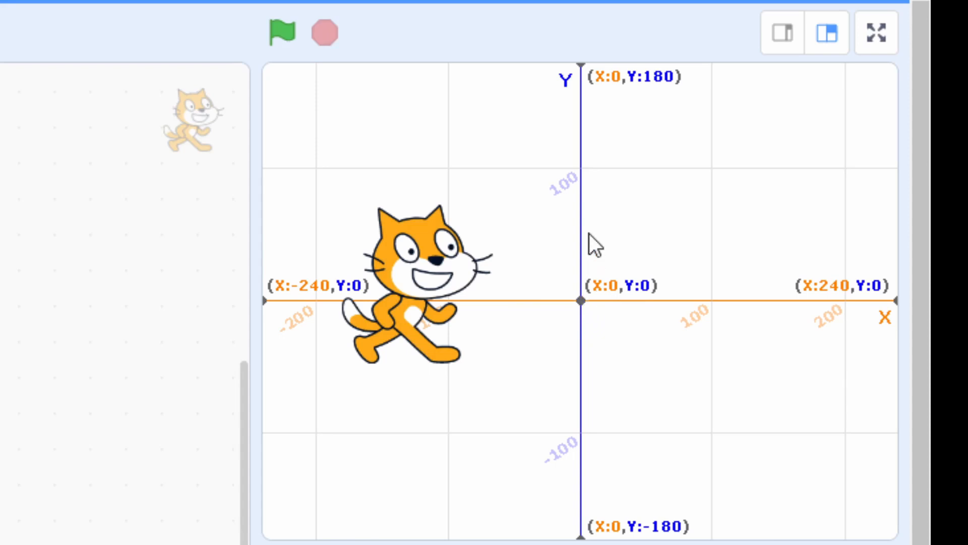
mouse_move(591, 238)
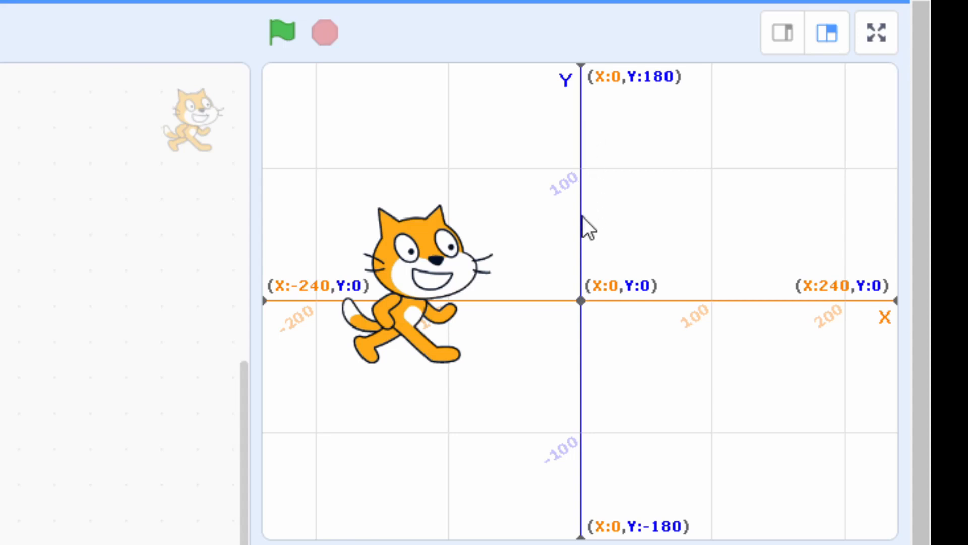
mouse_move(587, 303)
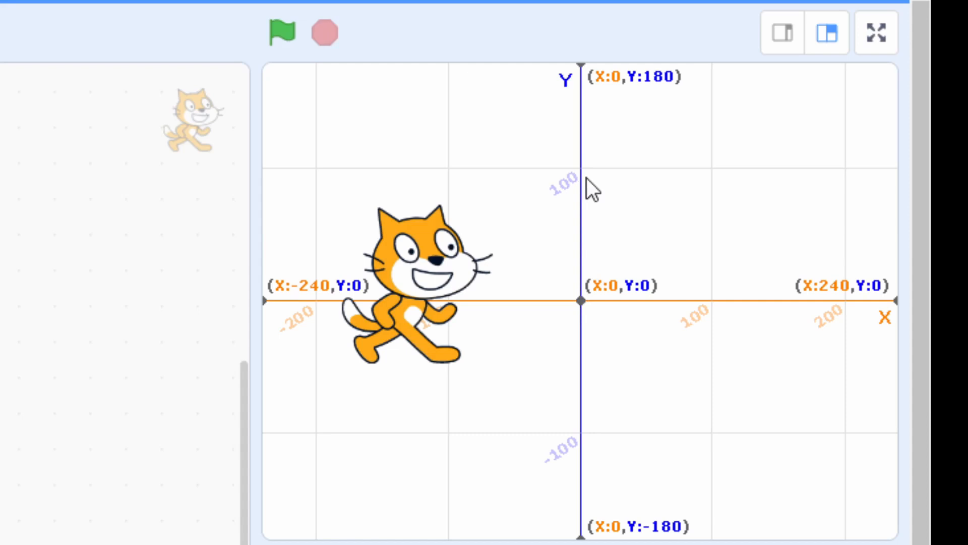
mouse_move(595, 87)
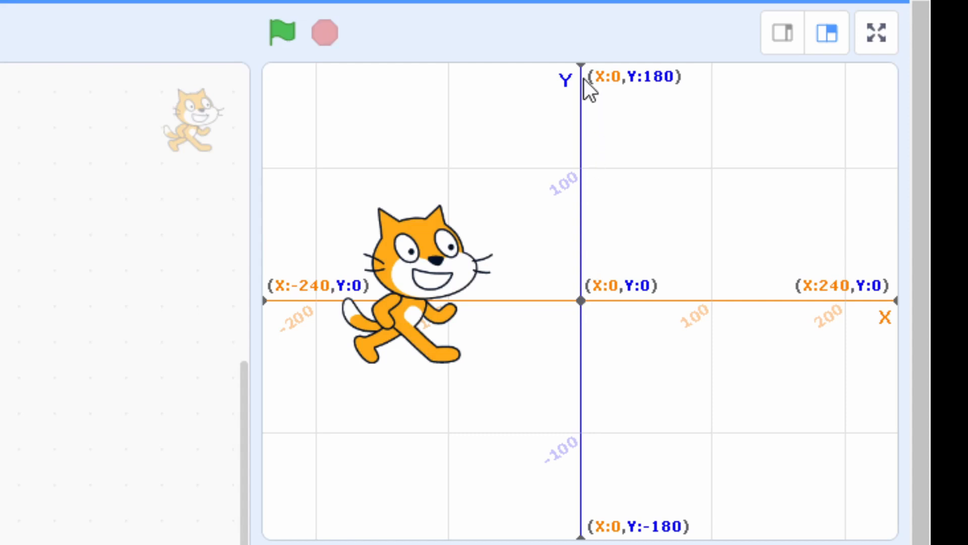
mouse_move(599, 328)
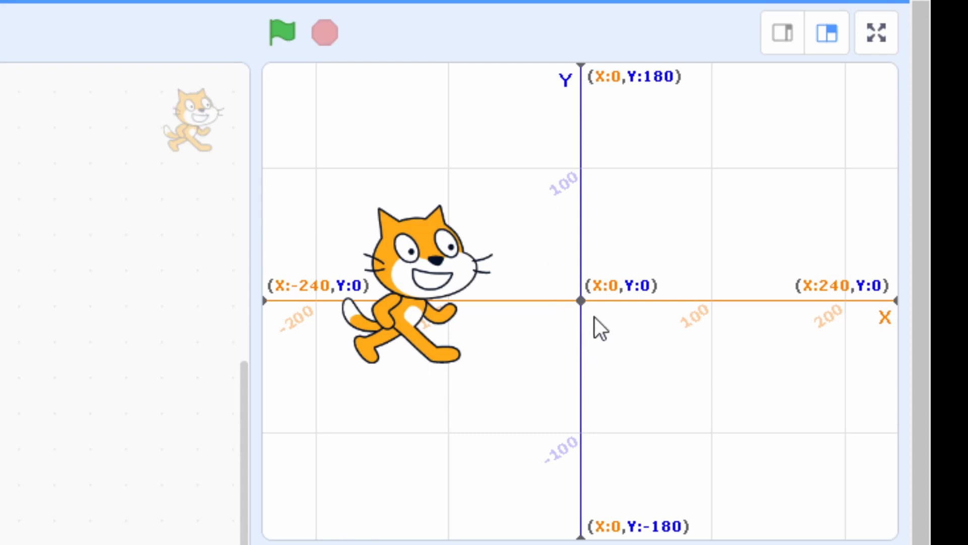
mouse_move(587, 312)
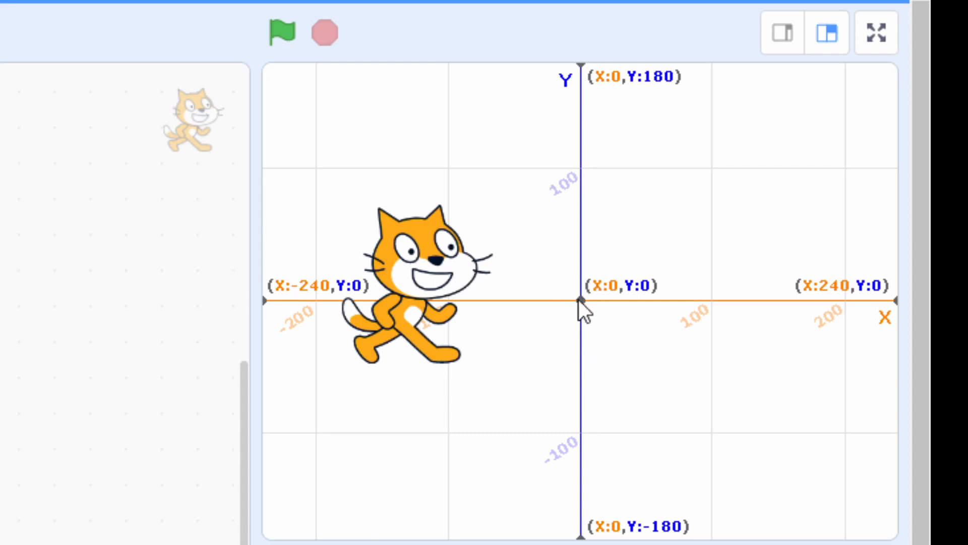
mouse_move(584, 327)
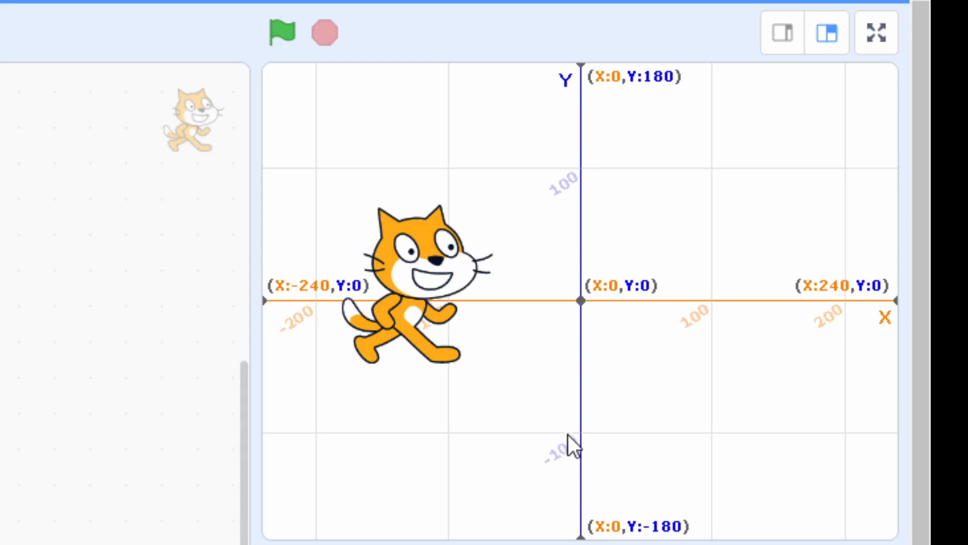
mouse_move(595, 439)
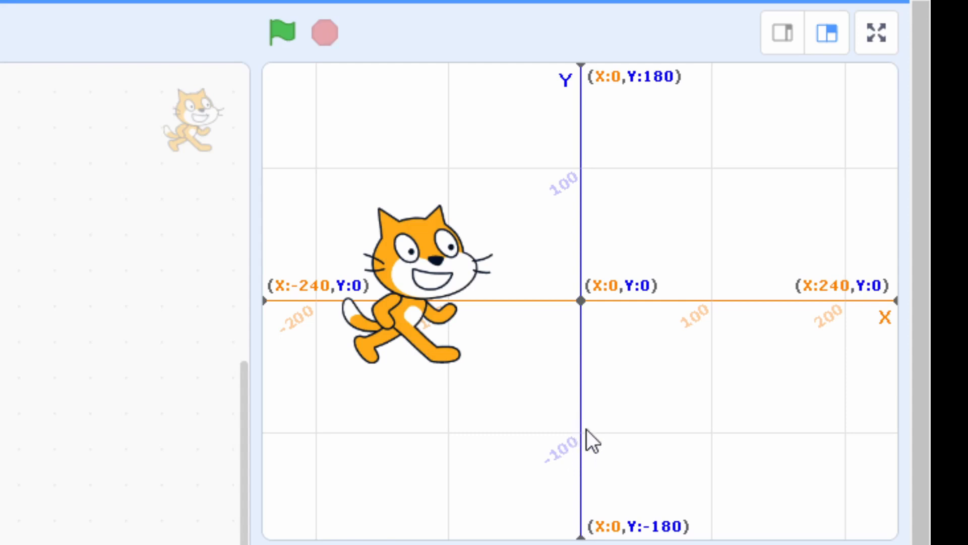
mouse_move(592, 442)
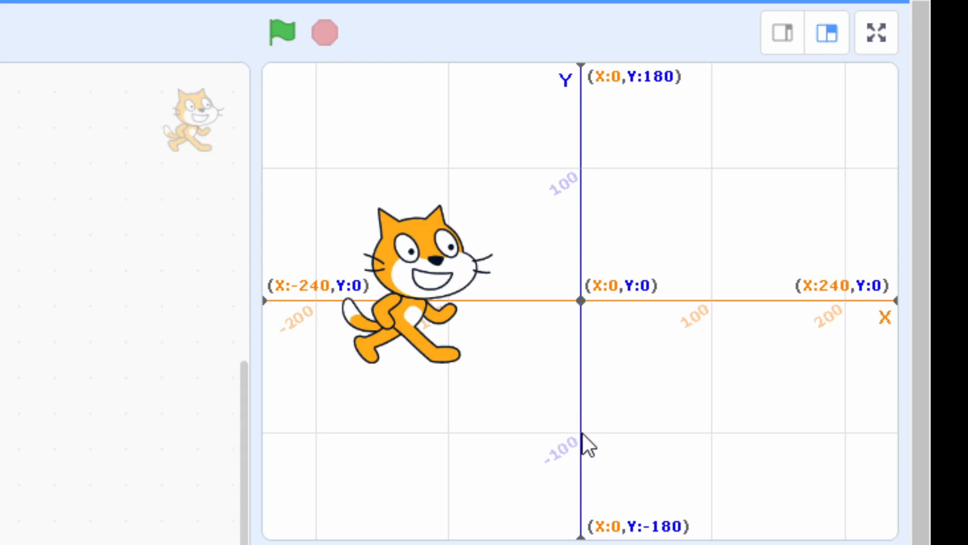
mouse_move(581, 262)
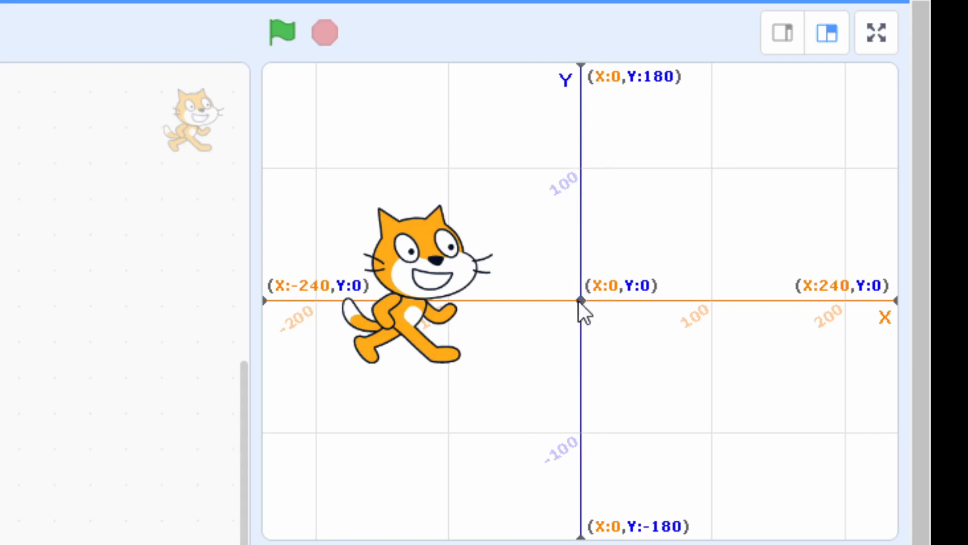
mouse_move(597, 186)
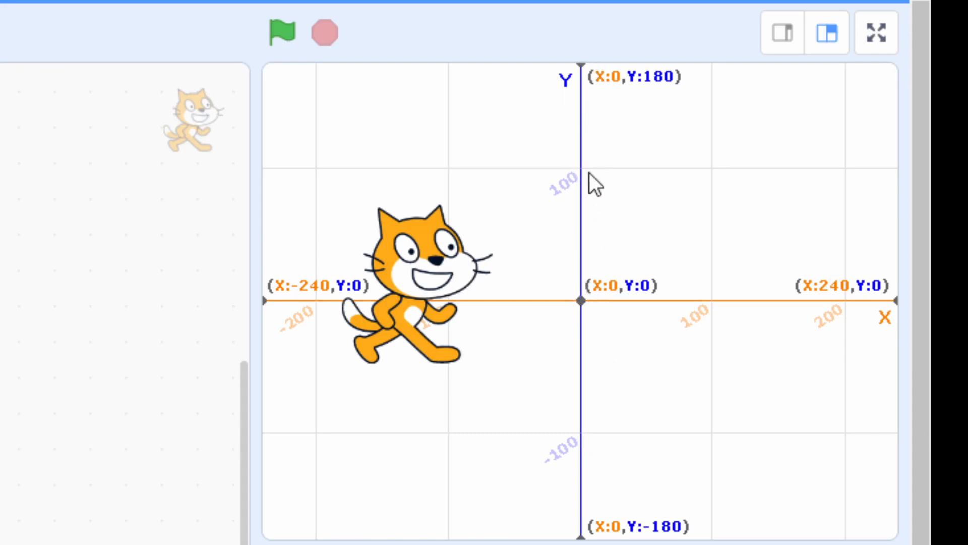
mouse_move(584, 111)
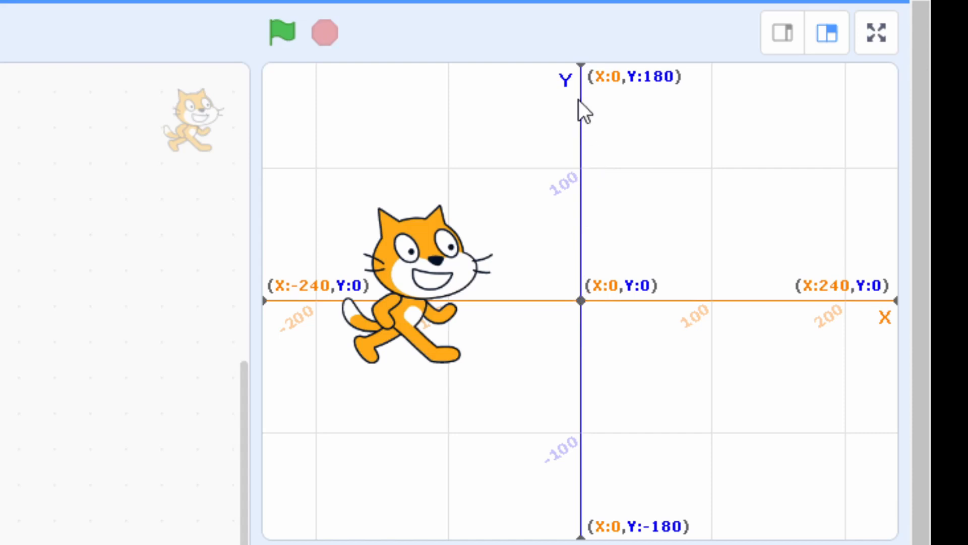
mouse_move(573, 212)
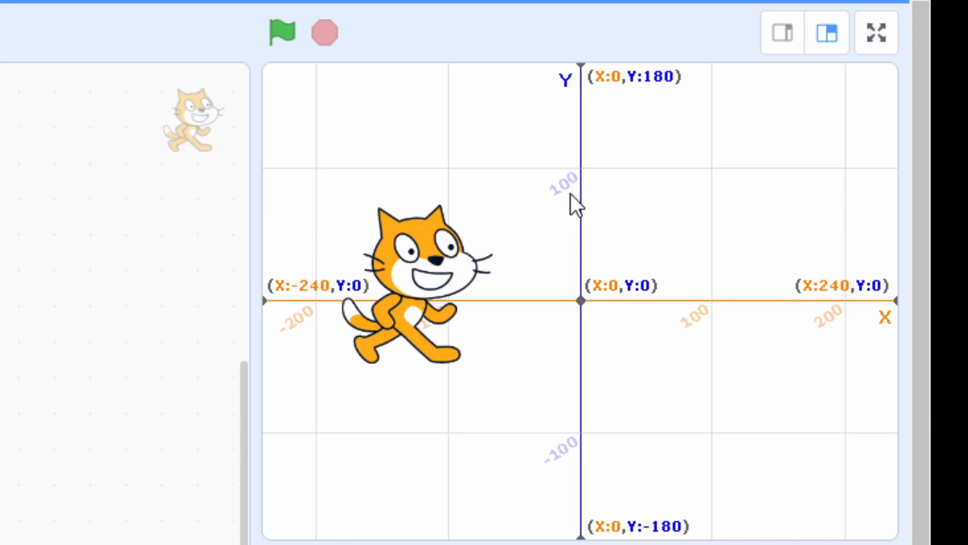
mouse_move(637, 102)
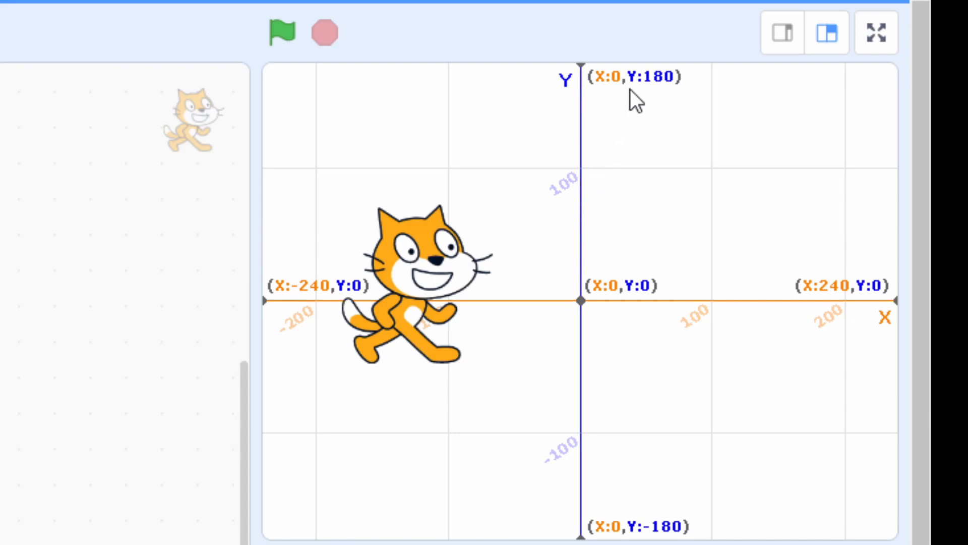
mouse_move(652, 90)
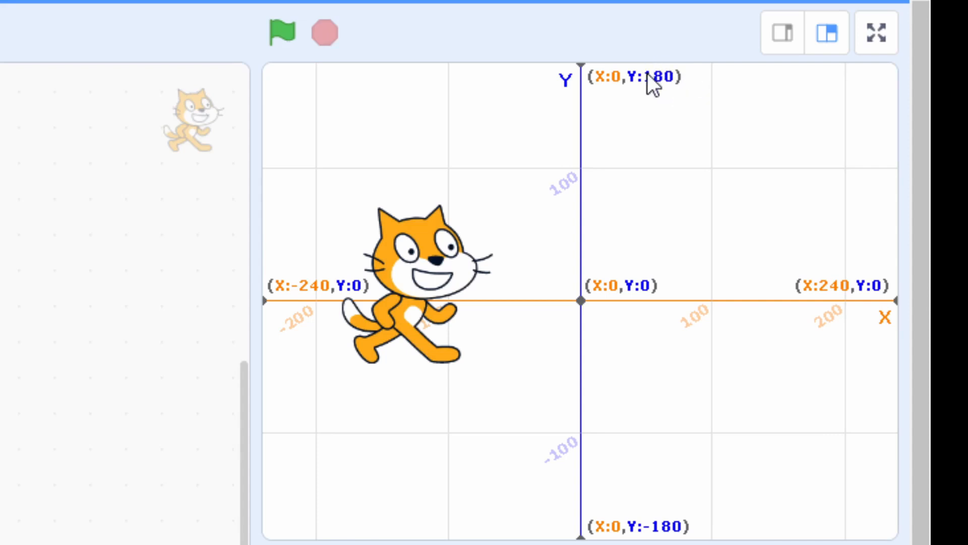
mouse_move(587, 312)
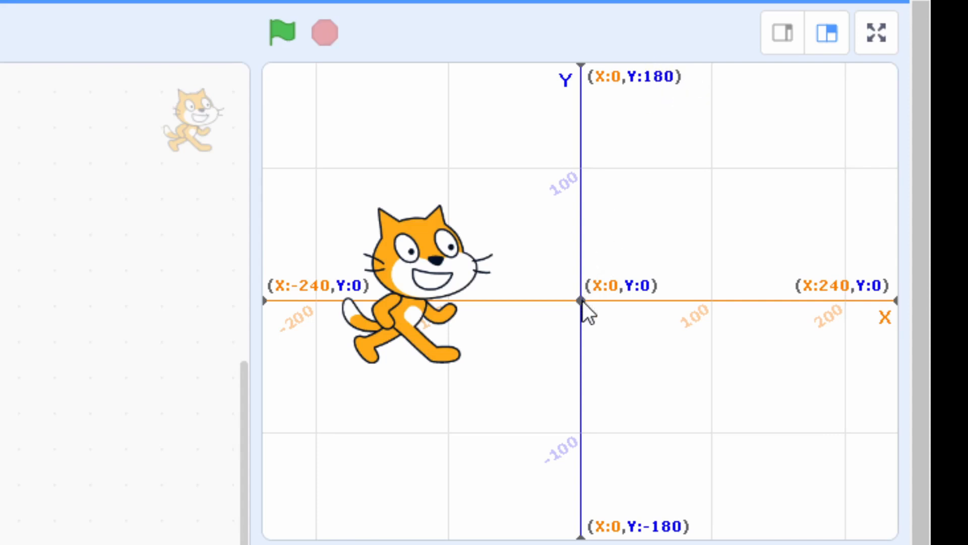
mouse_move(577, 541)
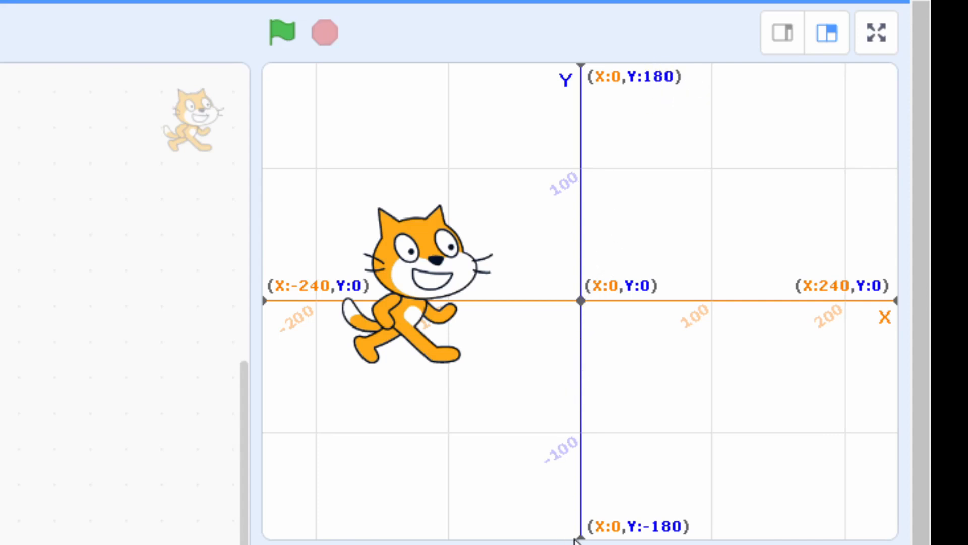
mouse_move(571, 472)
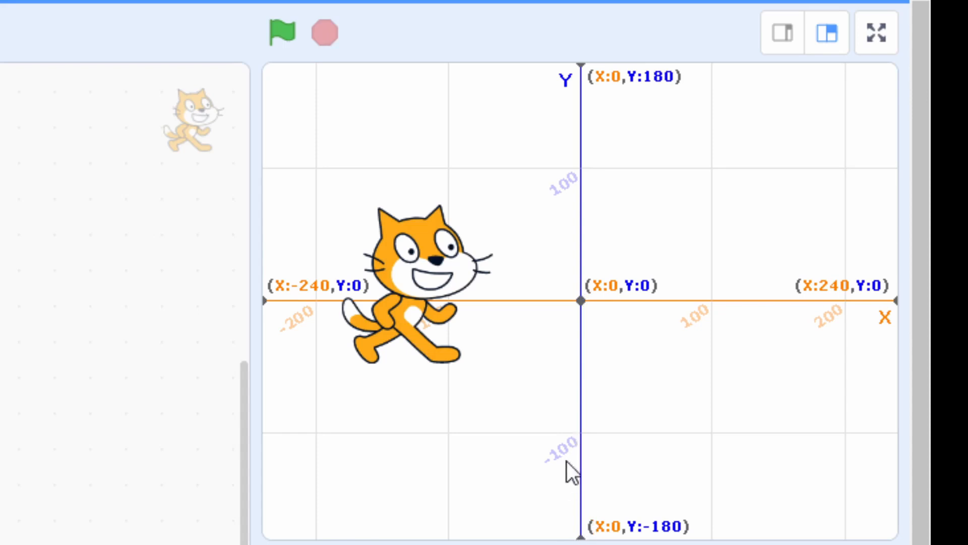
mouse_move(590, 525)
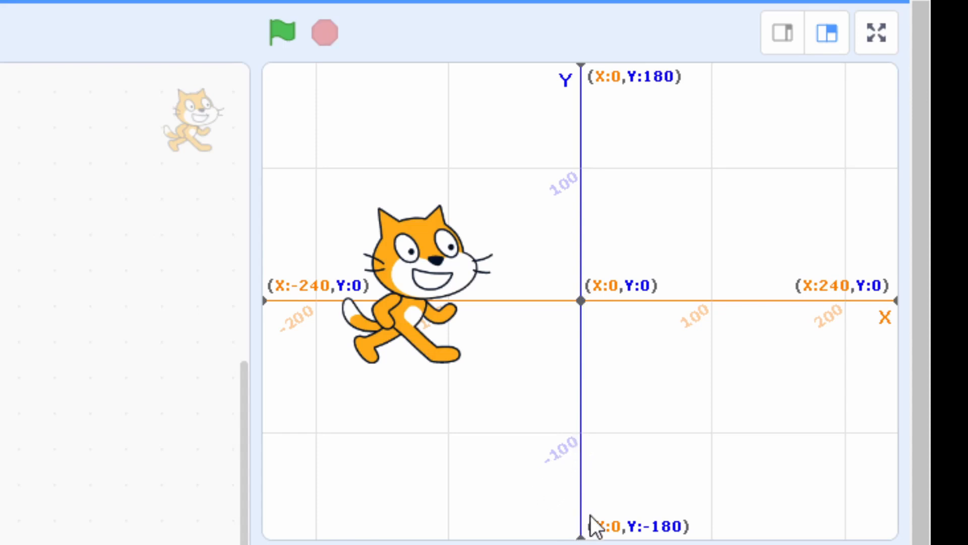
mouse_move(684, 538)
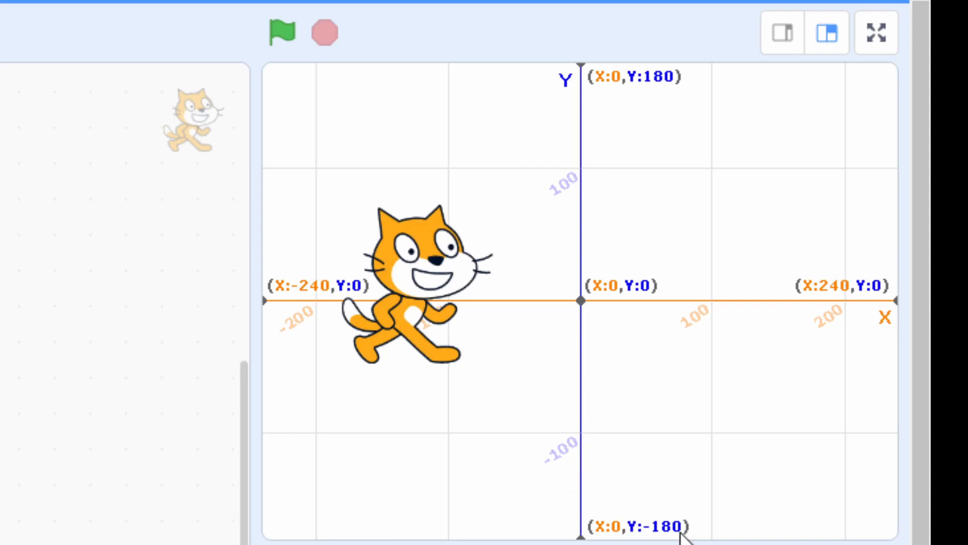
mouse_move(695, 528)
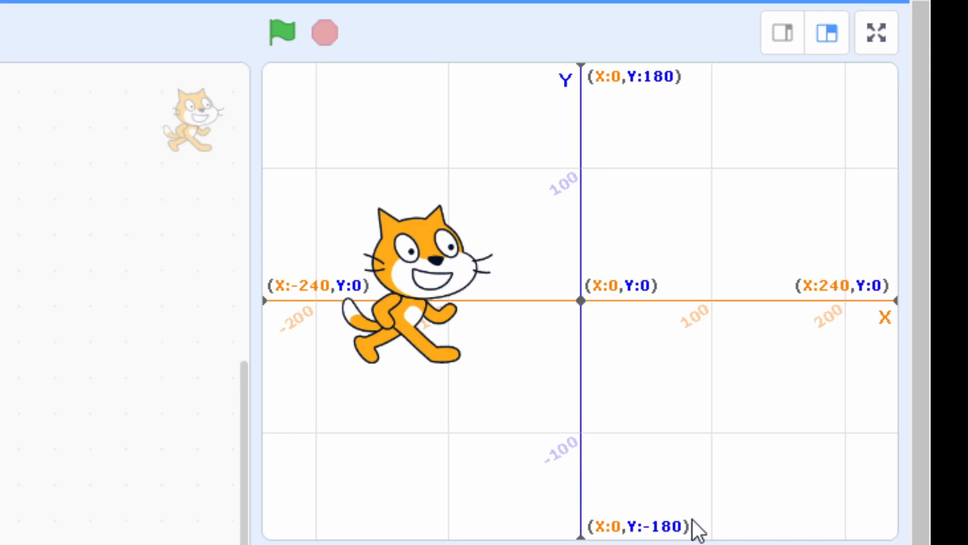
mouse_move(624, 395)
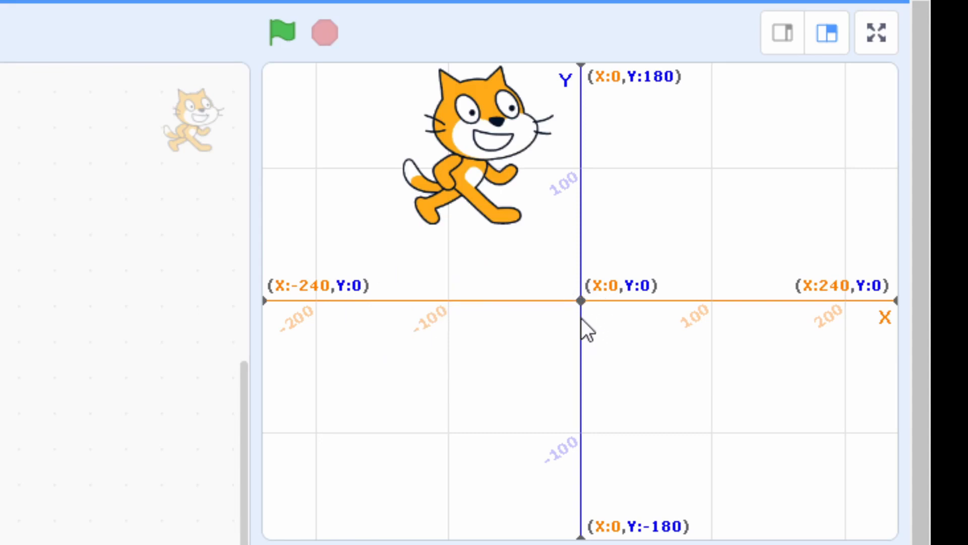
mouse_move(598, 302)
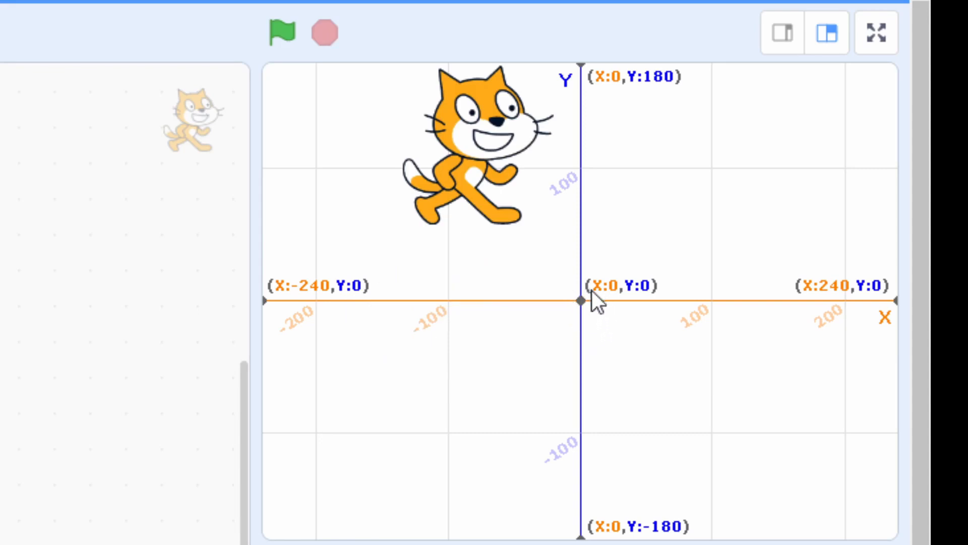
mouse_move(812, 312)
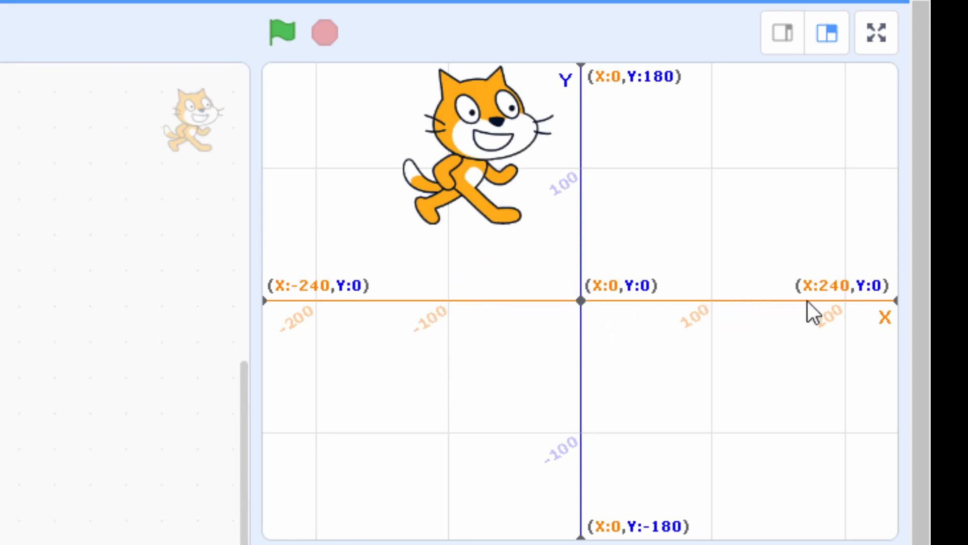
mouse_move(748, 326)
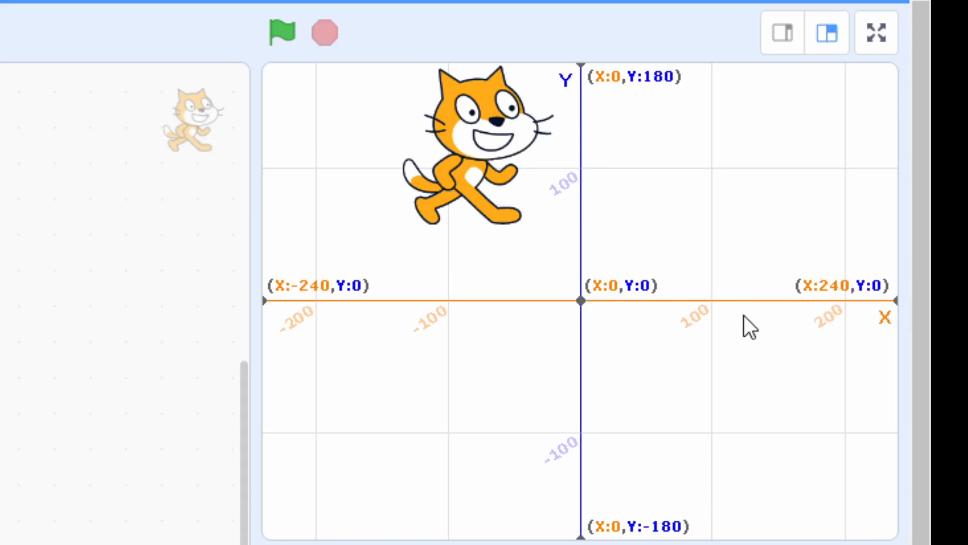
mouse_move(719, 367)
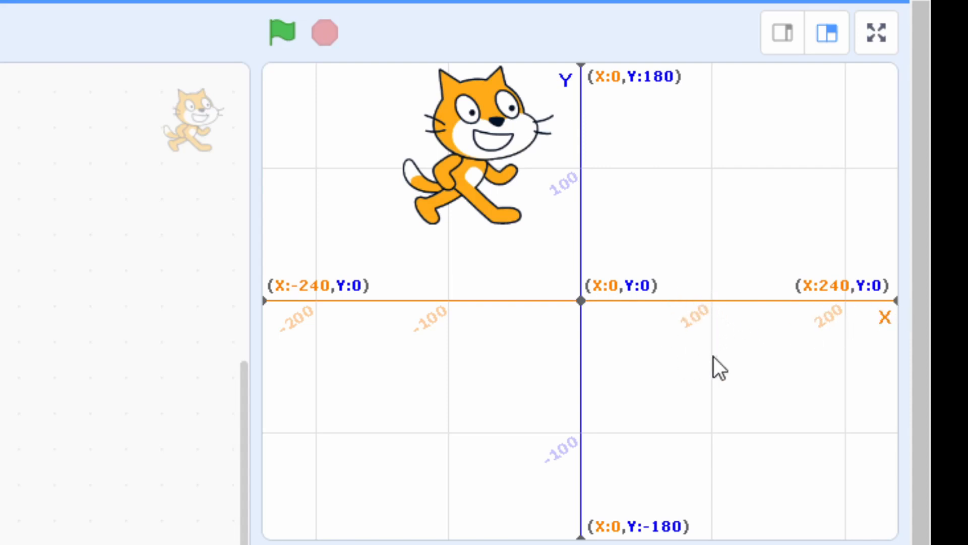
mouse_move(728, 315)
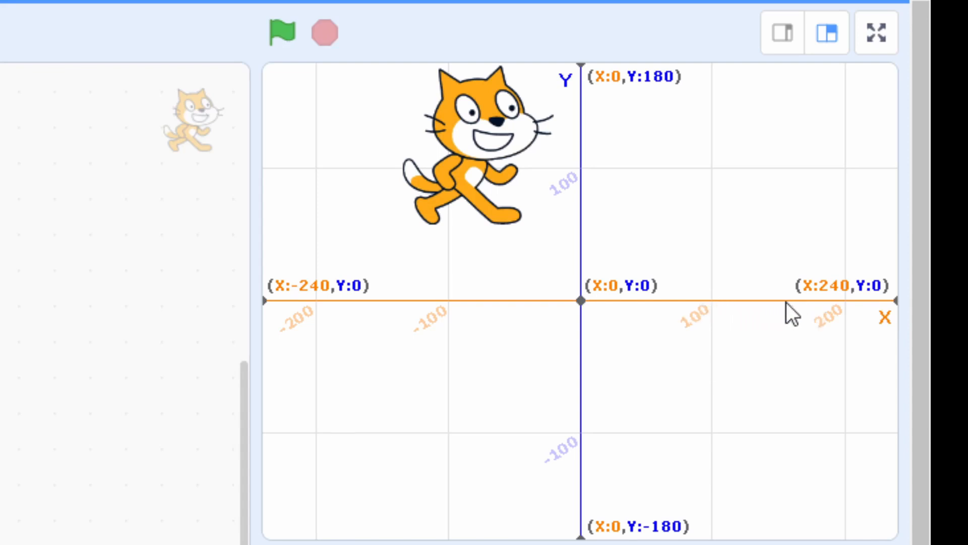
mouse_move(862, 311)
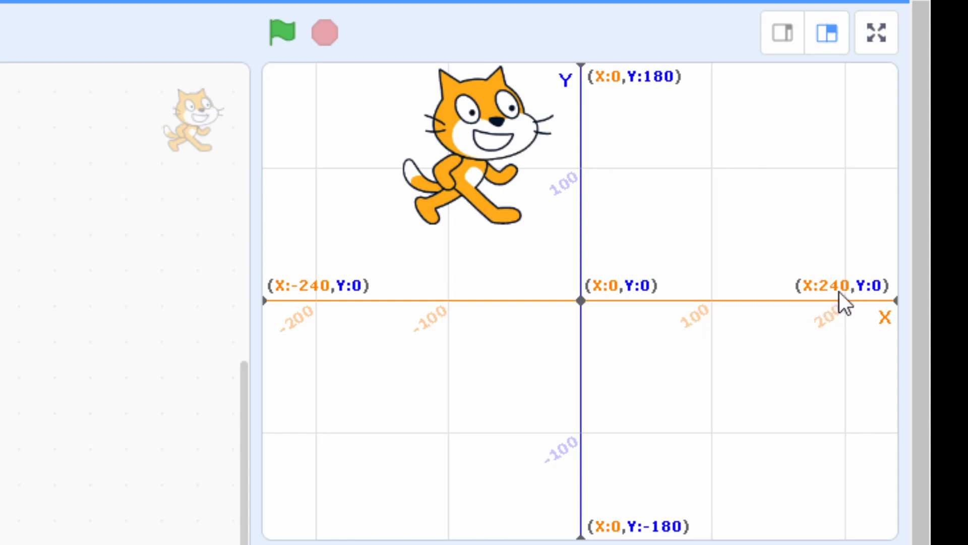
mouse_move(568, 311)
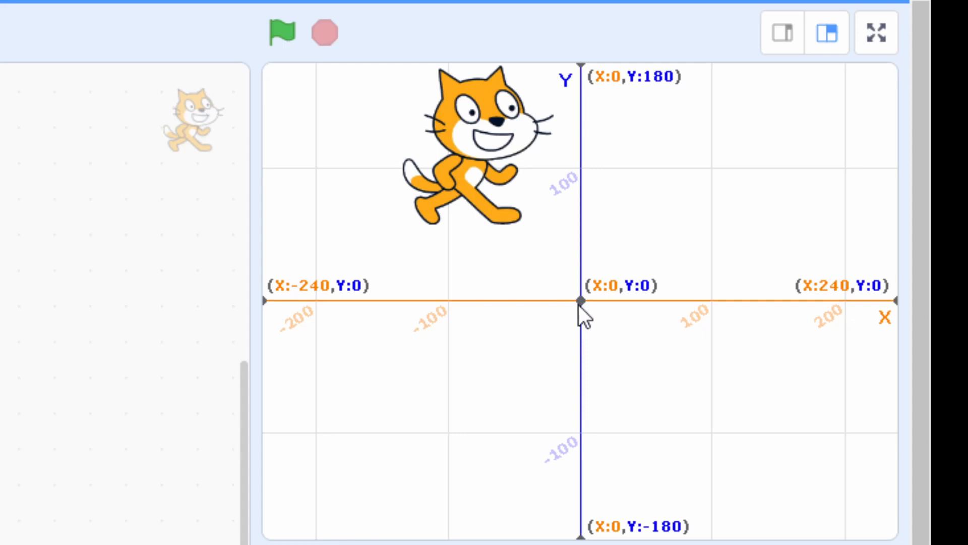
mouse_move(593, 315)
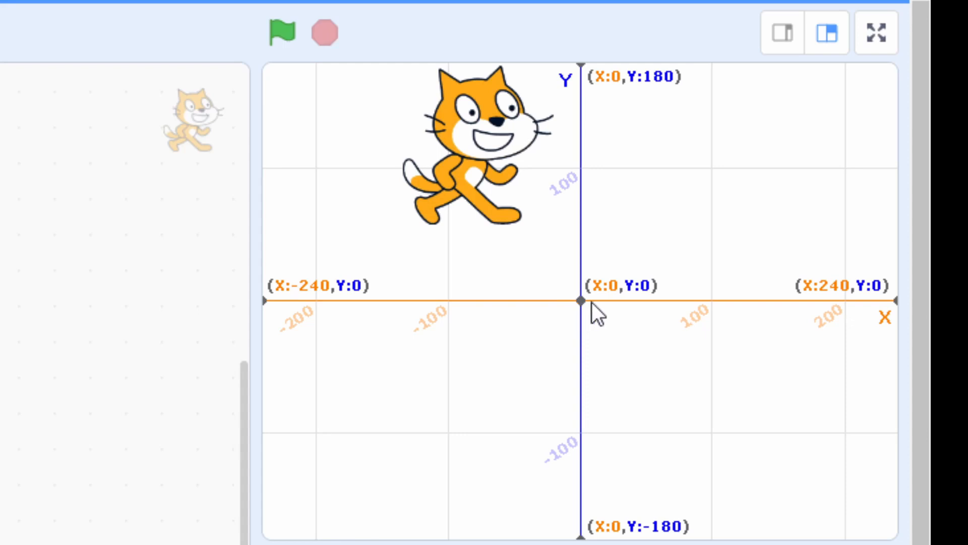
mouse_move(590, 303)
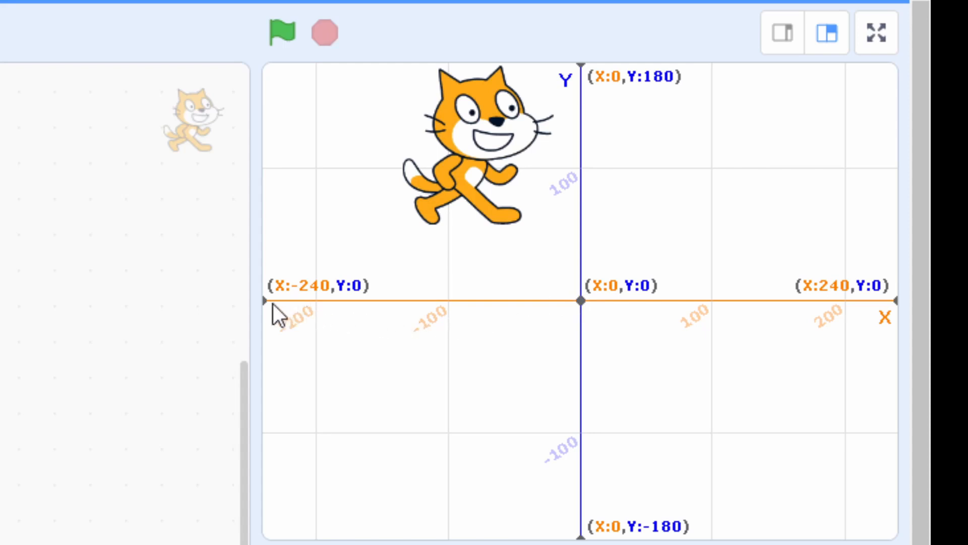
mouse_move(585, 302)
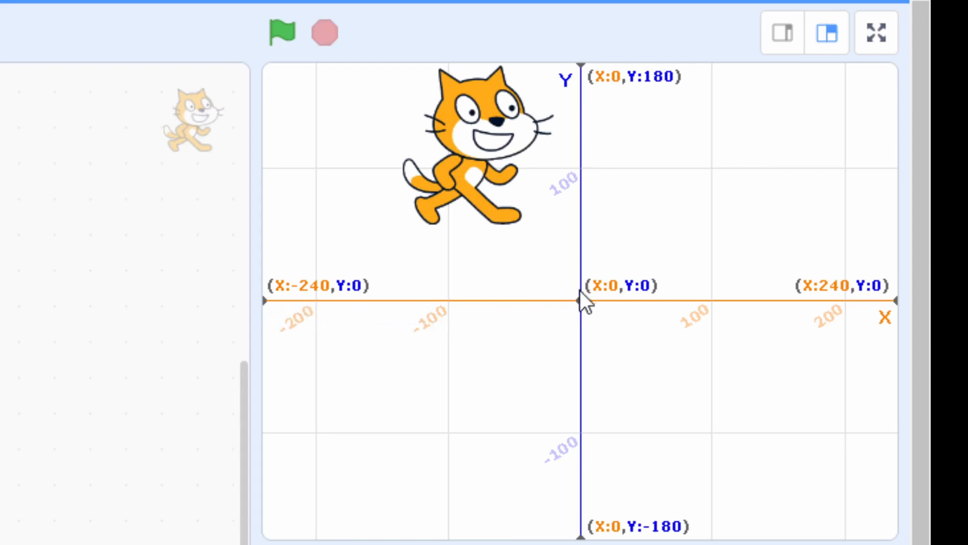
mouse_move(451, 299)
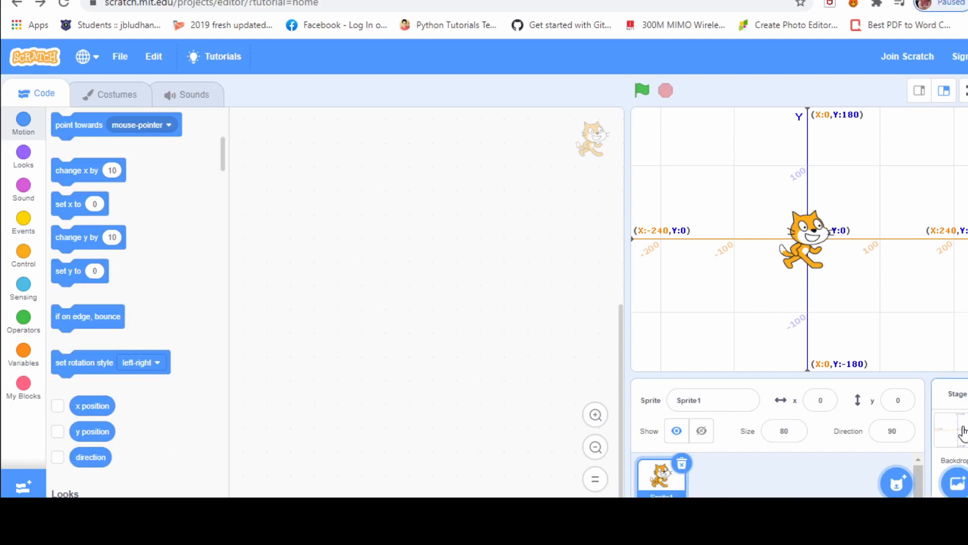
mouse_move(932, 400)
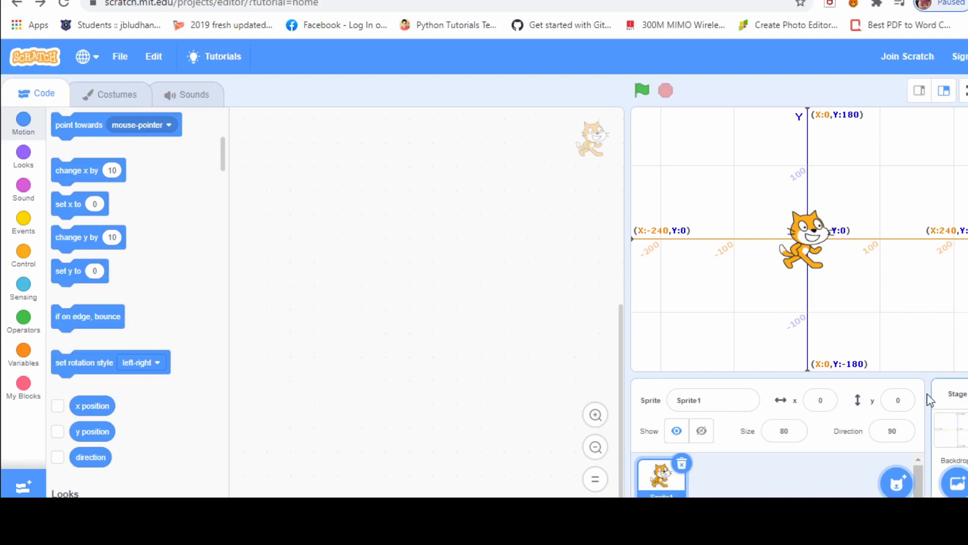
mouse_move(827, 257)
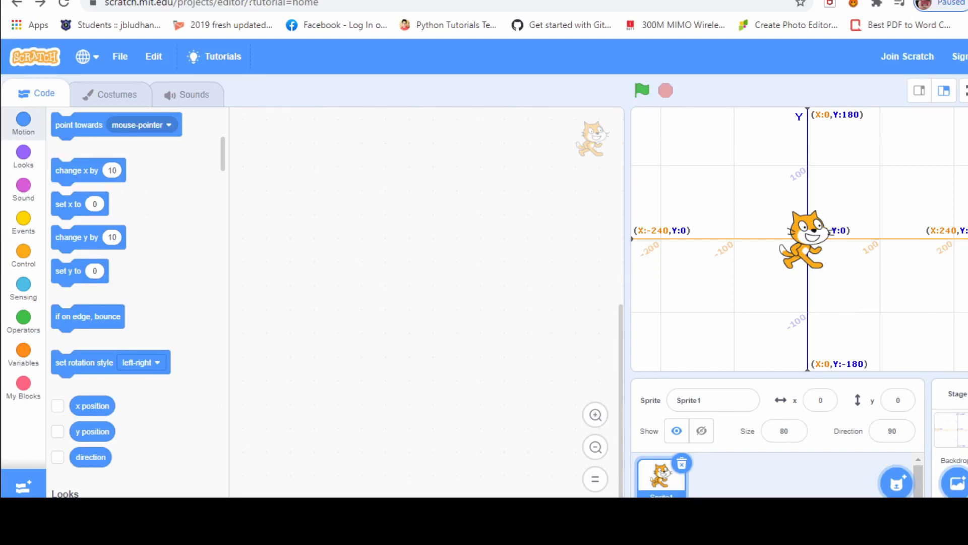
mouse_move(32, 247)
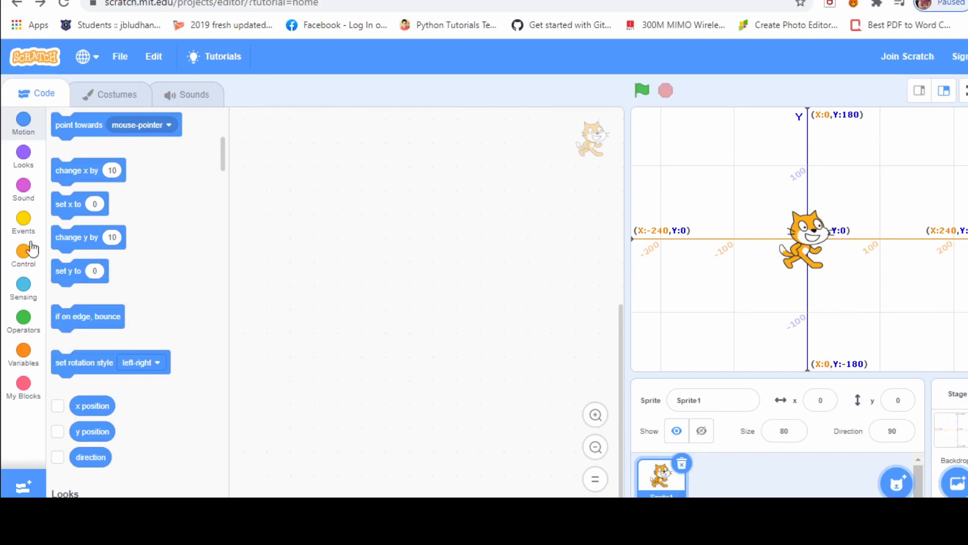
Add a 'when left arrow key pressed' event block to the cat's scripts
left_click(23, 220)
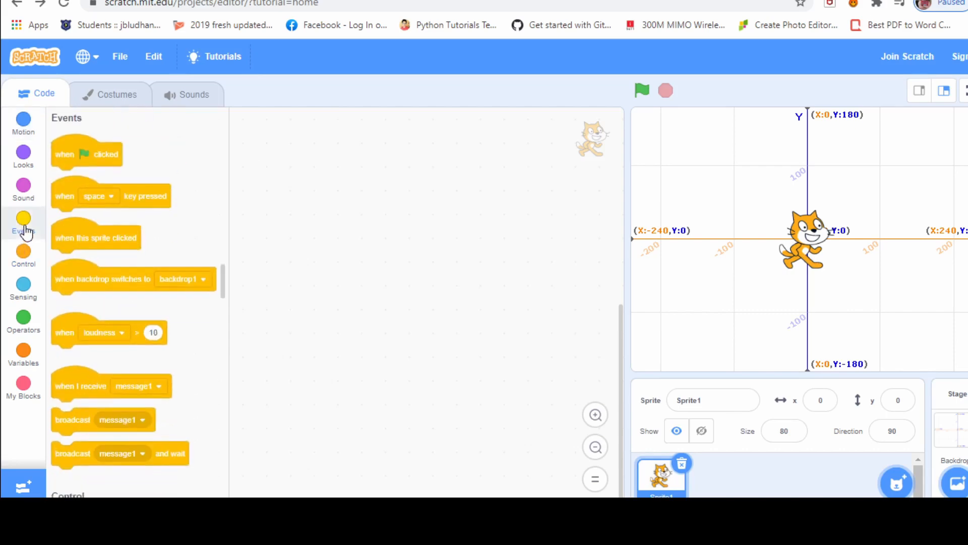
mouse_move(79, 216)
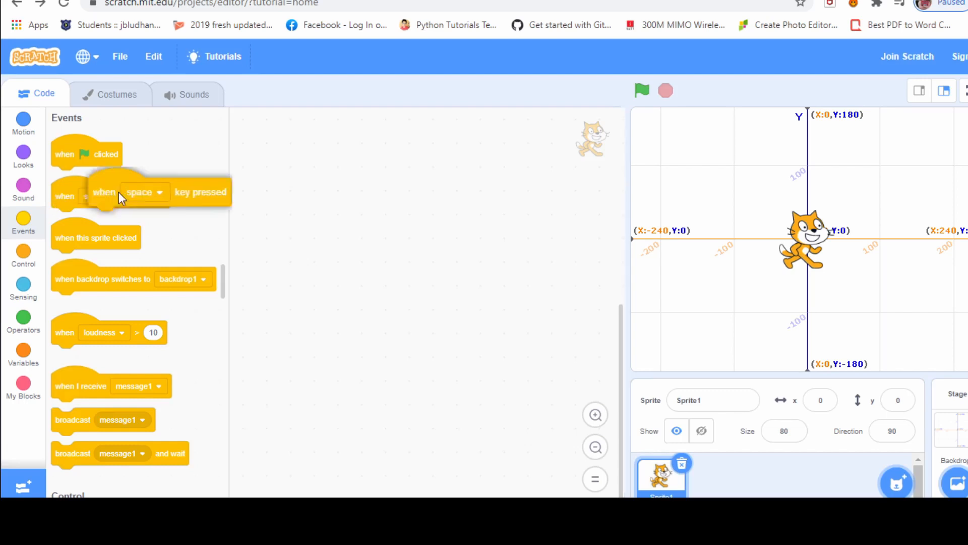
left_click_drag(117, 196, 265, 150)
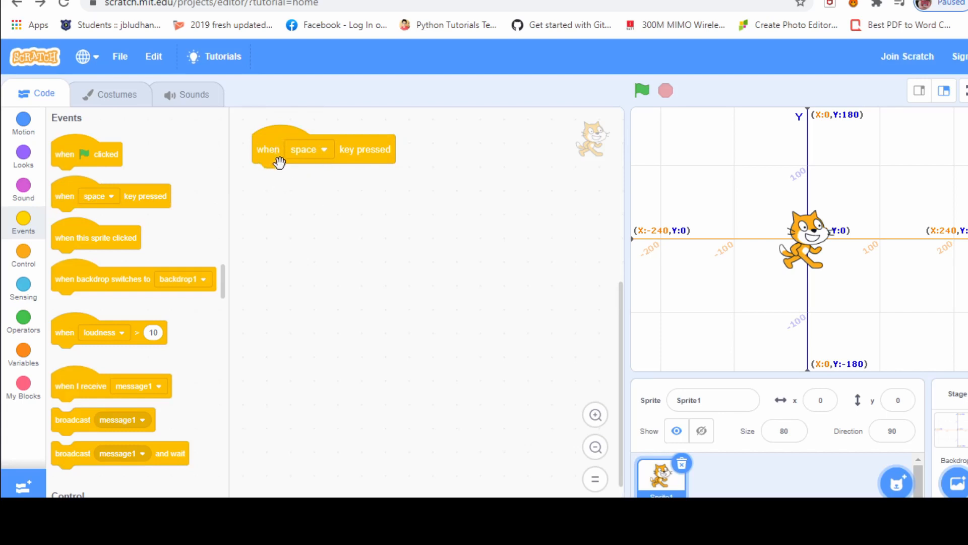
mouse_move(320, 160)
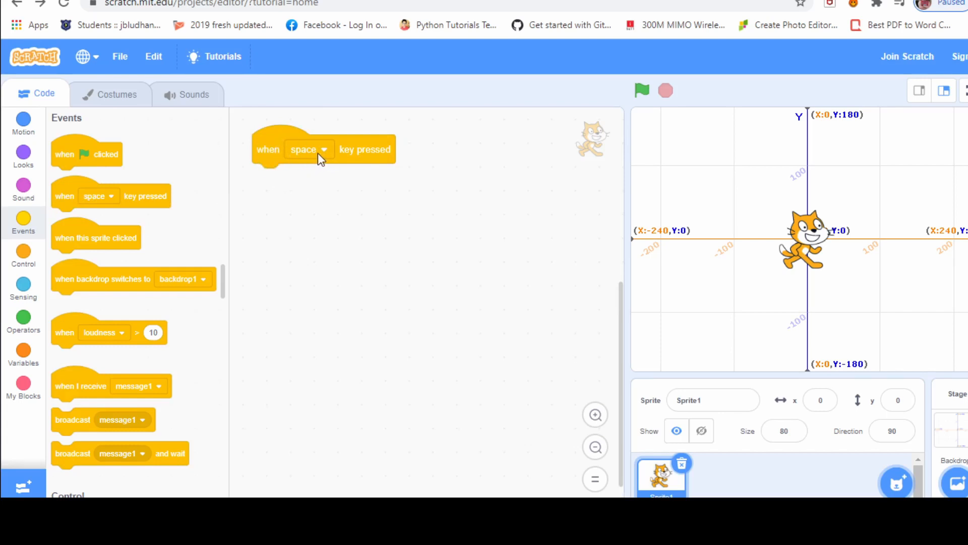
mouse_move(327, 157)
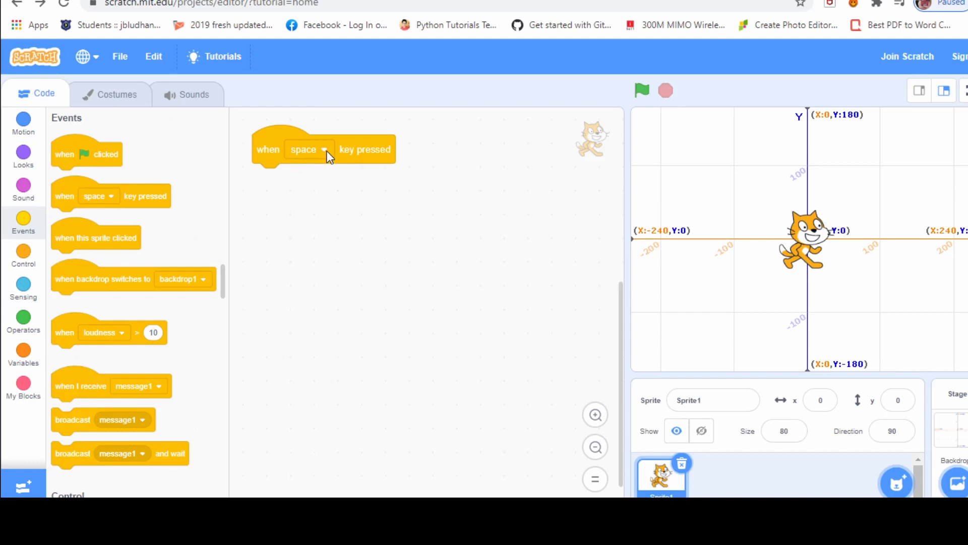
left_click(308, 149)
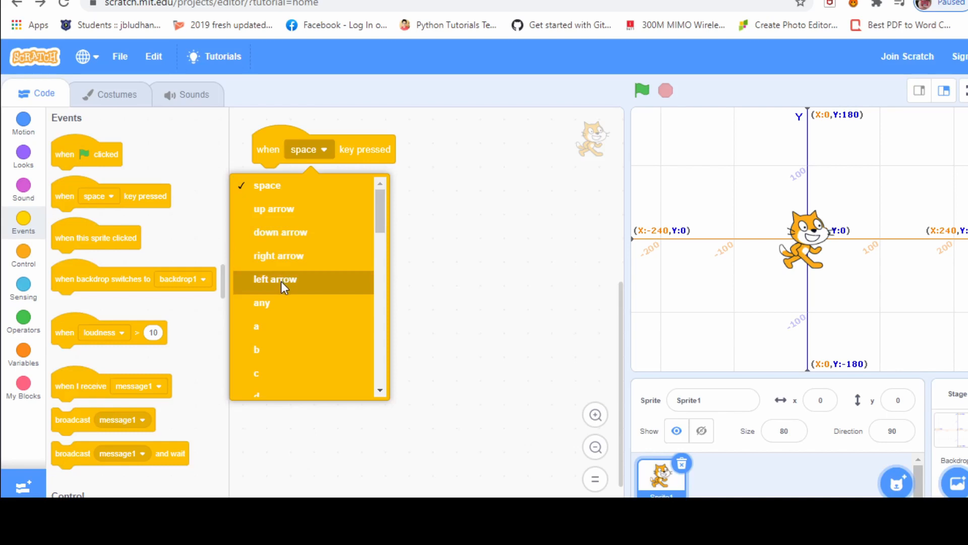
left_click(276, 279)
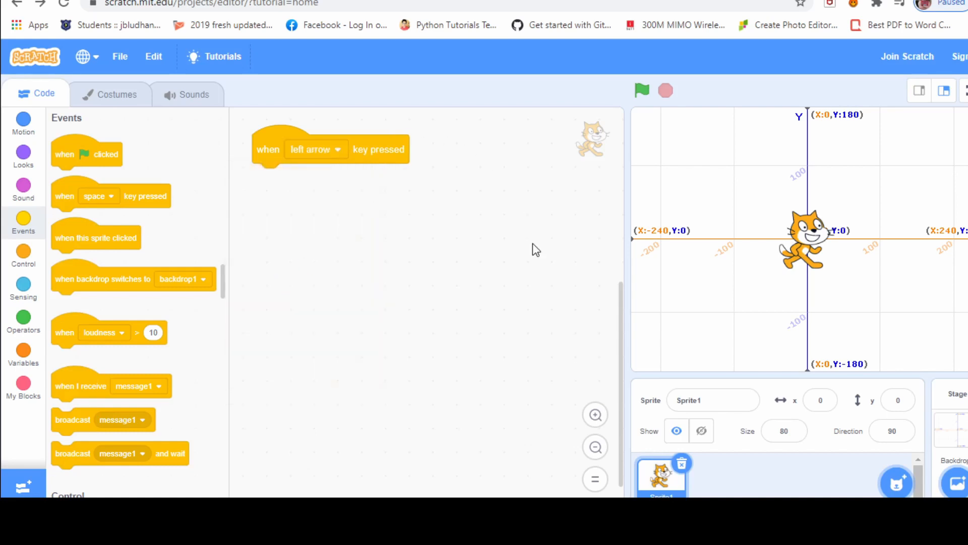
mouse_move(772, 239)
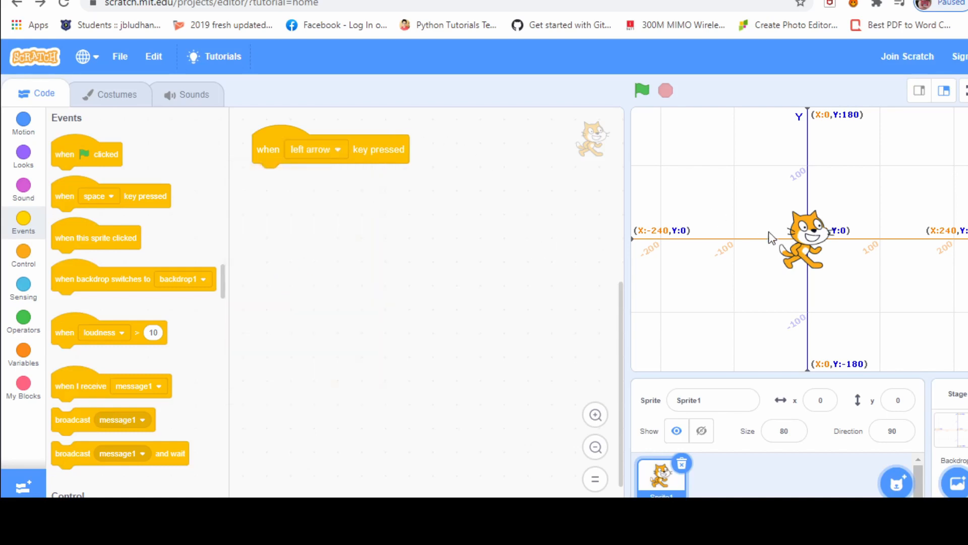
mouse_move(638, 242)
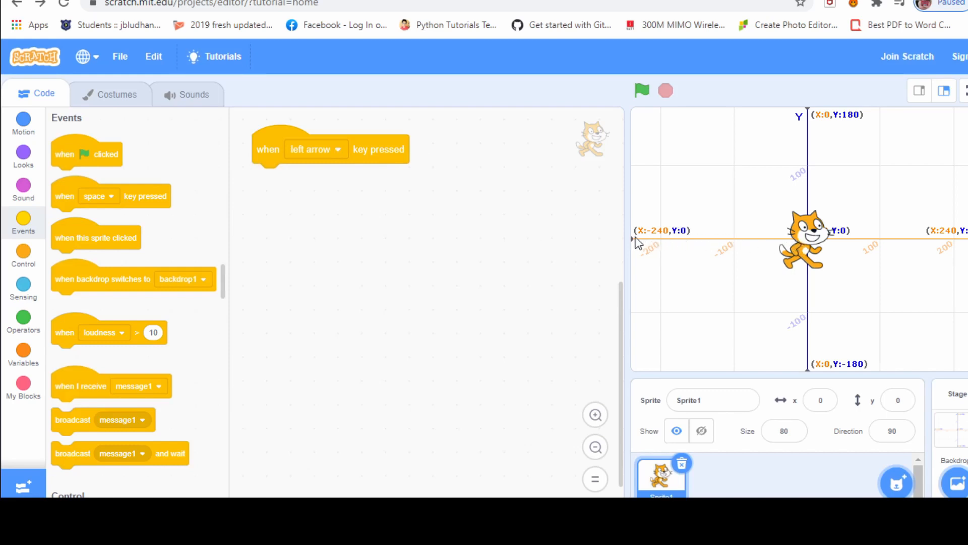
mouse_move(621, 247)
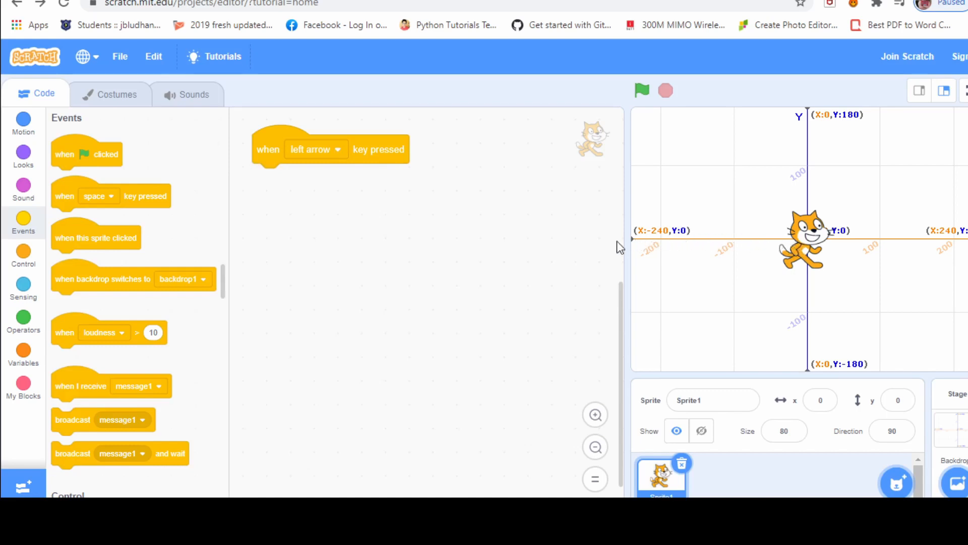
mouse_move(641, 260)
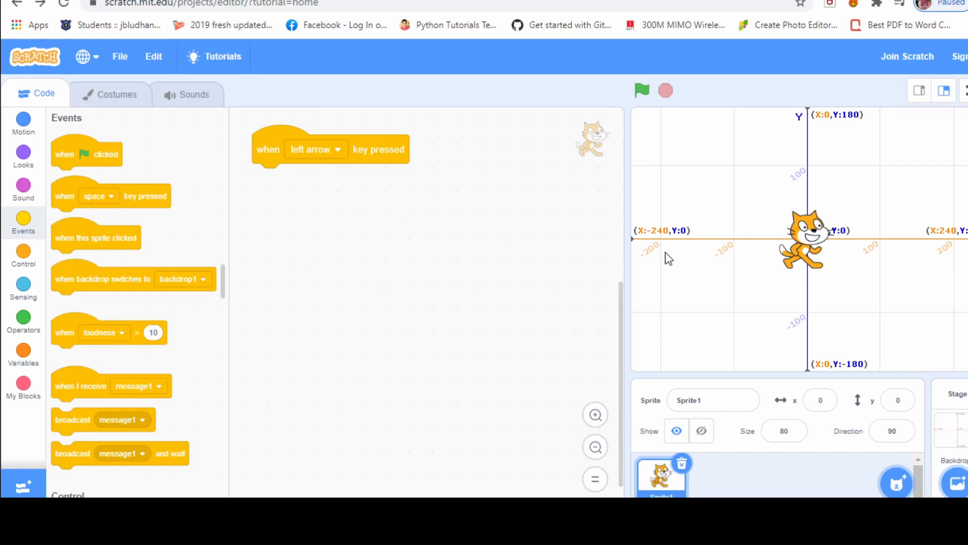
mouse_move(664, 238)
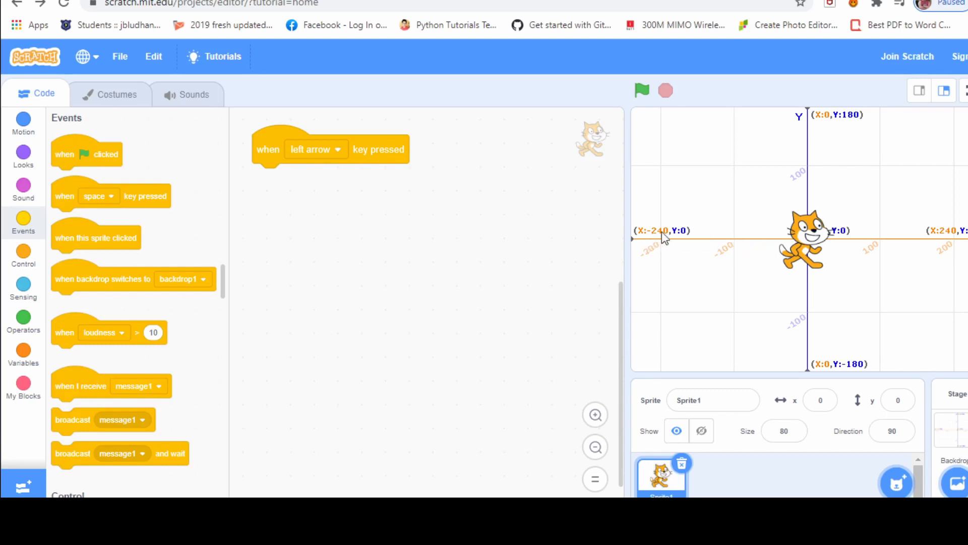
mouse_move(712, 258)
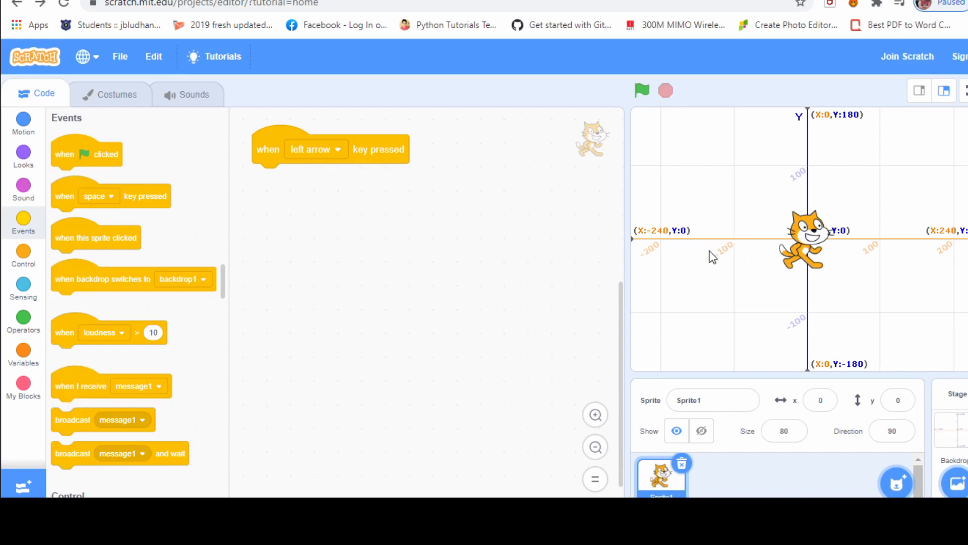
mouse_move(50, 133)
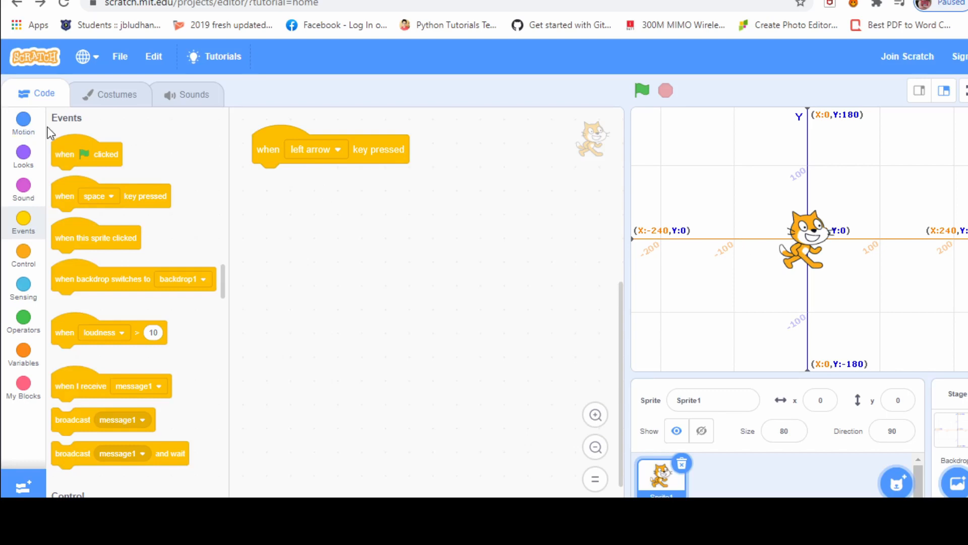
mouse_move(37, 133)
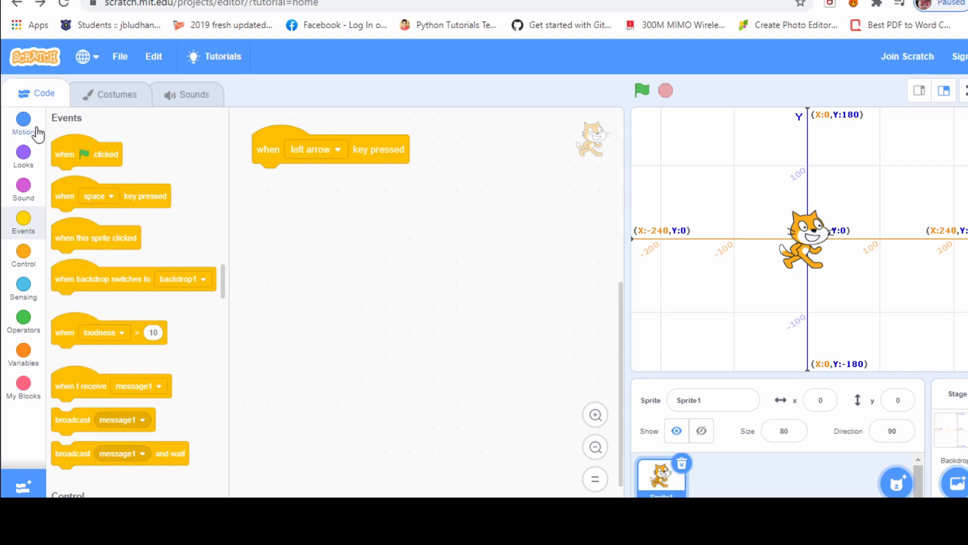
Attach 'change x by -10' under the left-arrow script and test it with the left arrow key
left_click(24, 123)
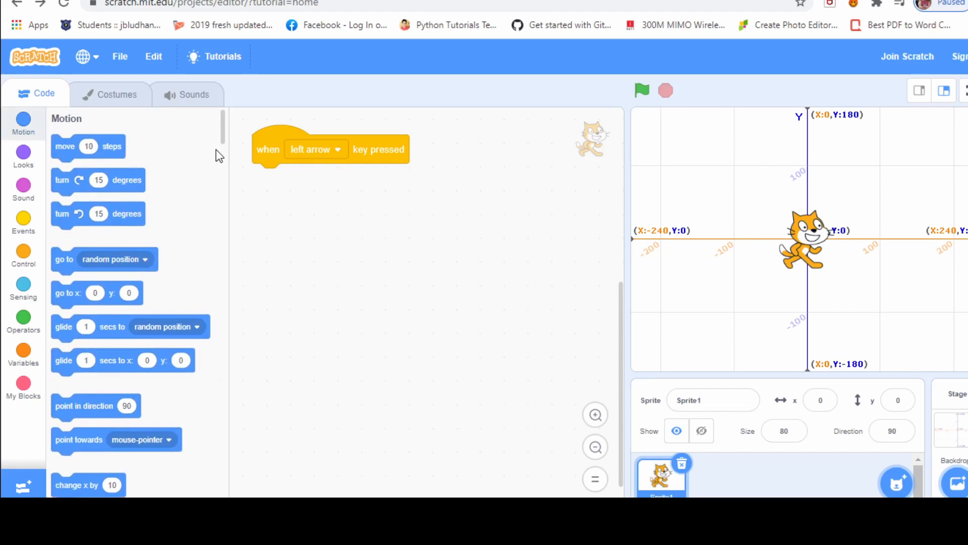
scroll("down", 3)
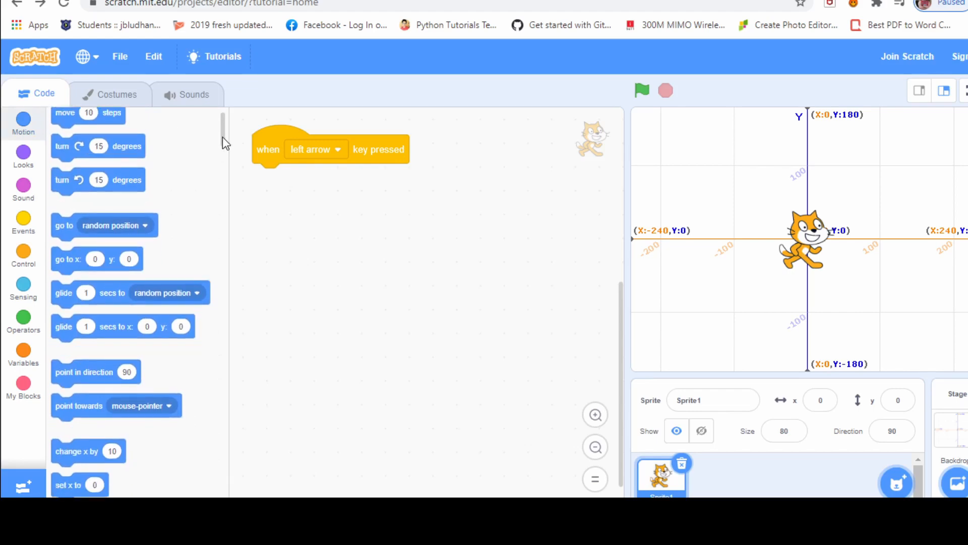
scroll("down", 3)
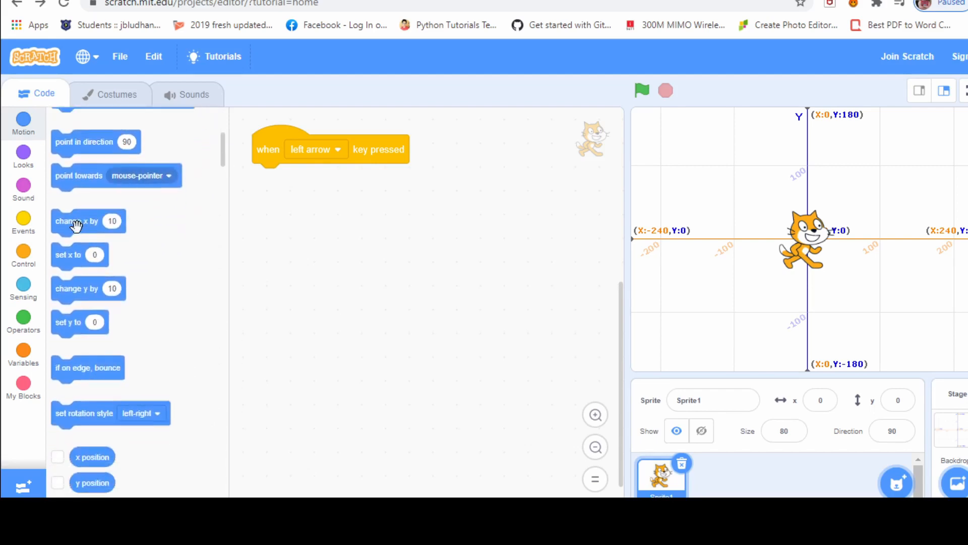
left_click_drag(74, 221, 293, 180)
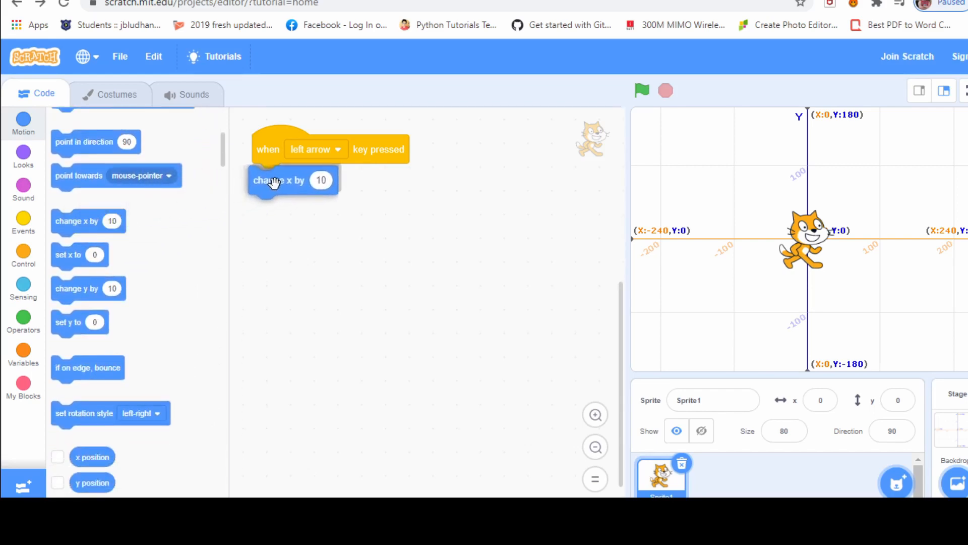
left_click(326, 177)
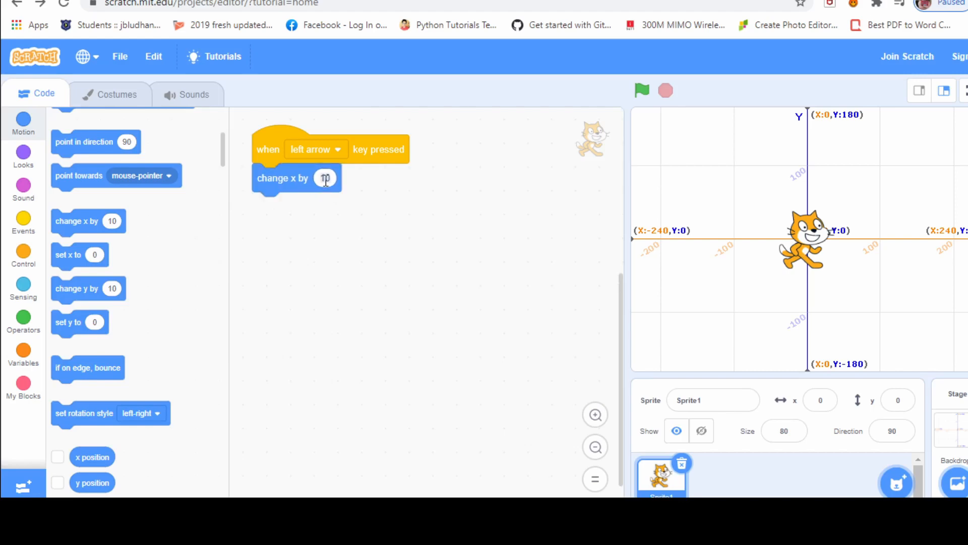
type("-10")
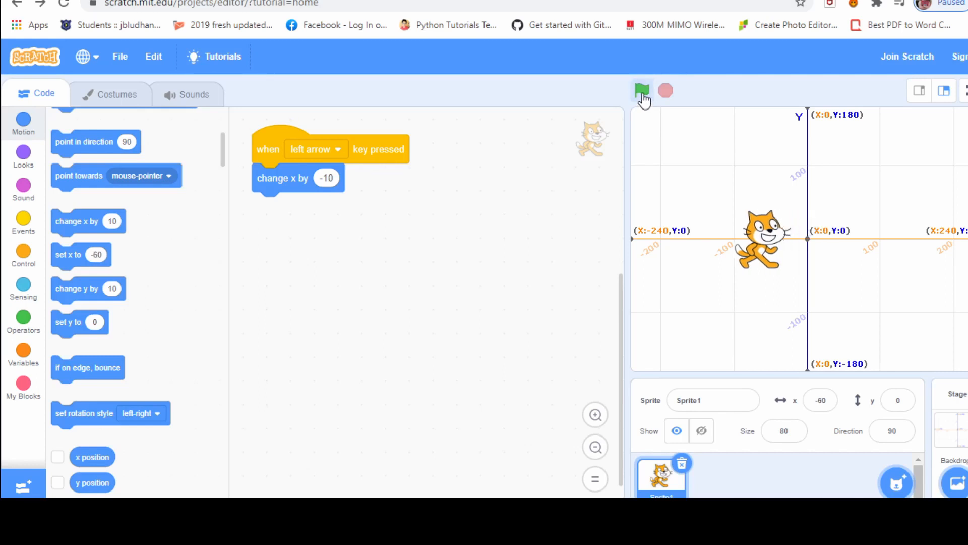
key("Left")
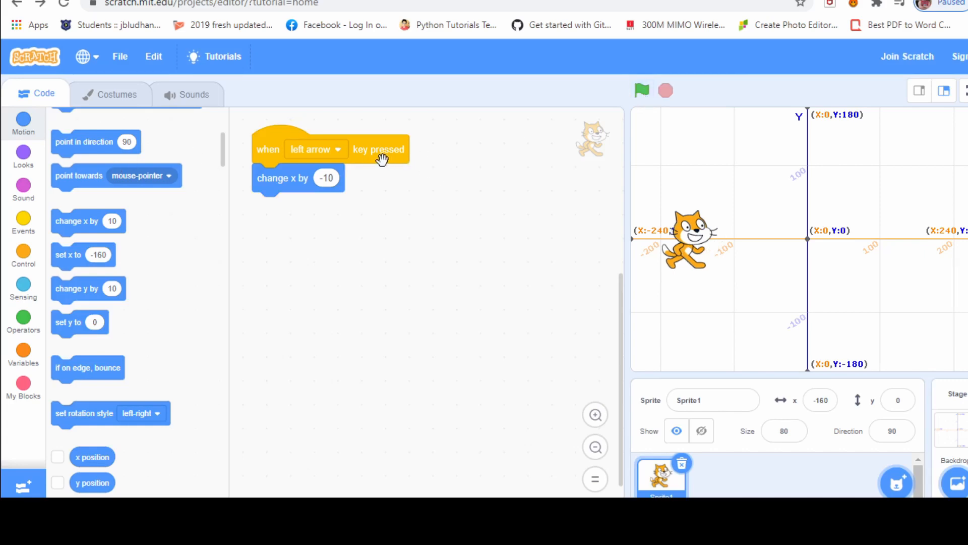
Duplicate the left-arrow script and set the copy's trigger key to right arrow
right_click(379, 149)
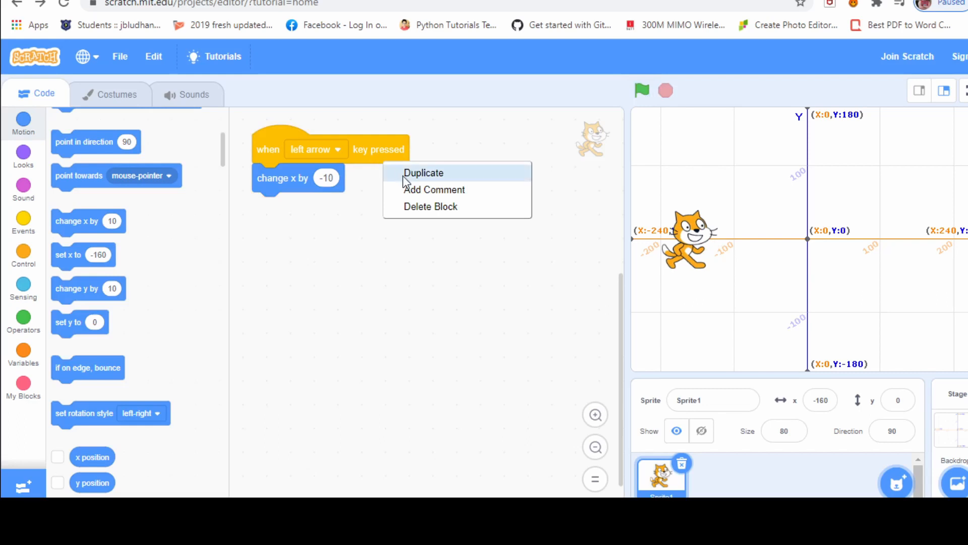
left_click(423, 173)
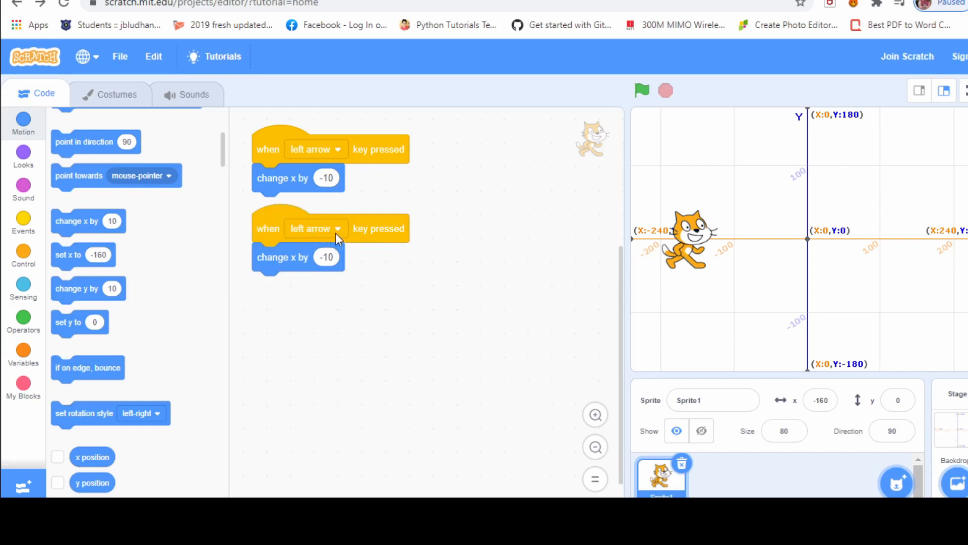
mouse_move(327, 240)
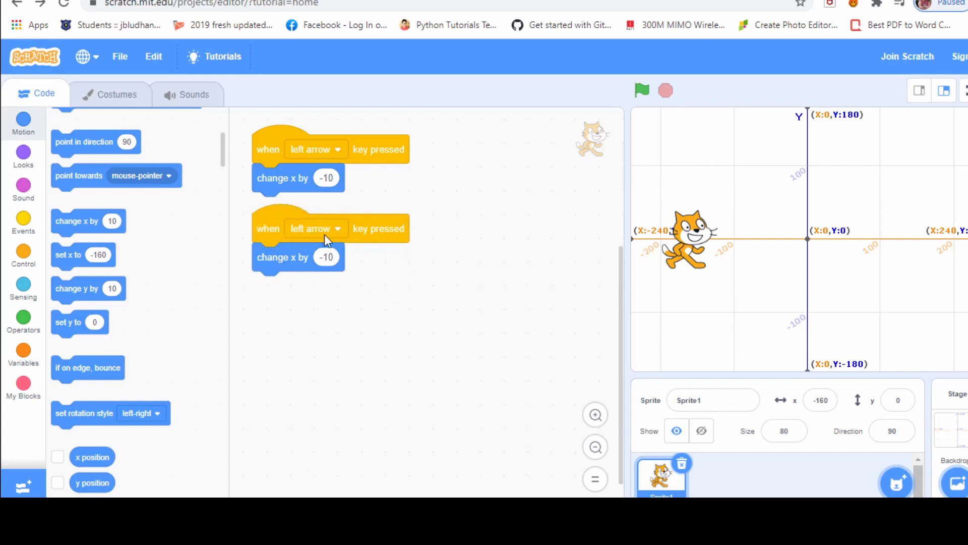
mouse_move(333, 240)
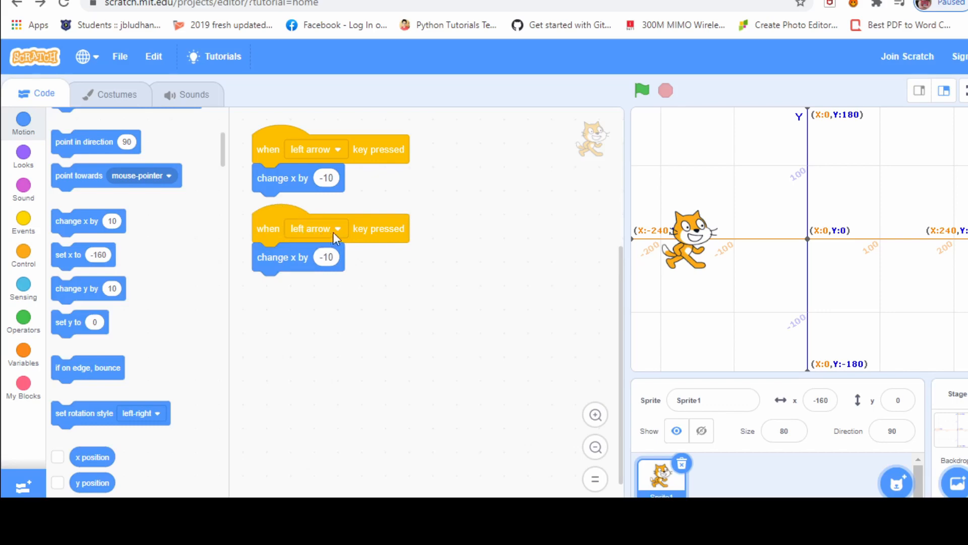
left_click(316, 229)
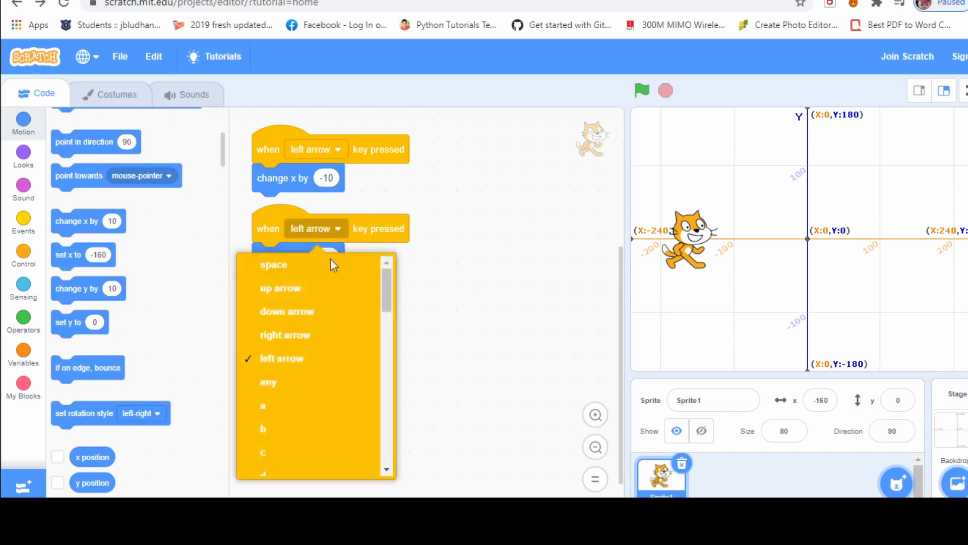
left_click(286, 335)
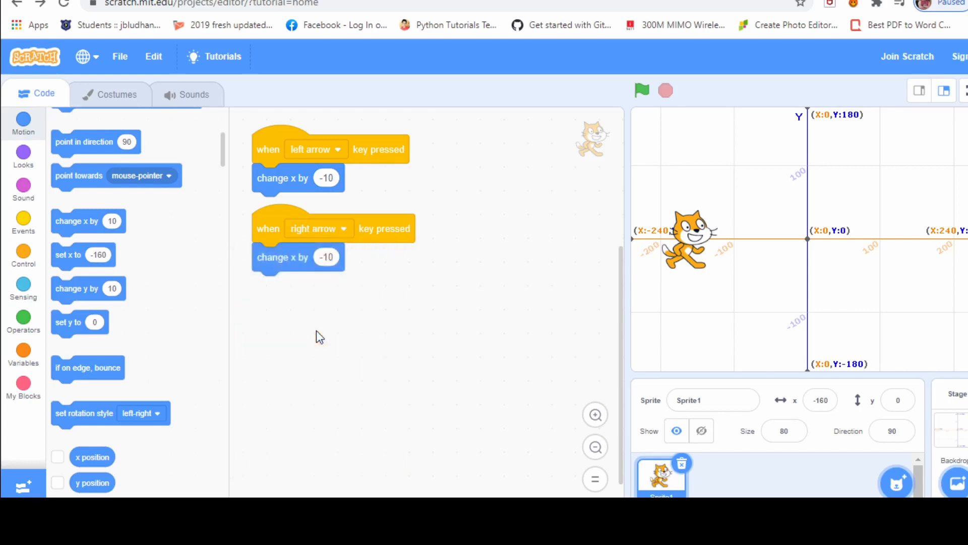
mouse_move(315, 250)
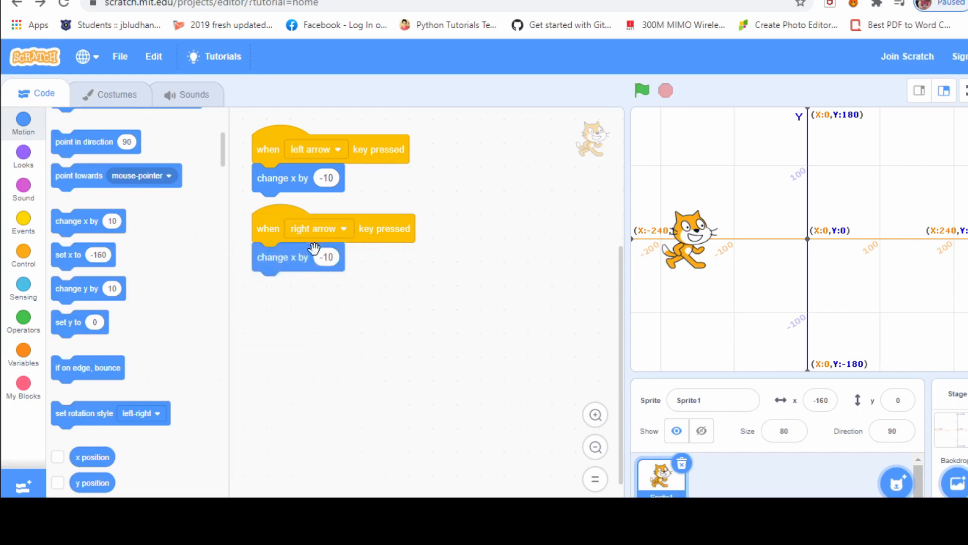
mouse_move(879, 246)
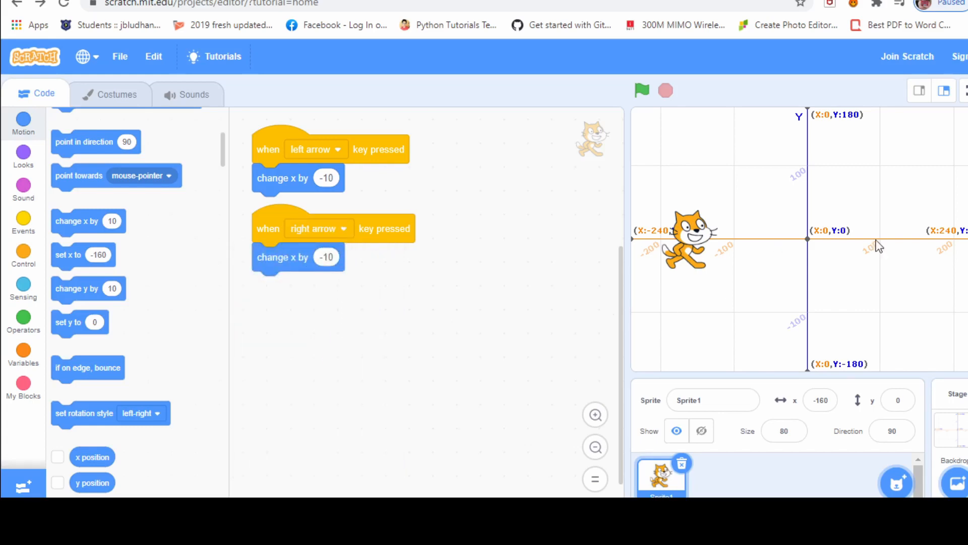
mouse_move(857, 253)
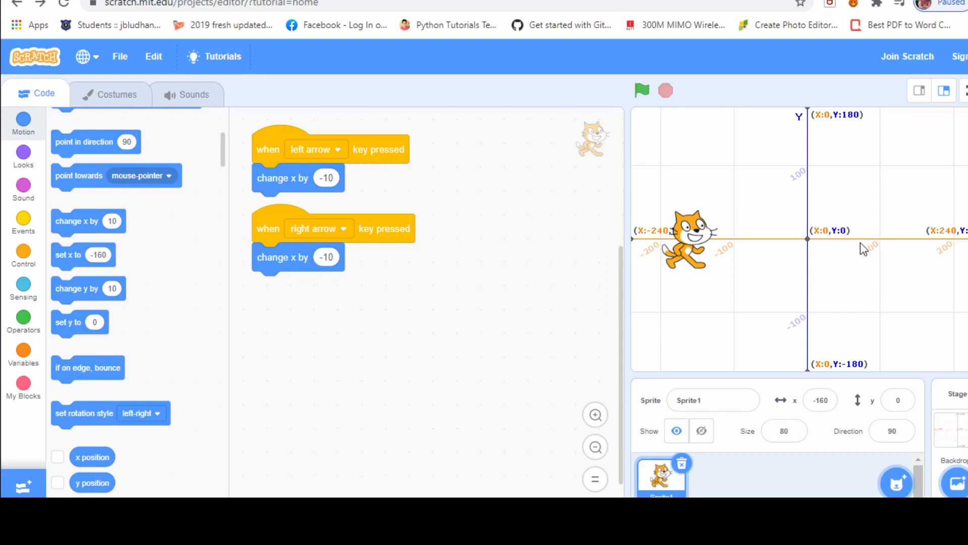
mouse_move(960, 238)
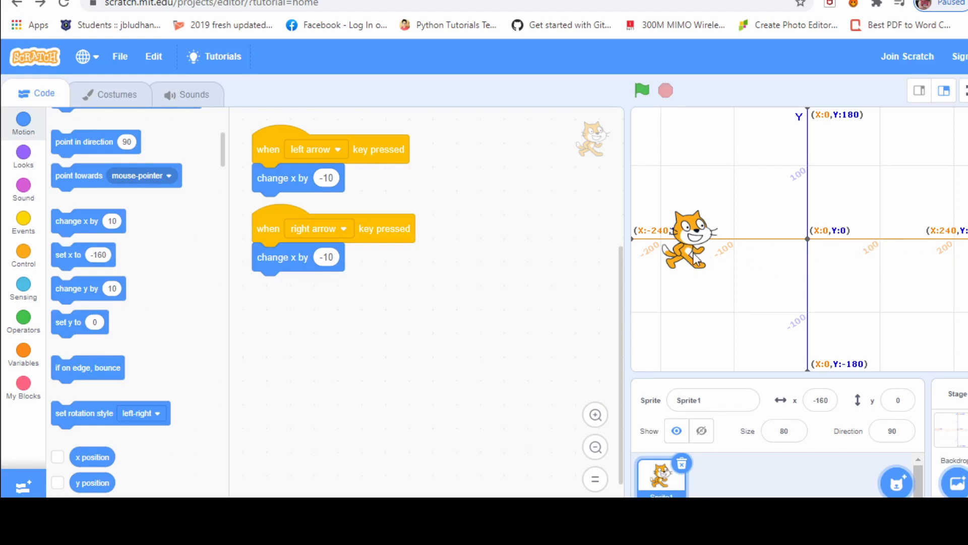
mouse_move(368, 279)
type("10")
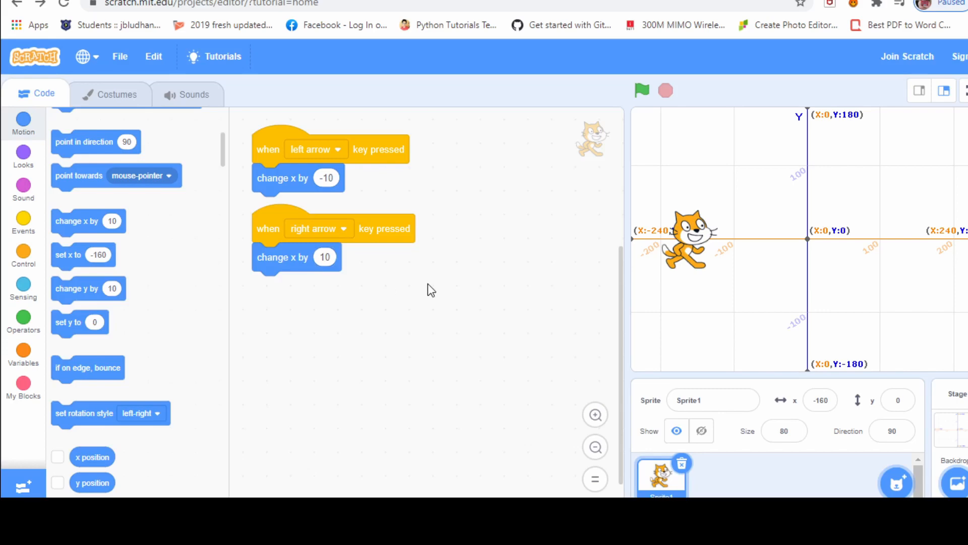
mouse_move(291, 156)
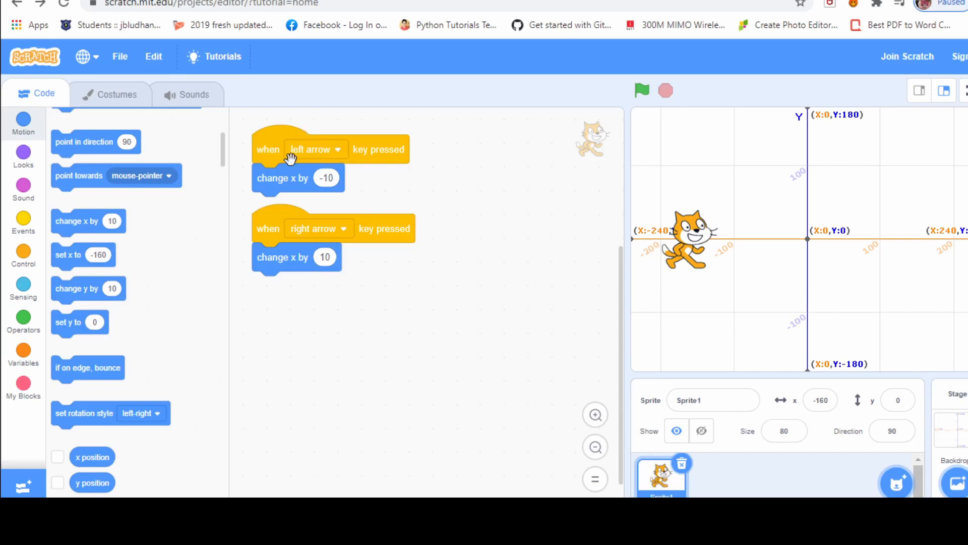
mouse_move(340, 158)
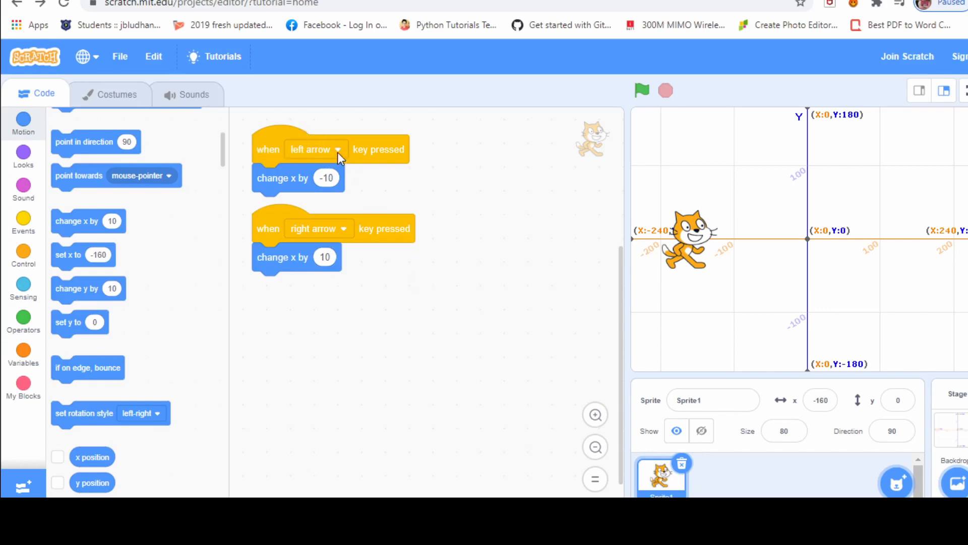
left_click(316, 149)
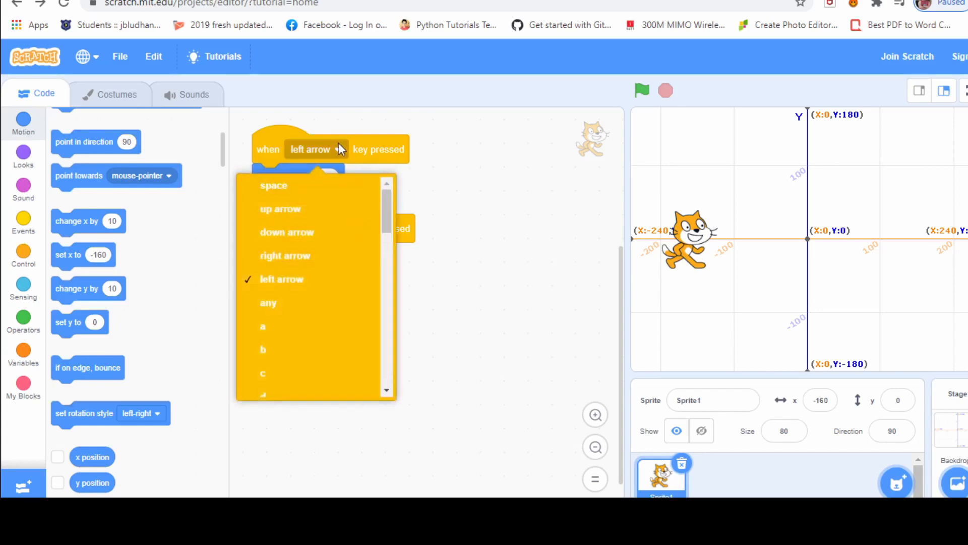
mouse_move(337, 155)
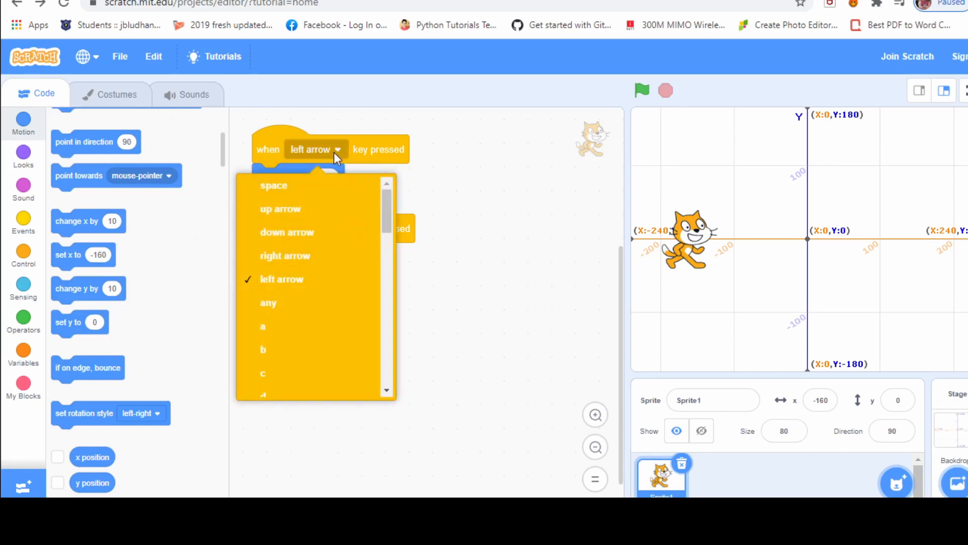
left_click(282, 279)
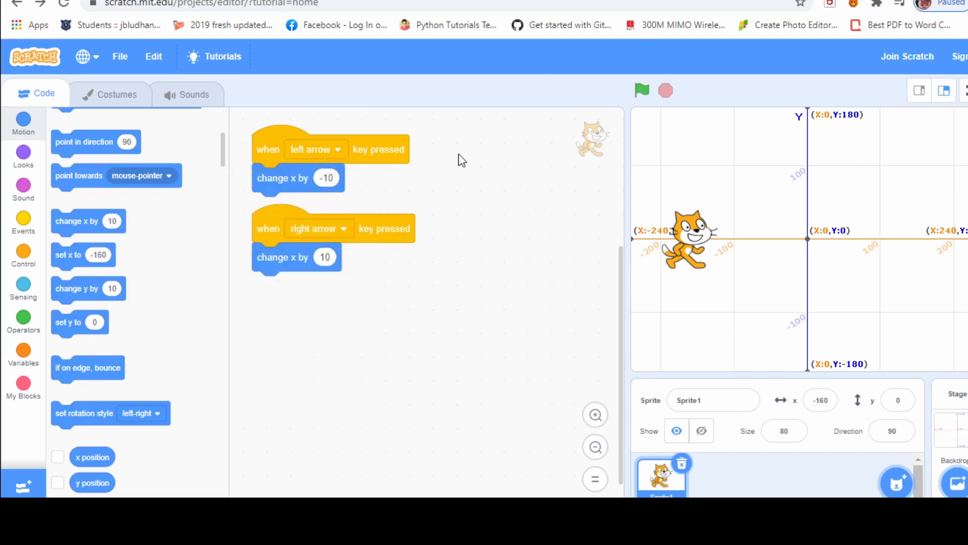
mouse_move(334, 177)
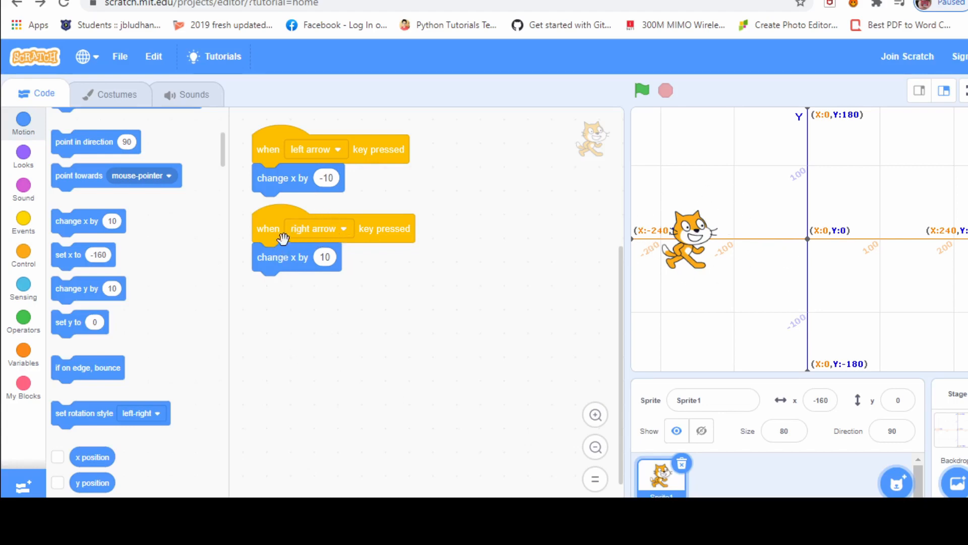
mouse_move(344, 227)
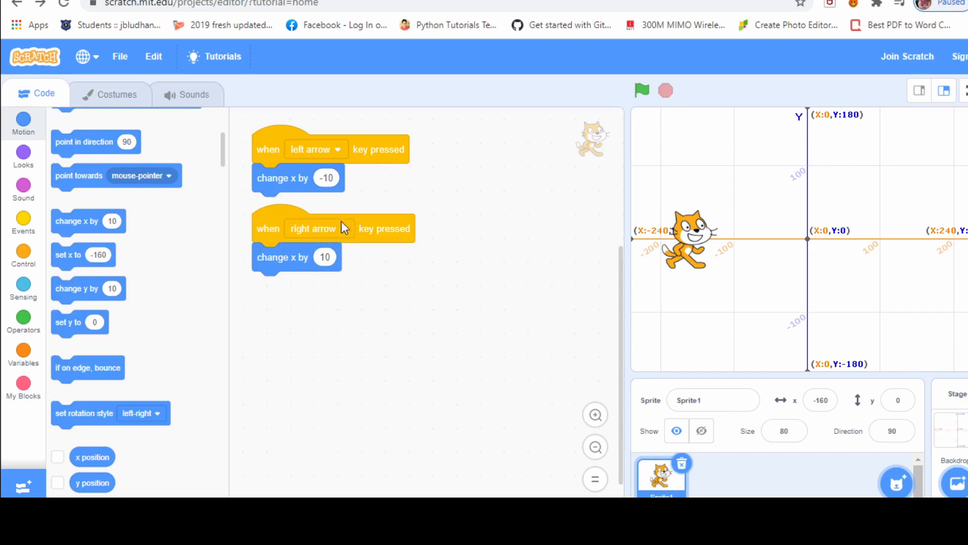
mouse_move(274, 259)
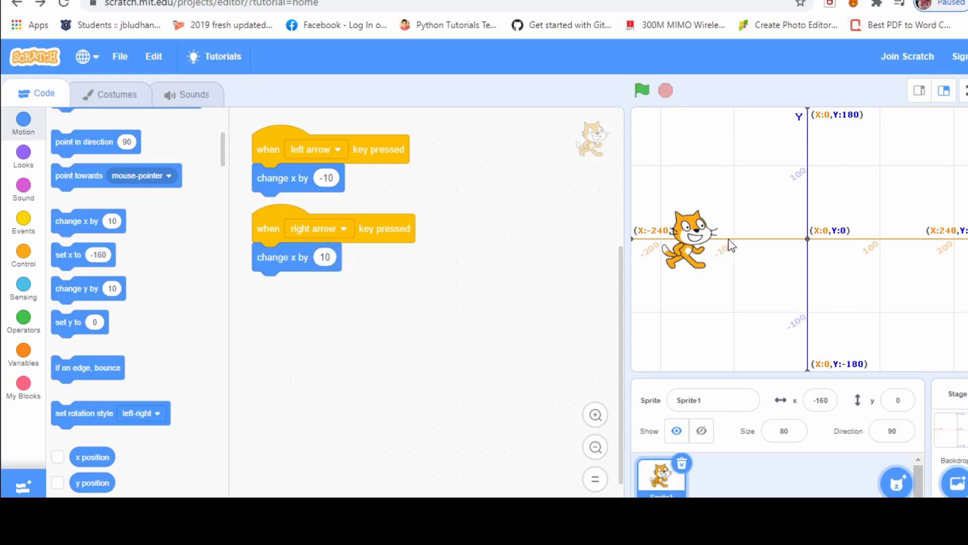
mouse_move(827, 235)
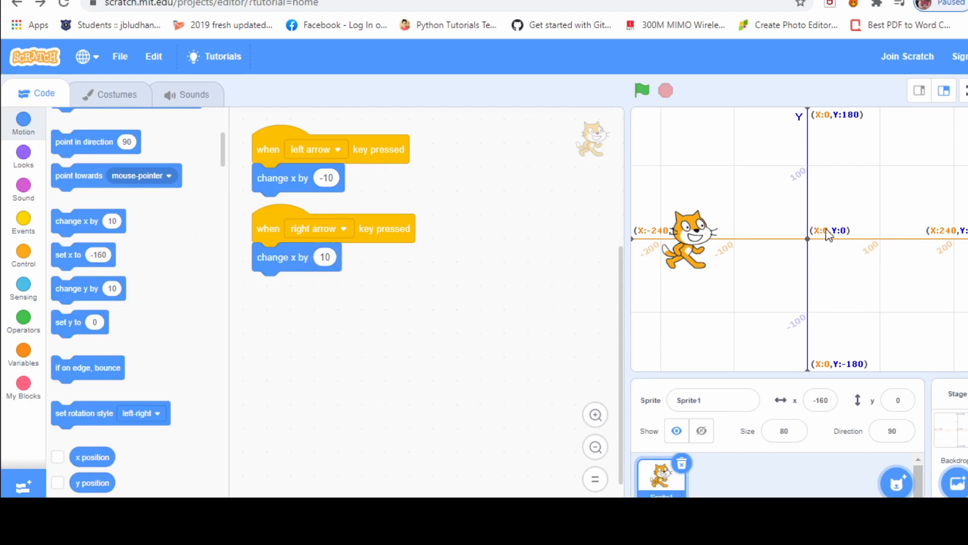
mouse_move(946, 233)
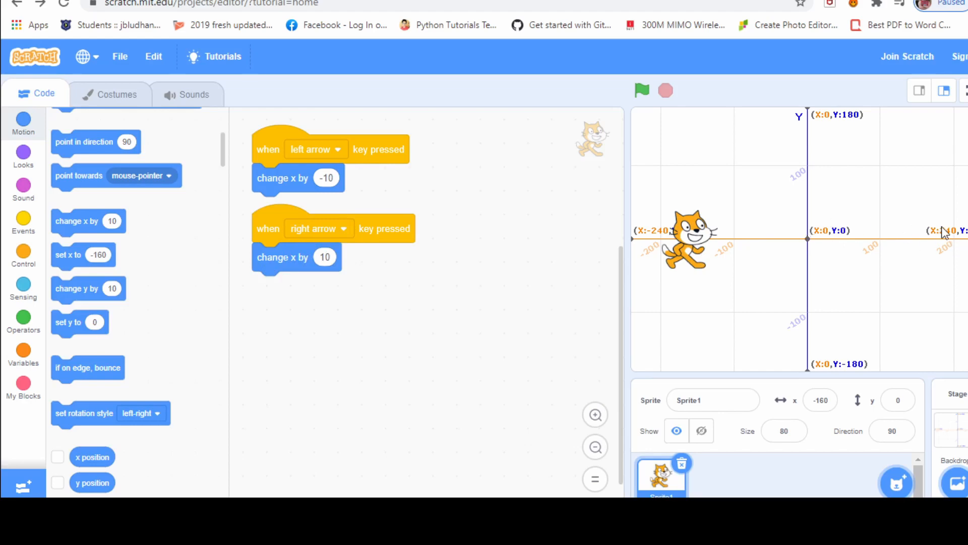
mouse_move(383, 230)
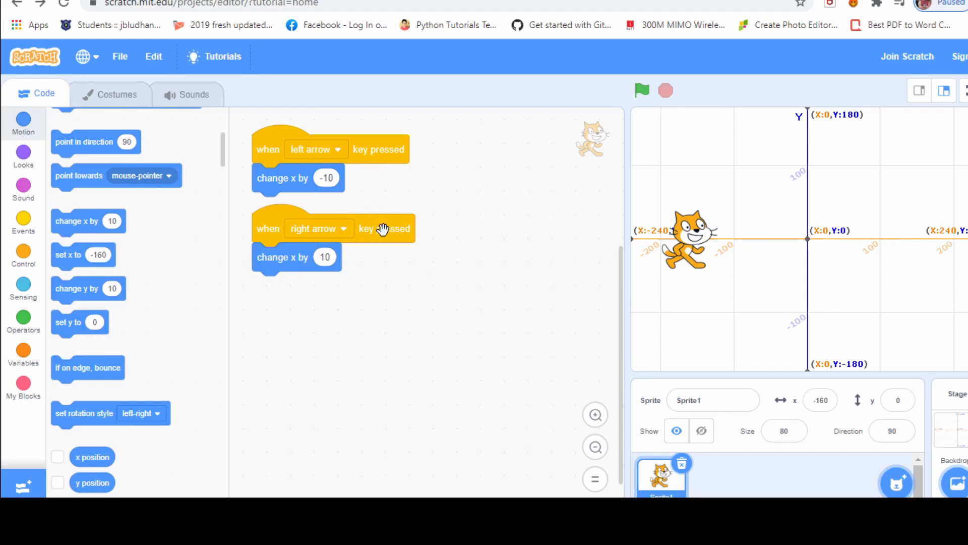
Duplicate the right-arrow script and set the third script's key to up arrow
right_click(380, 229)
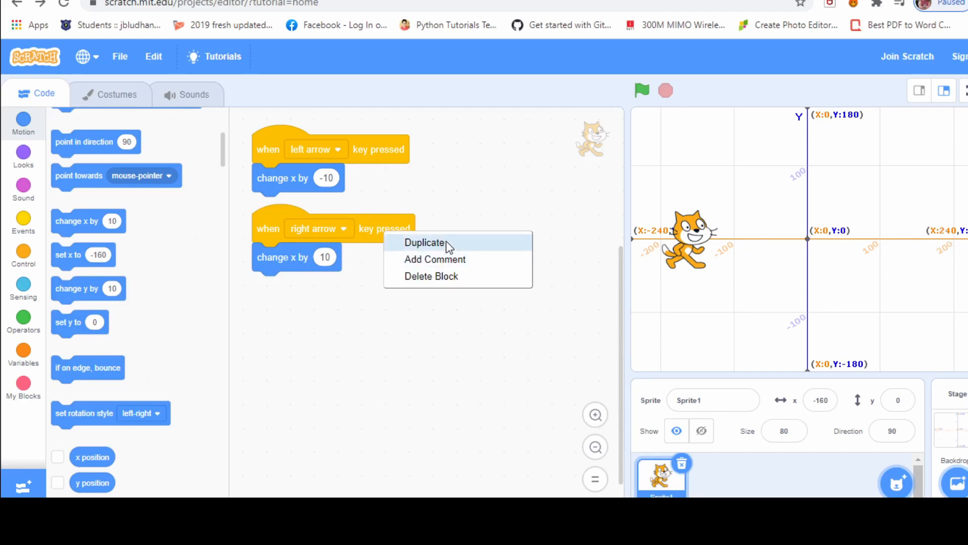
left_click(425, 242)
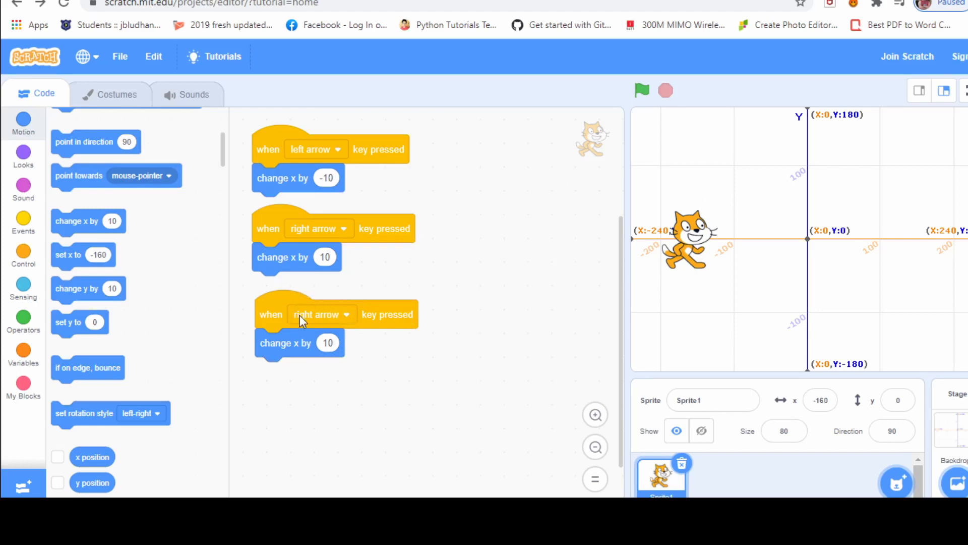
mouse_move(351, 326)
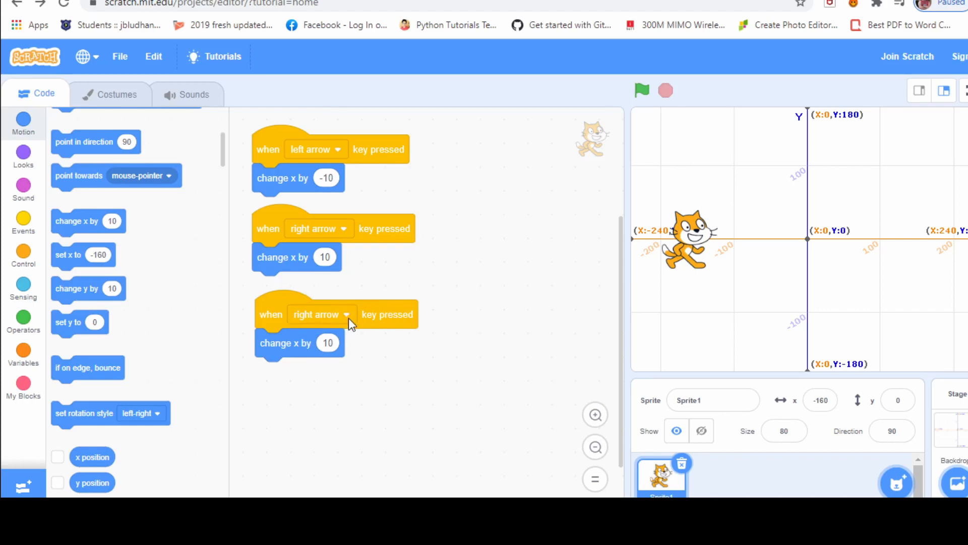
left_click(321, 314)
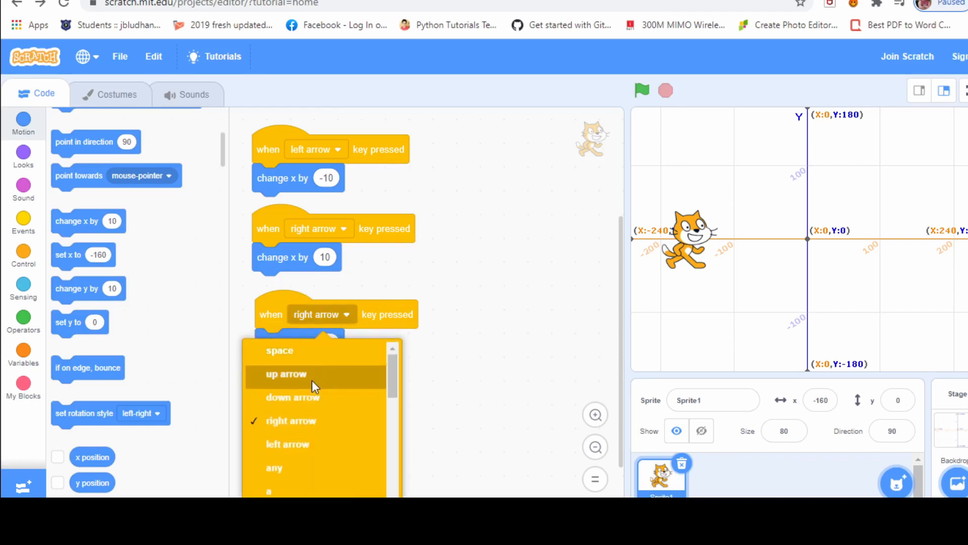
left_click(286, 373)
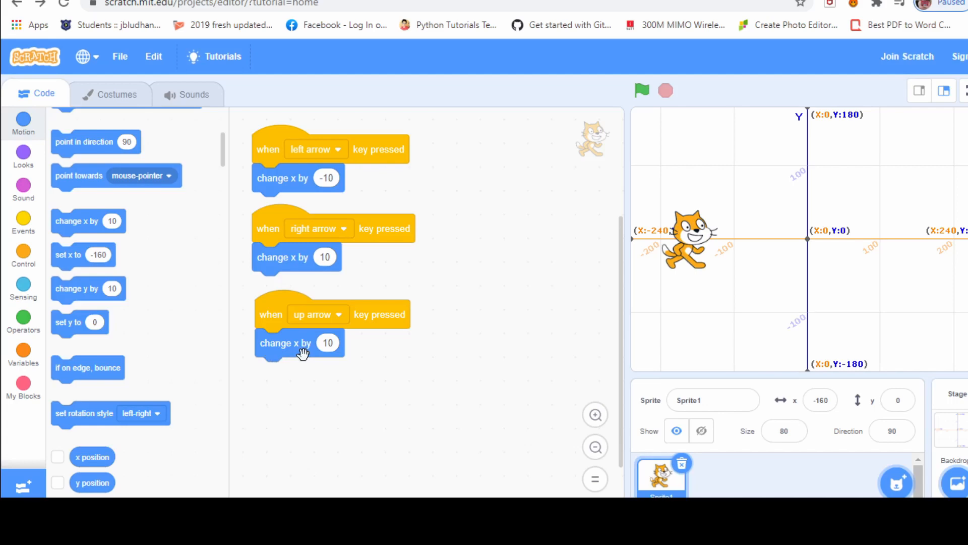
mouse_move(870, 259)
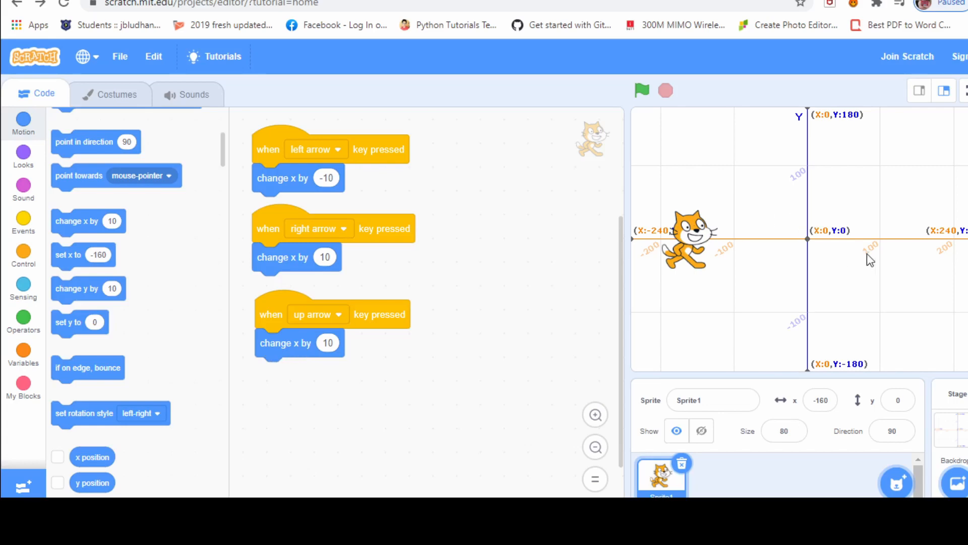
mouse_move(937, 230)
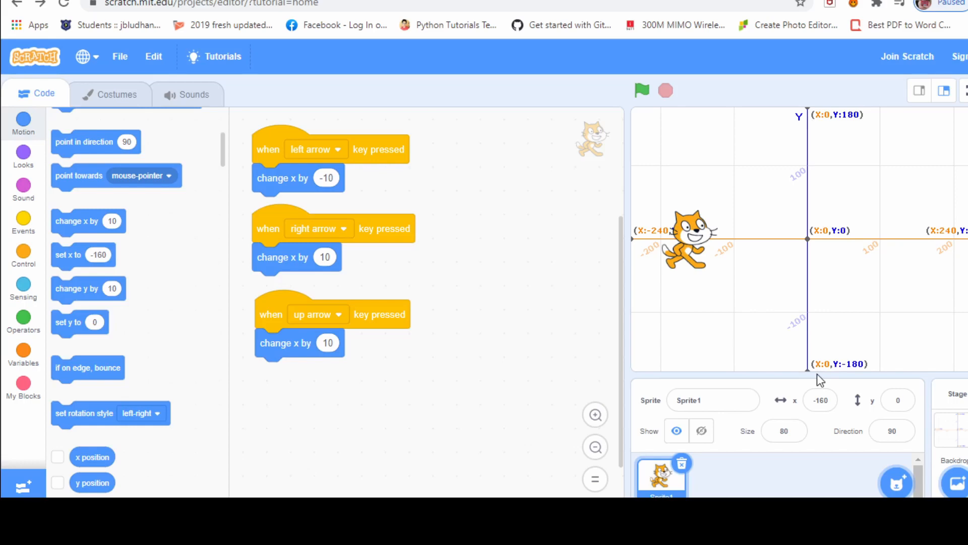
mouse_move(898, 149)
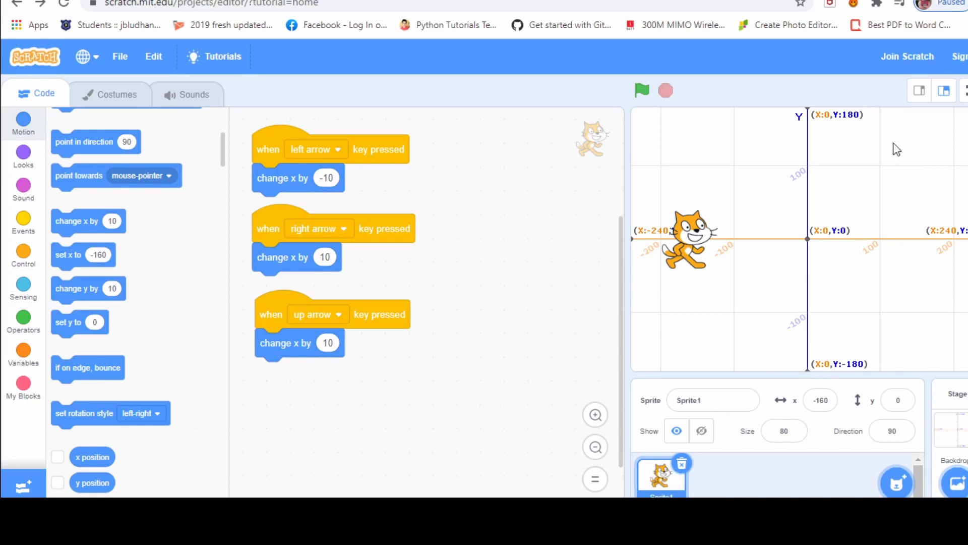
mouse_move(809, 105)
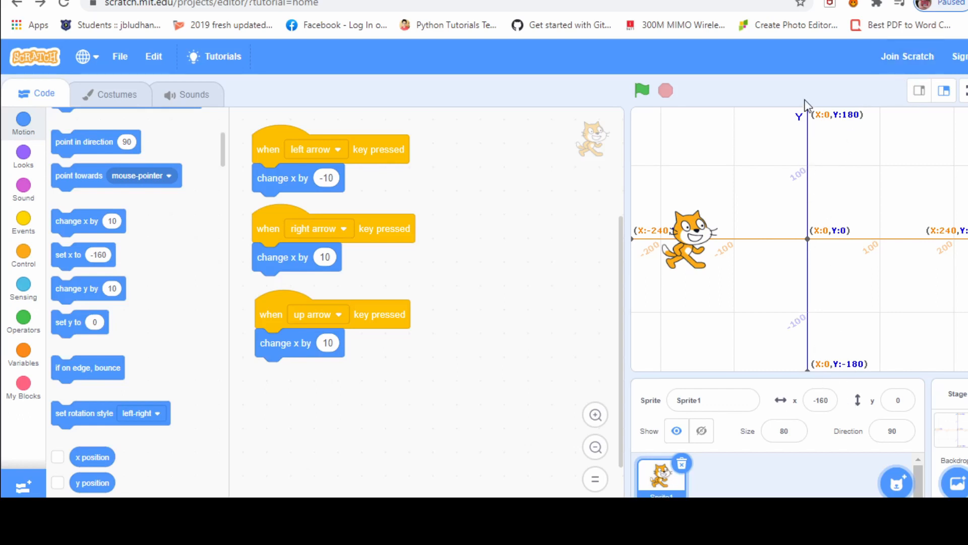
mouse_move(827, 107)
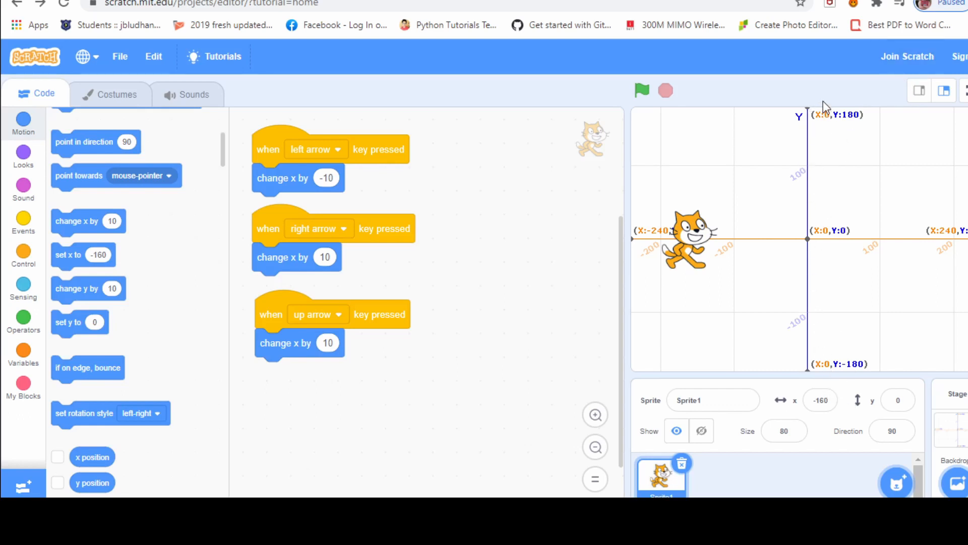
mouse_move(822, 152)
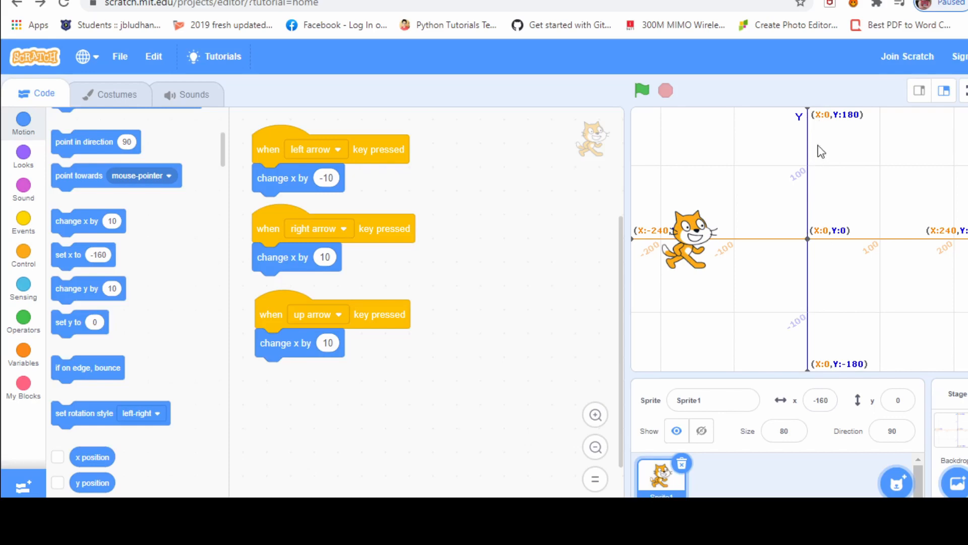
mouse_move(834, 240)
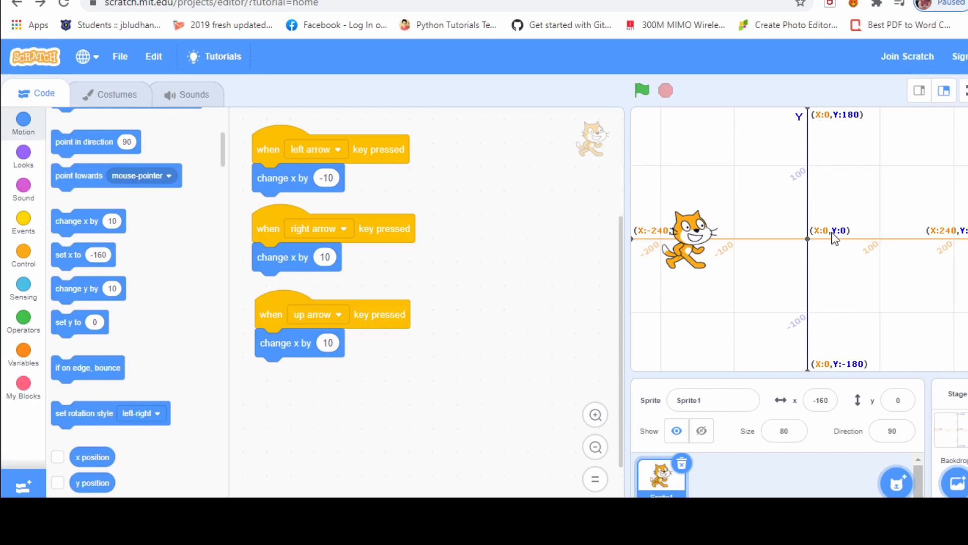
mouse_move(283, 343)
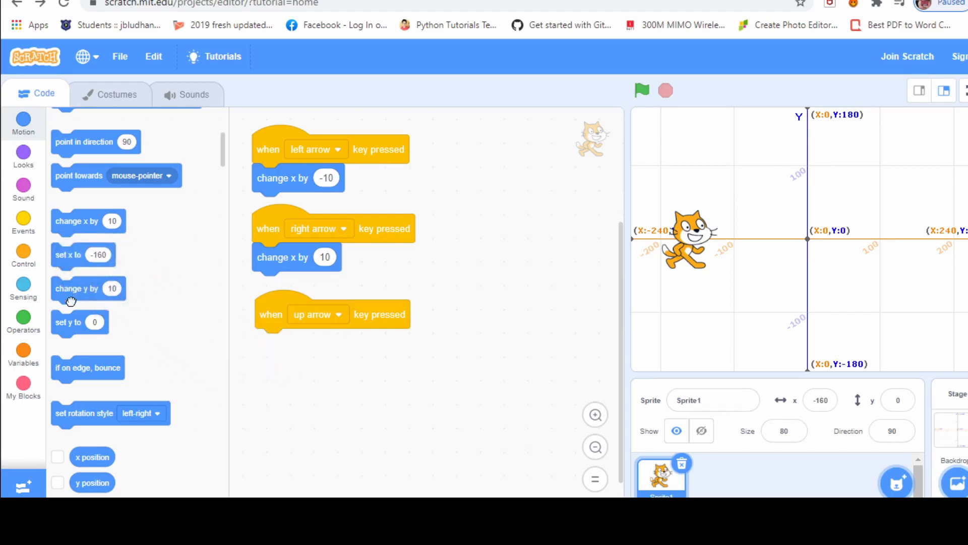
Give the up-arrow script a 'change y by 10' block and run the project with the green flag
left_click_drag(89, 289, 298, 343)
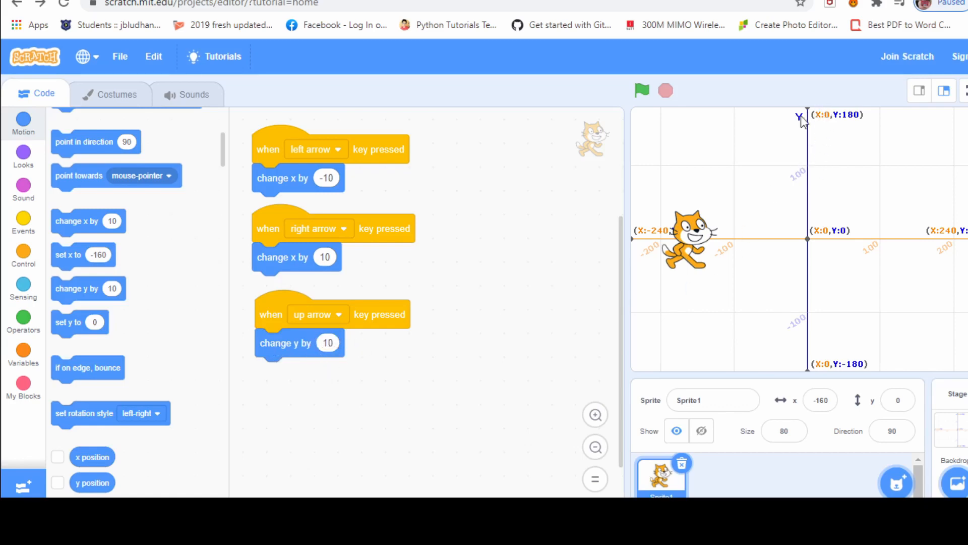
mouse_move(851, 107)
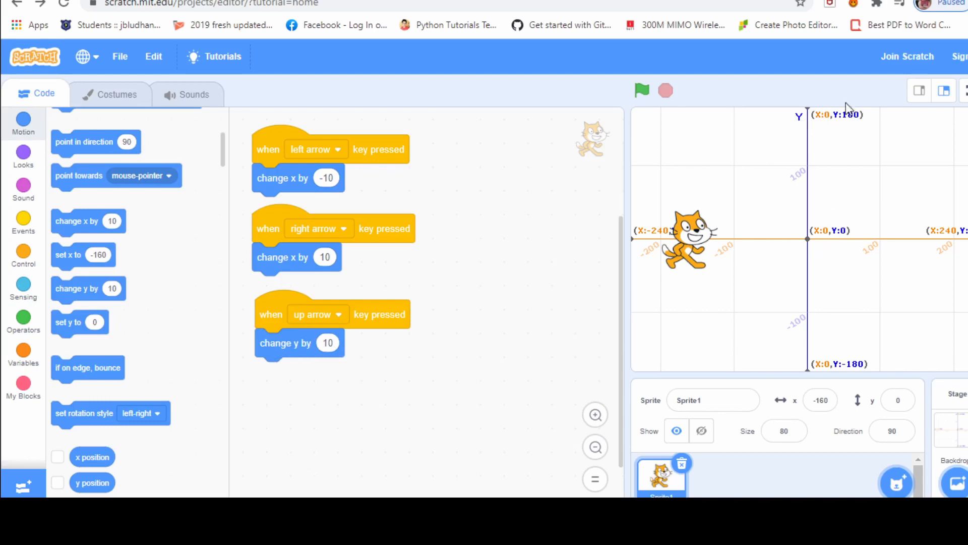
mouse_move(791, 189)
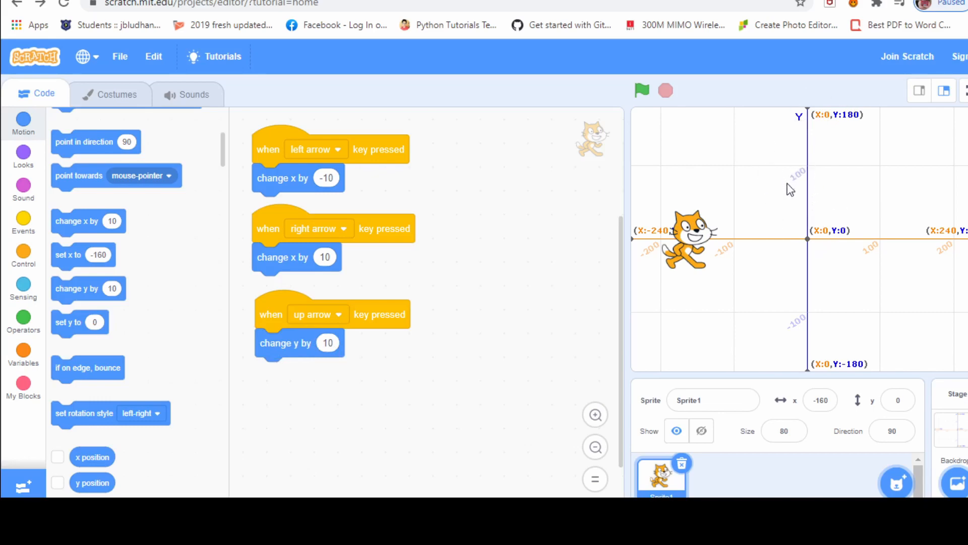
mouse_move(809, 179)
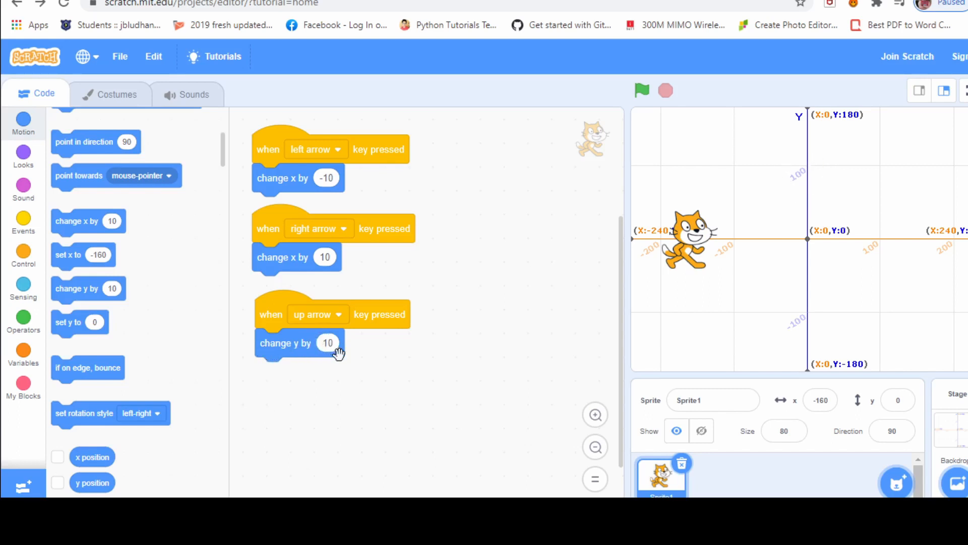
mouse_move(375, 351)
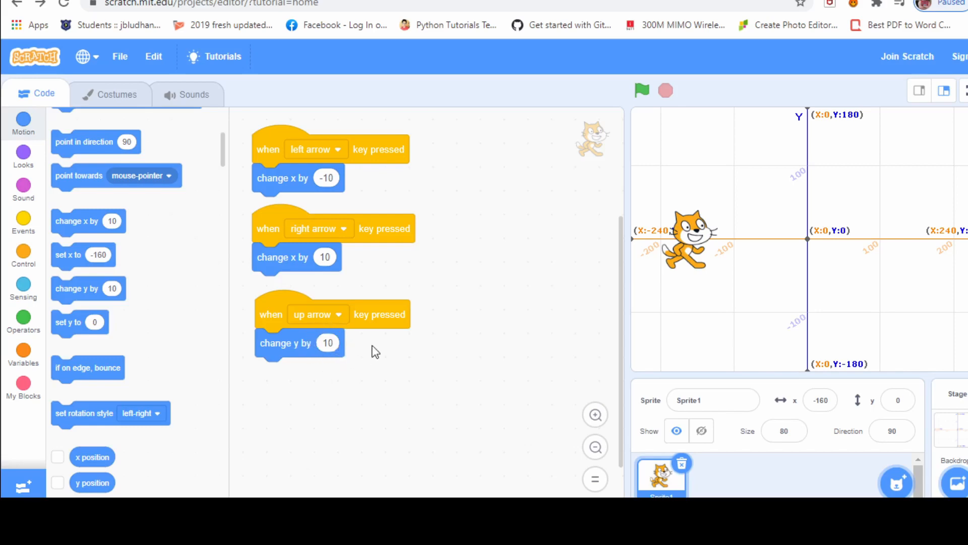
mouse_move(666, 324)
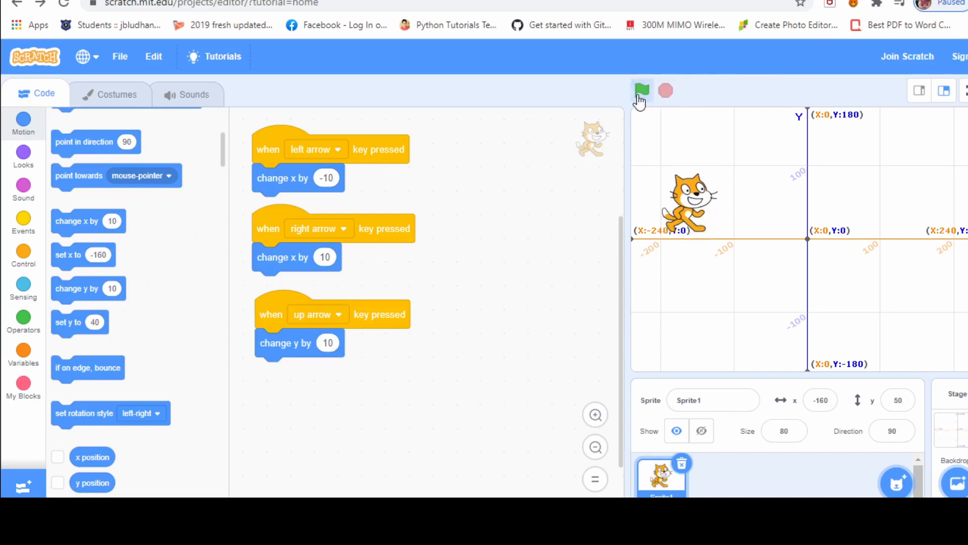
left_click(642, 91)
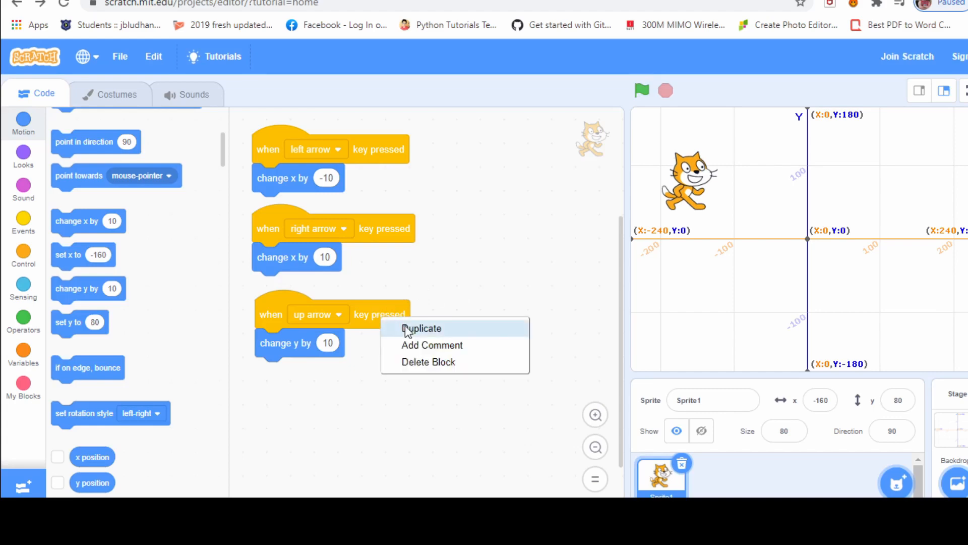
Duplicate the up-arrow script as a down-arrow script changing y by -10
left_click(422, 328)
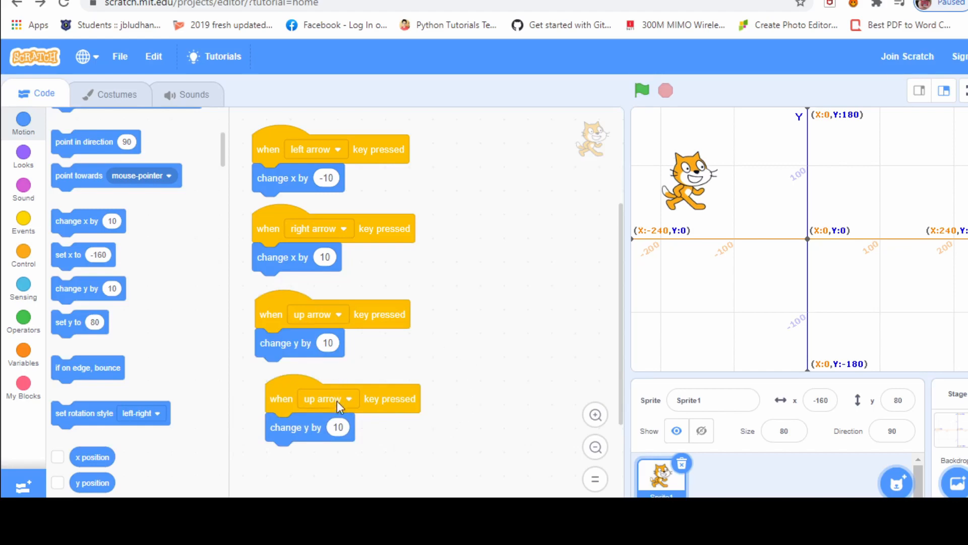
mouse_move(353, 413)
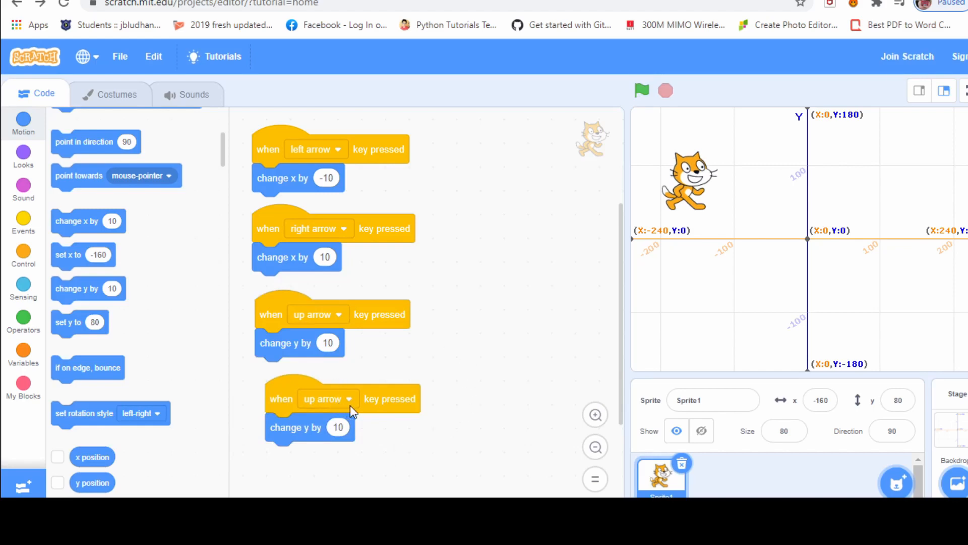
left_click(328, 399)
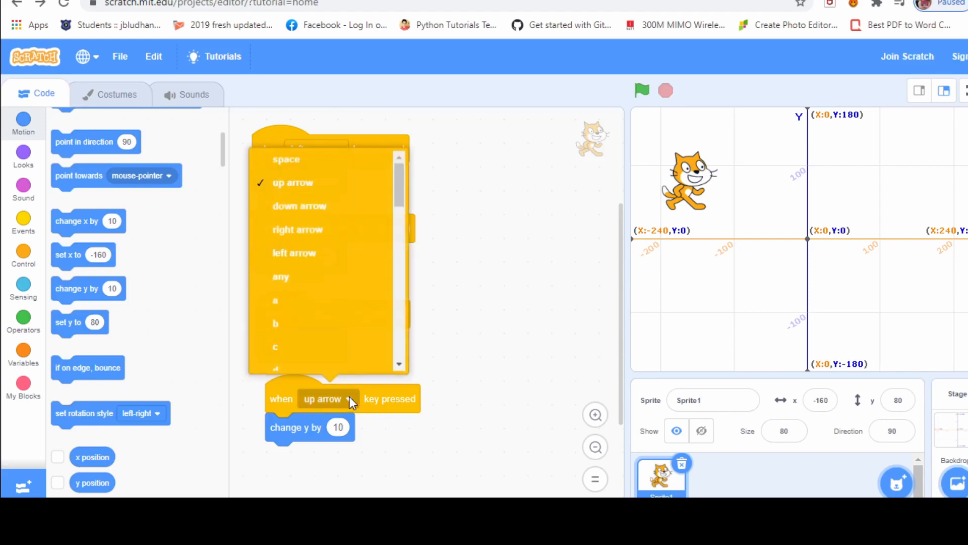
mouse_move(343, 208)
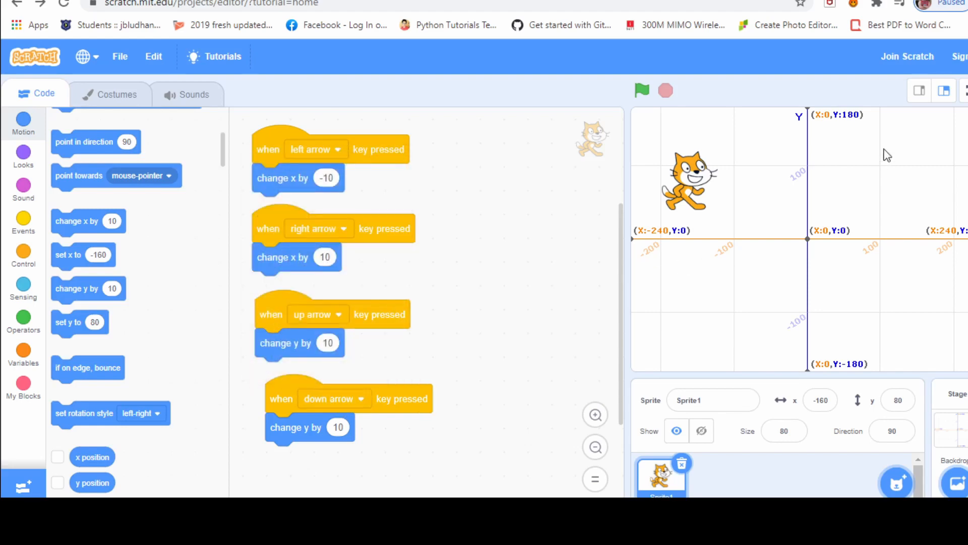
mouse_move(820, 334)
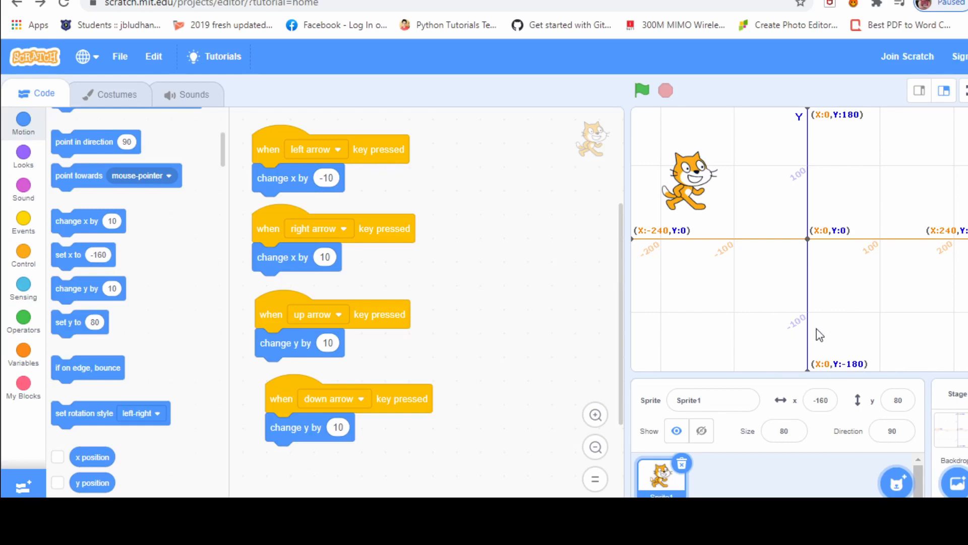
mouse_move(810, 335)
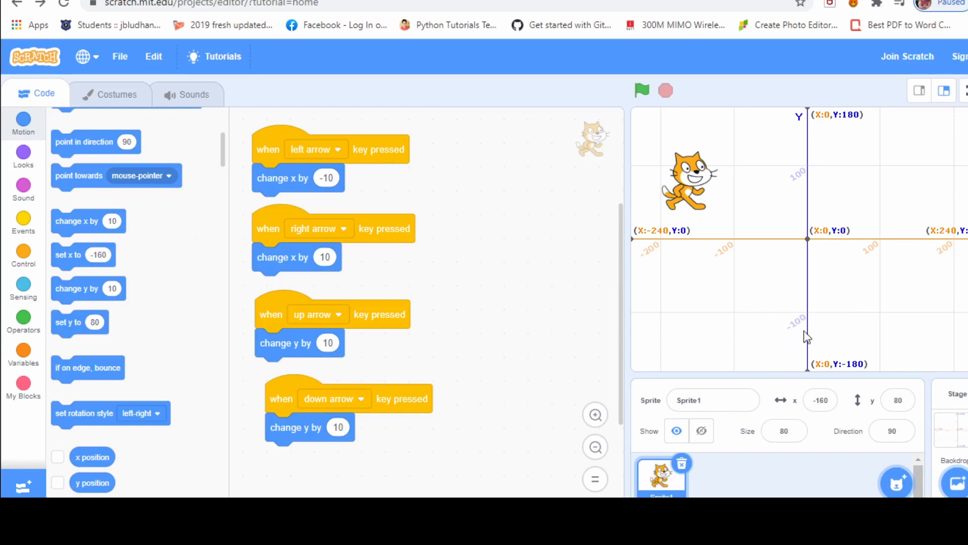
mouse_move(794, 326)
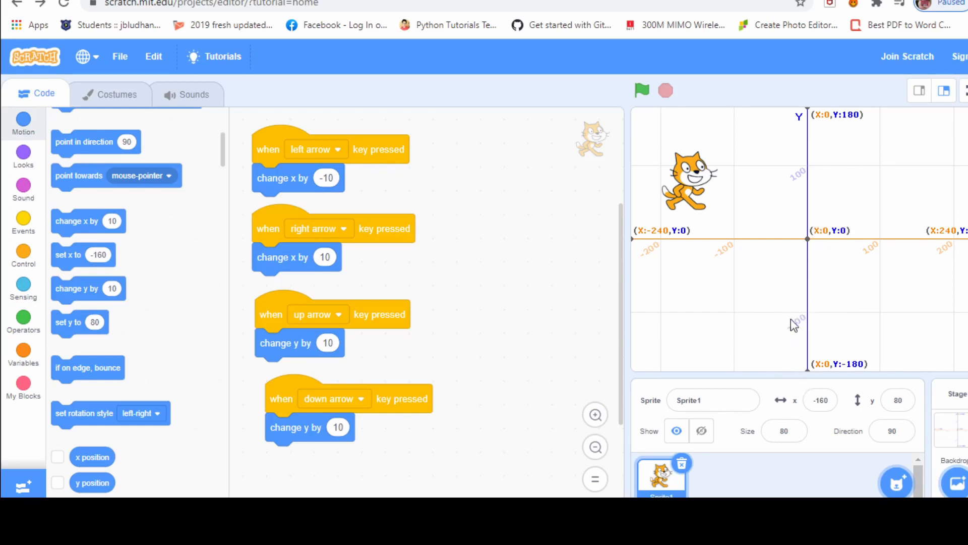
mouse_move(467, 388)
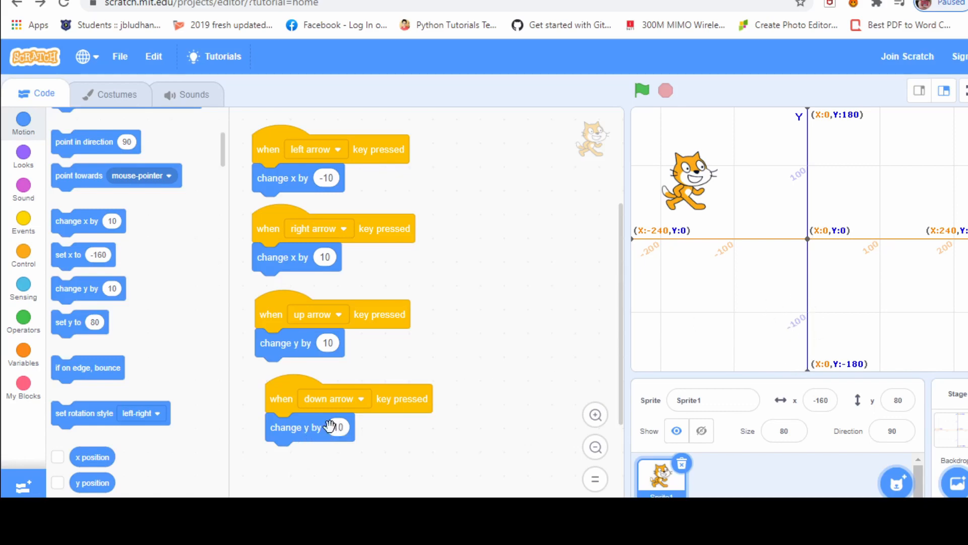
left_click(339, 426)
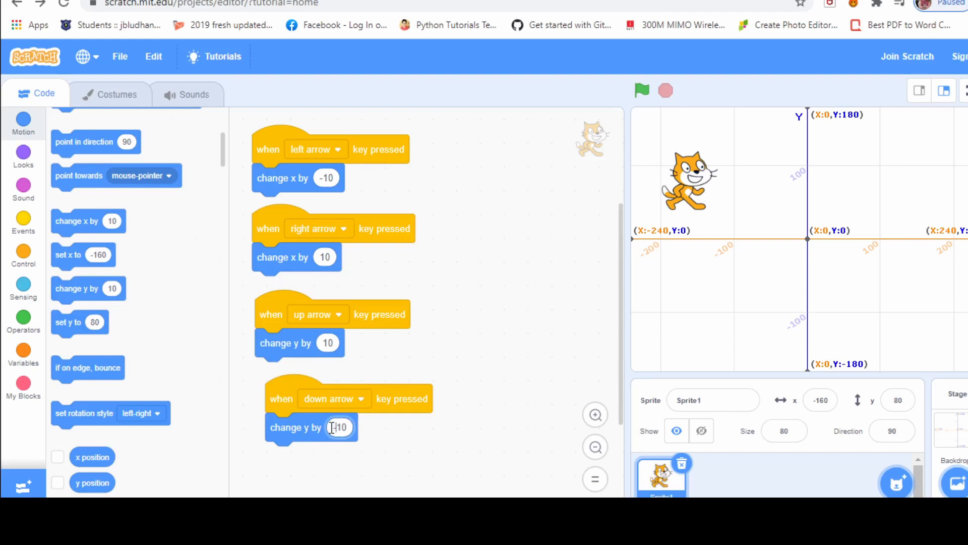
type("-10")
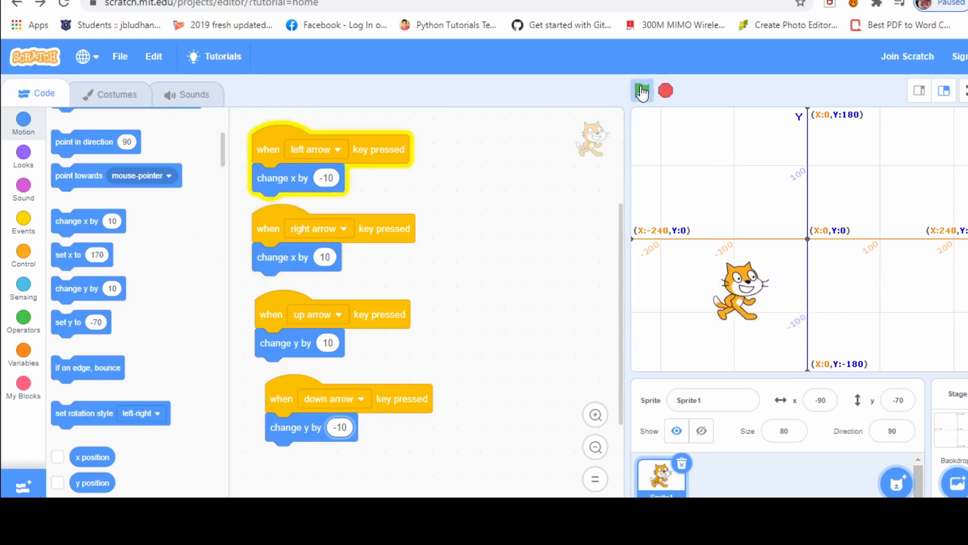
Move the cat with the down arrow to x -140, y -100 and rerun via the green flag
key("down")
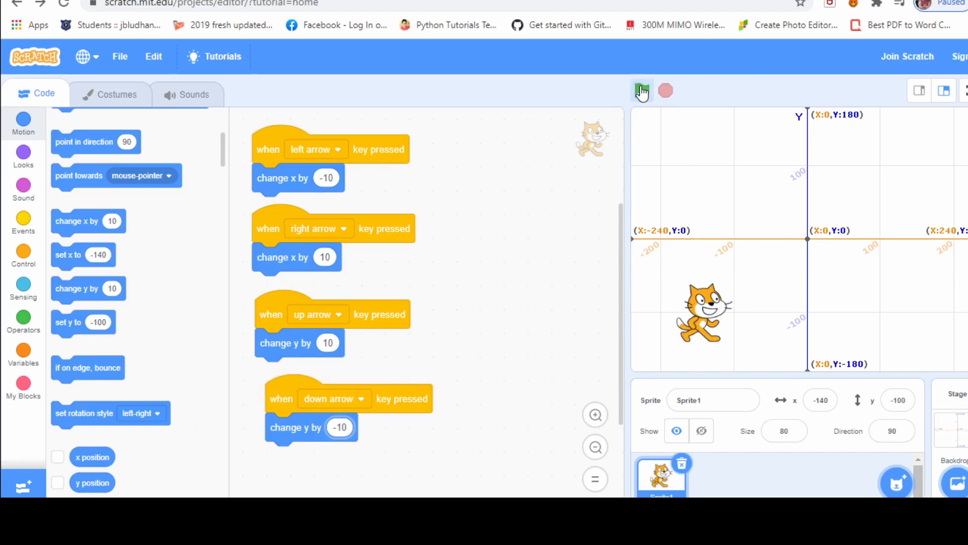
left_click(642, 91)
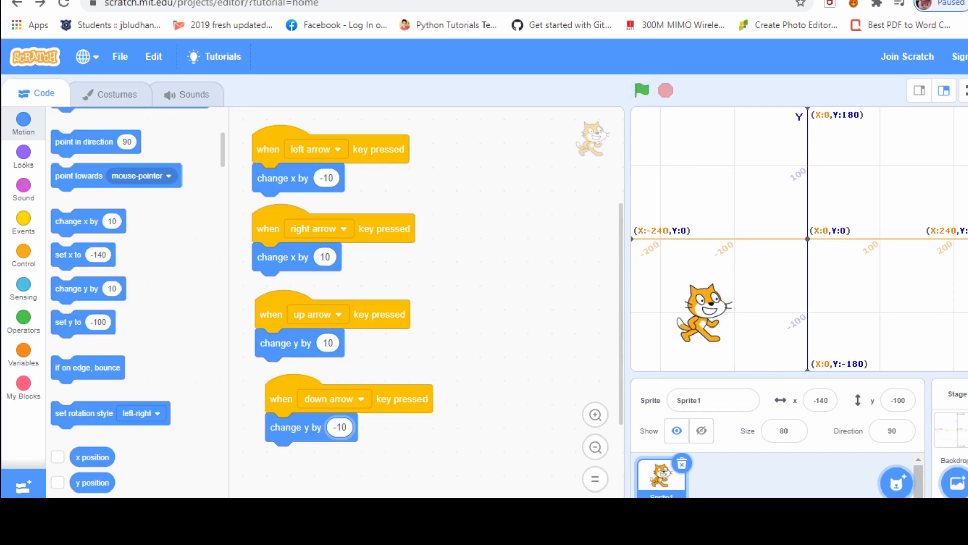